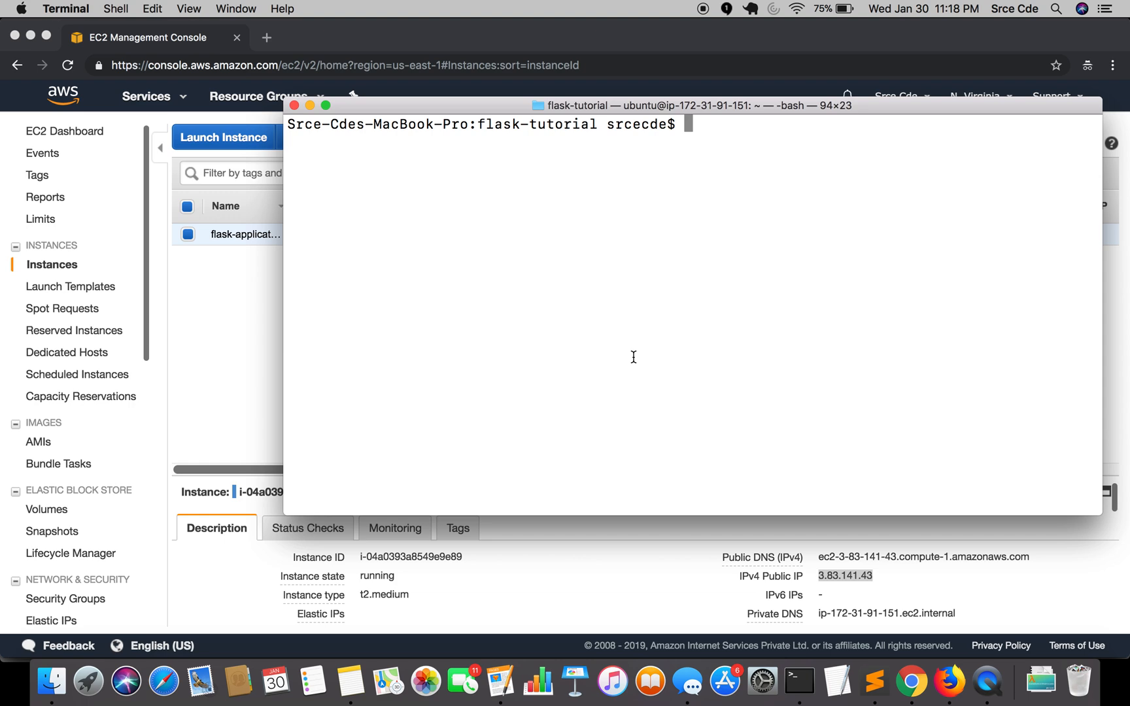
mouse_move(598, 349)
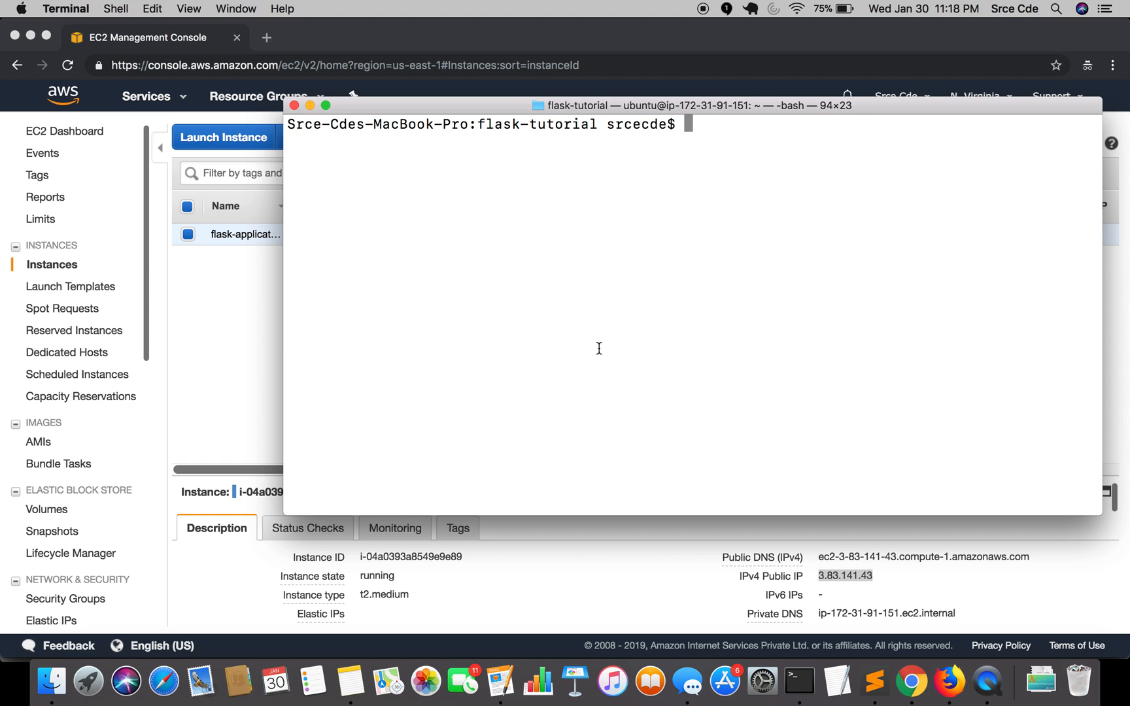
type("ssh -")
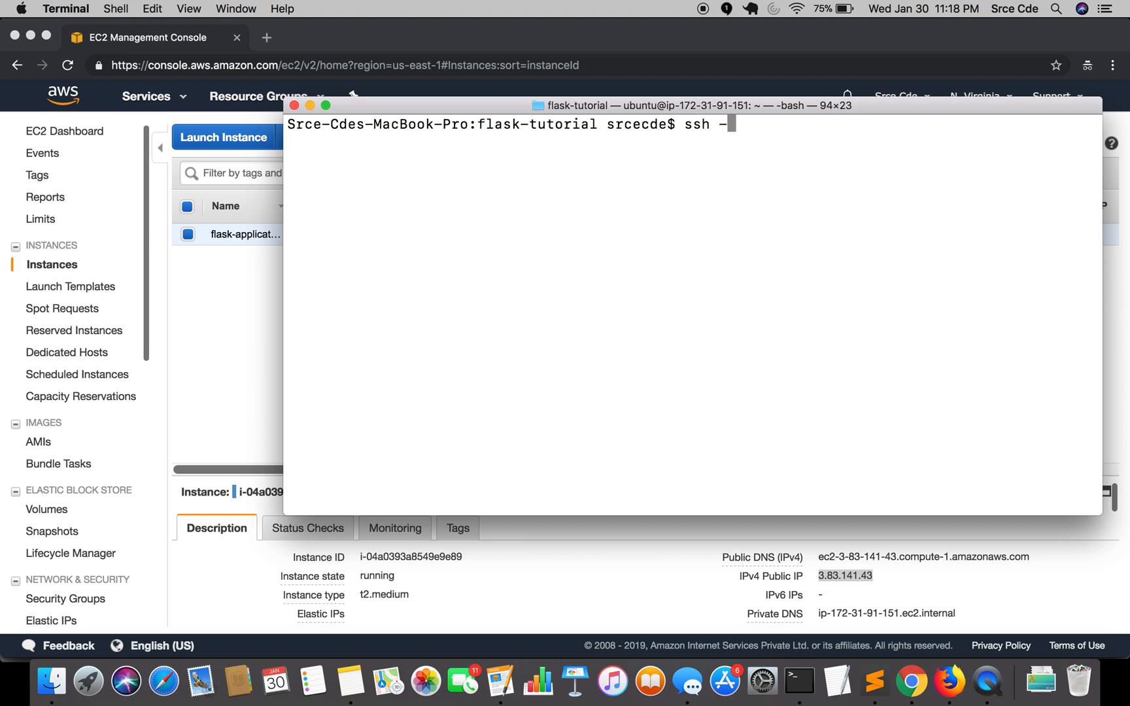
type("i")
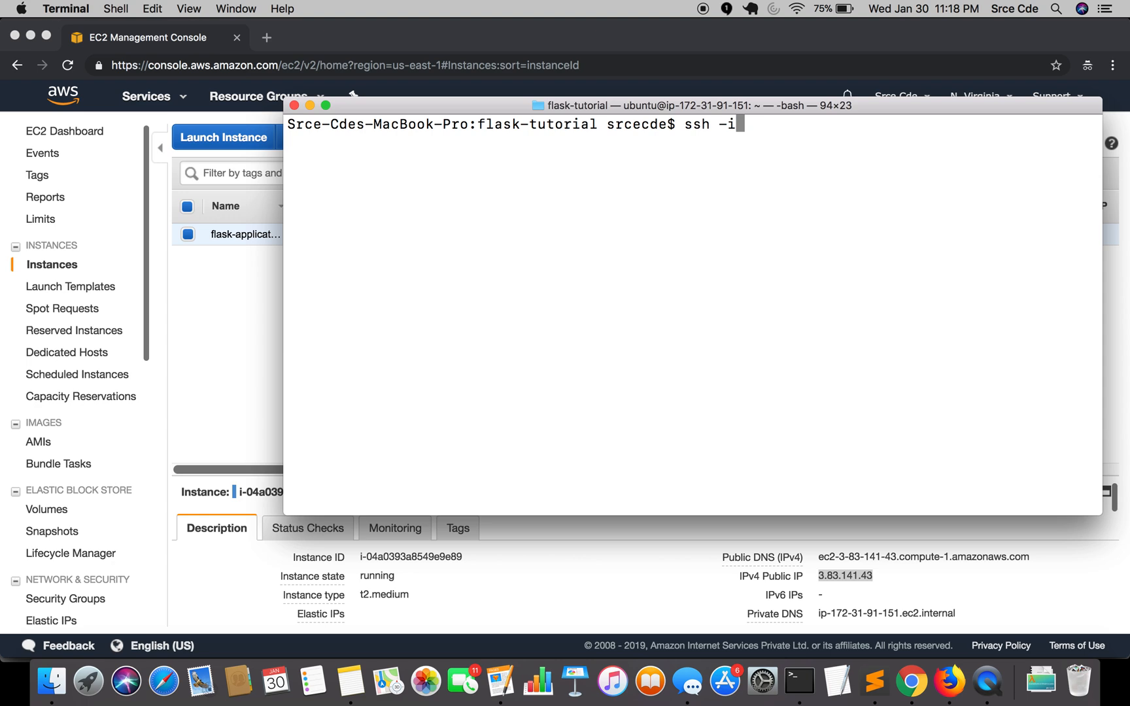
type("flask.")
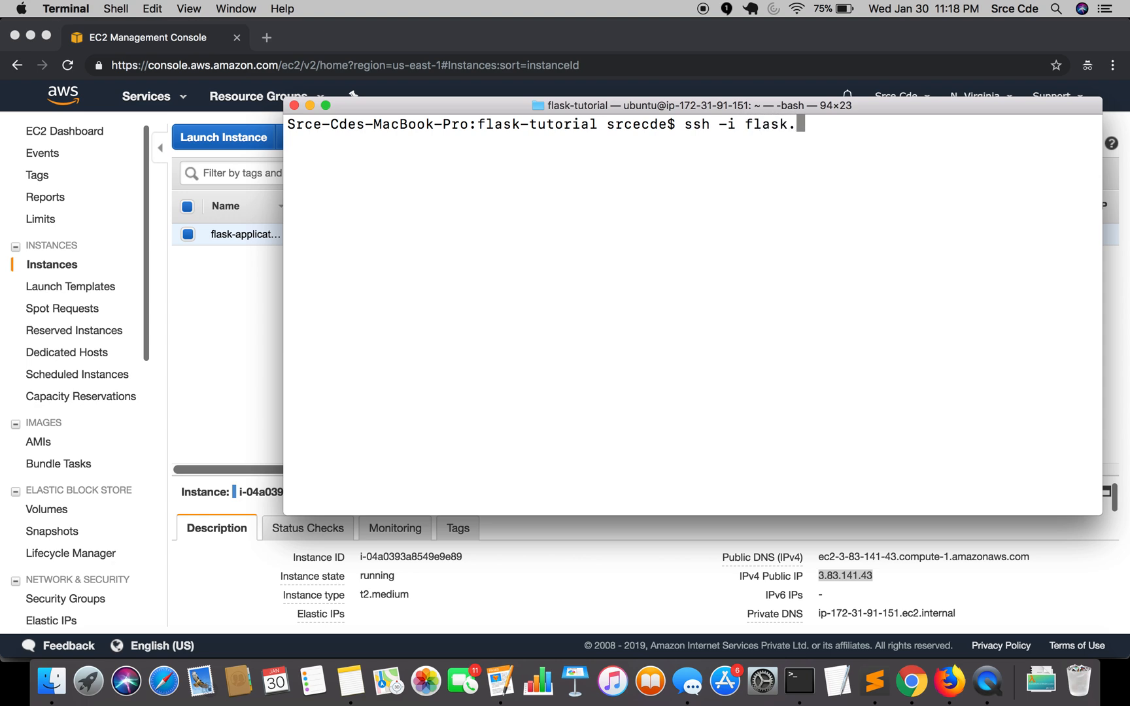
type("per ubuntu@")
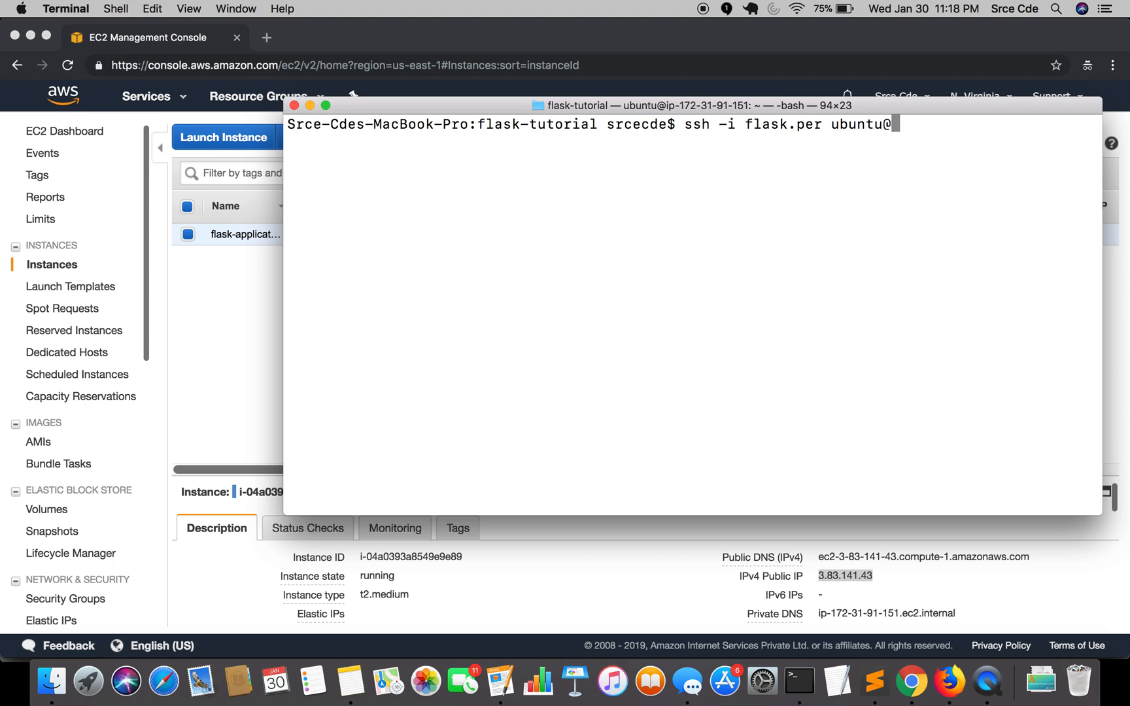
key("Return")
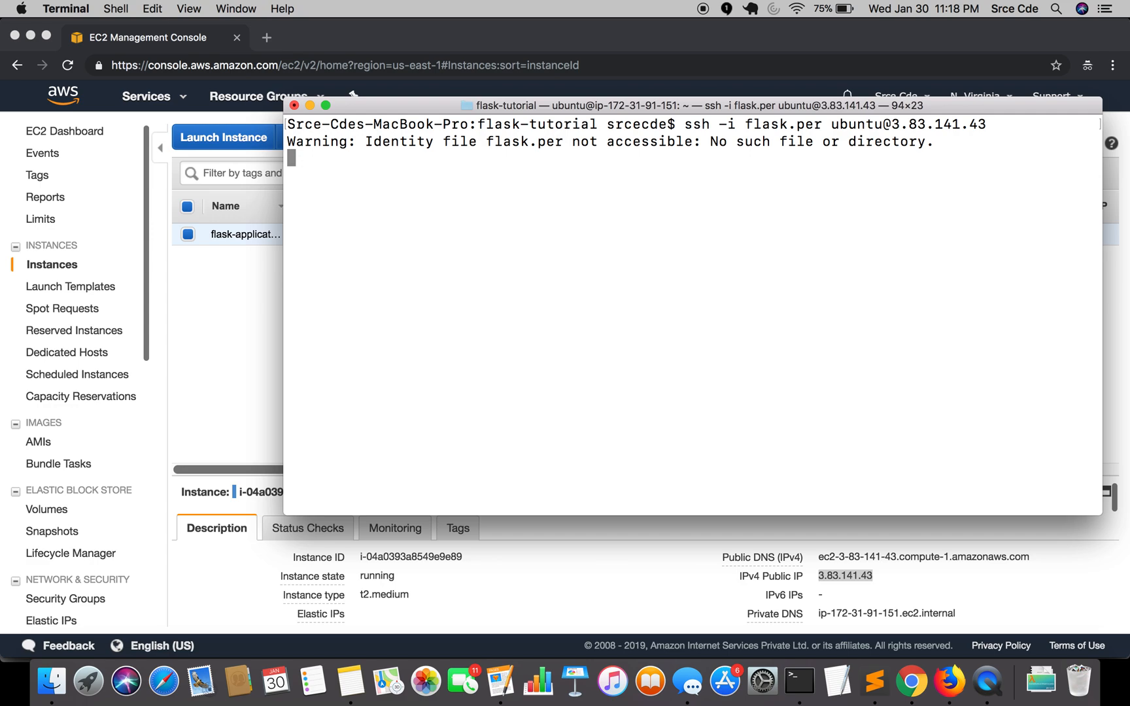
key("Return")
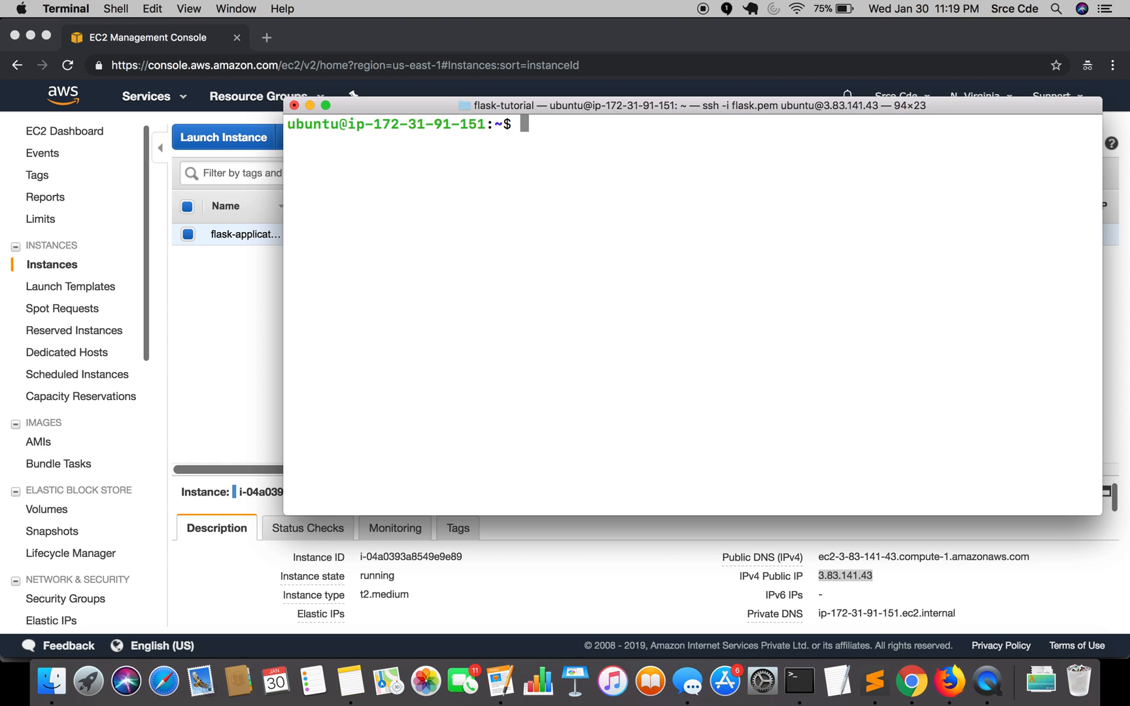
Change into the /etc/systemd/system/ directory on the server
type("cd /e")
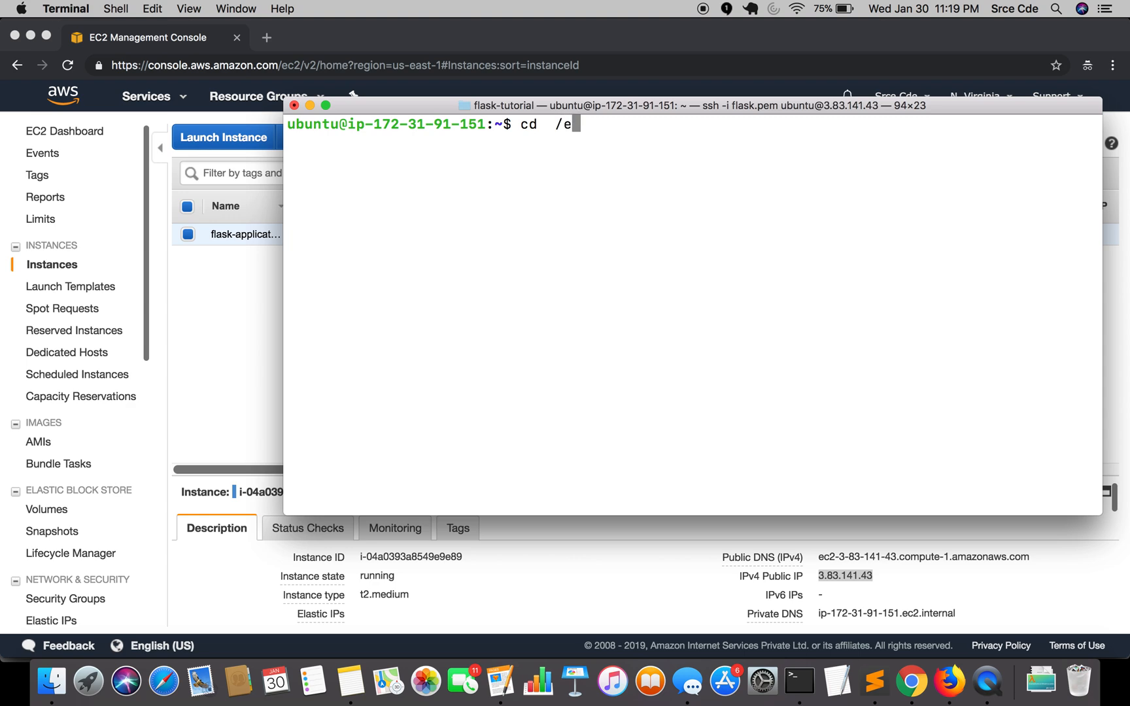
type("tc/")
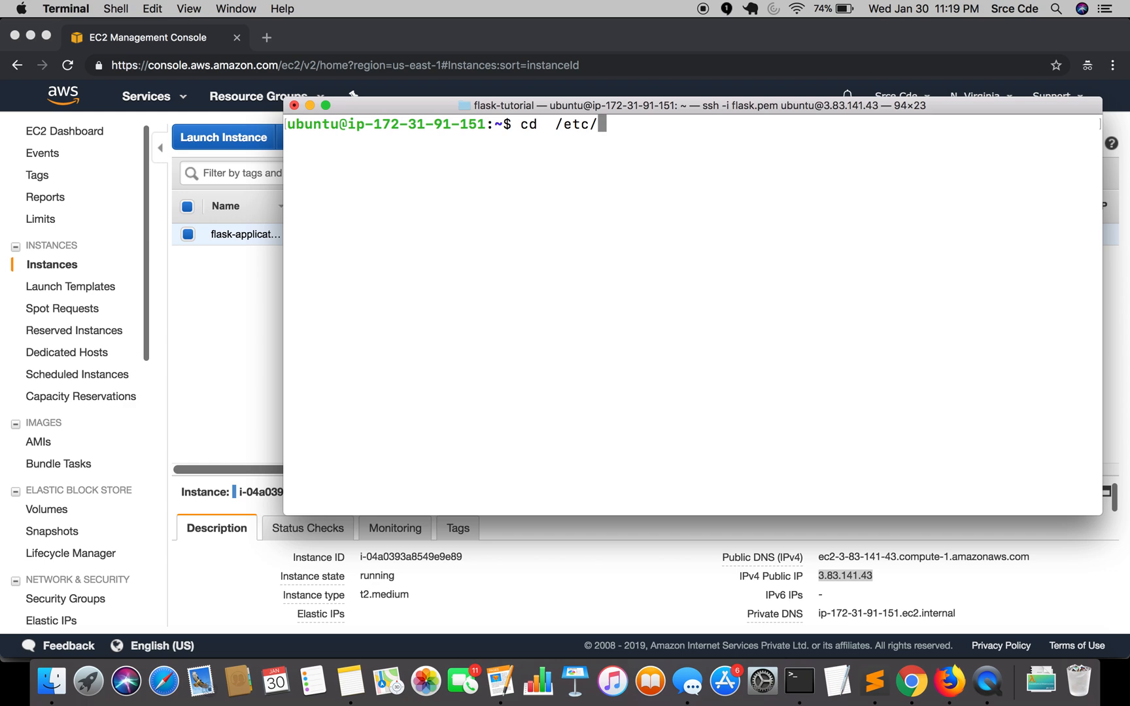
type("syst")
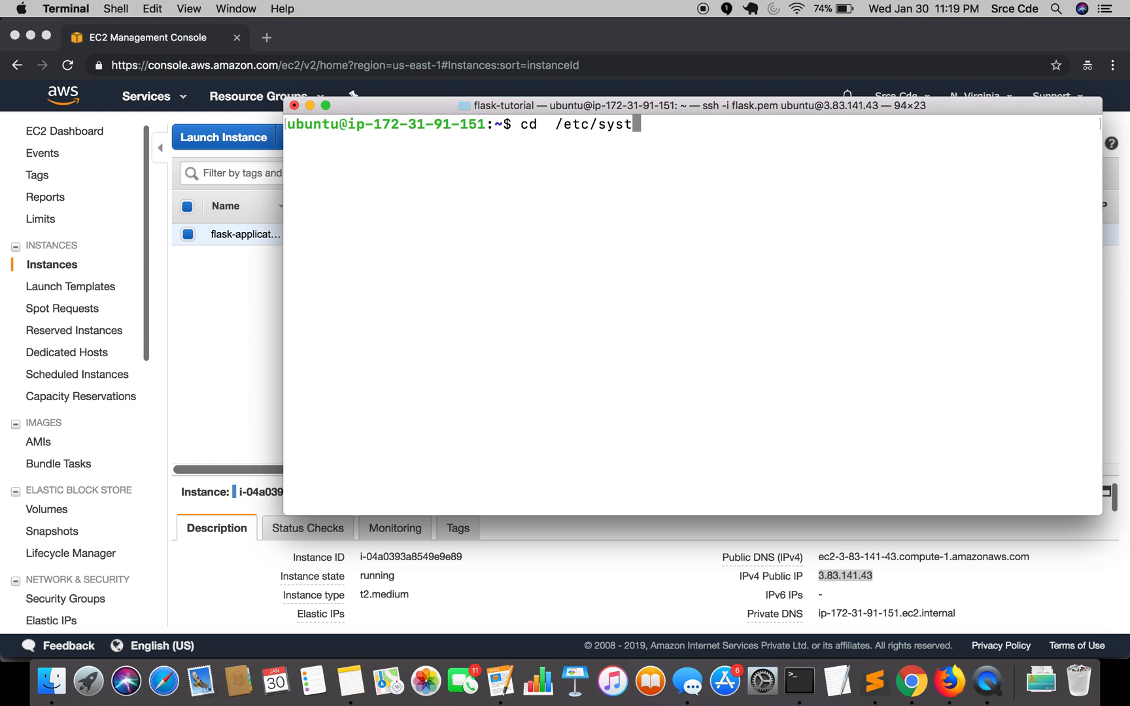
type("emd/")
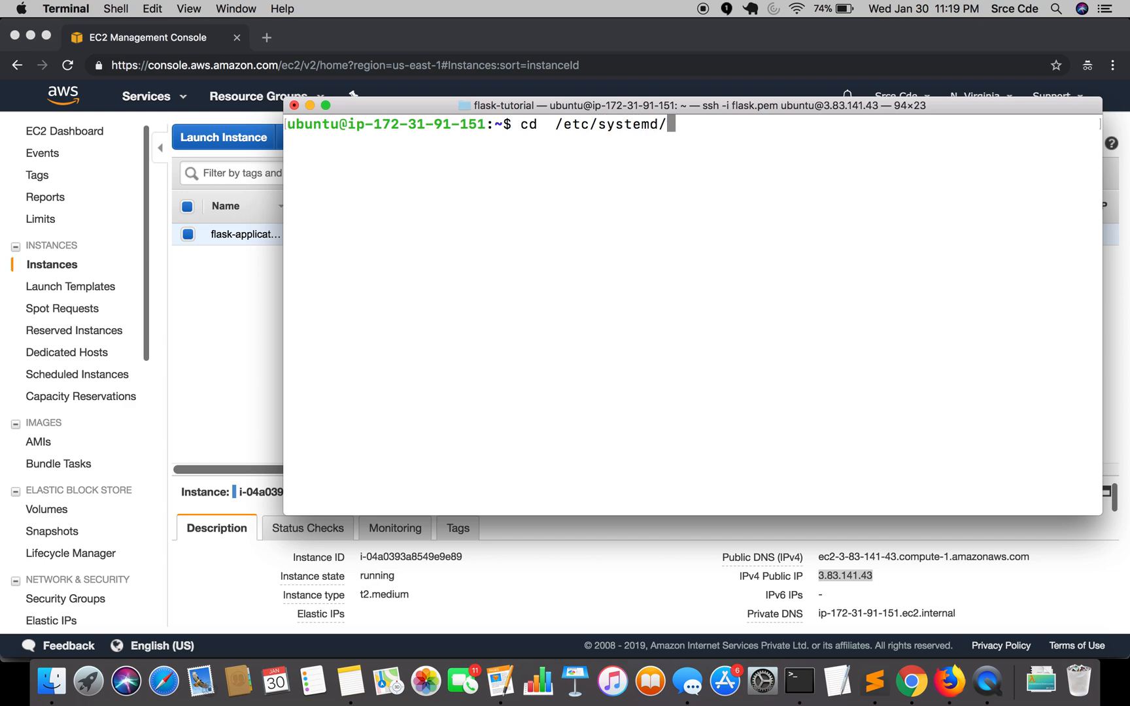
type("system/")
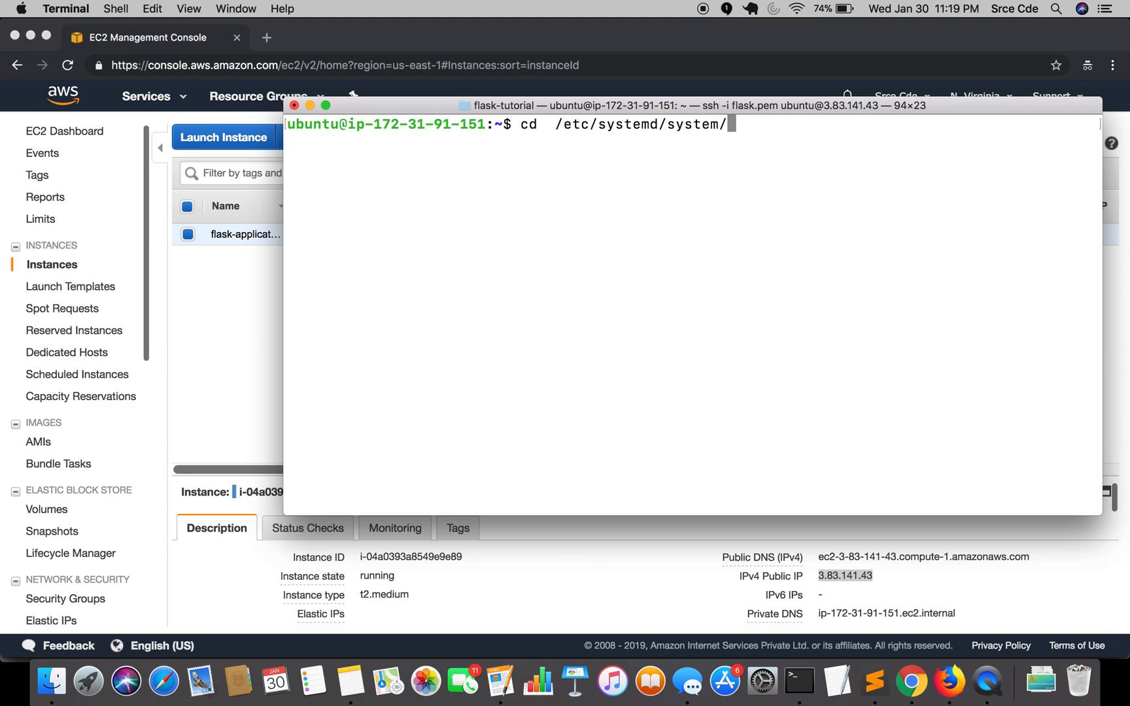
key("Return")
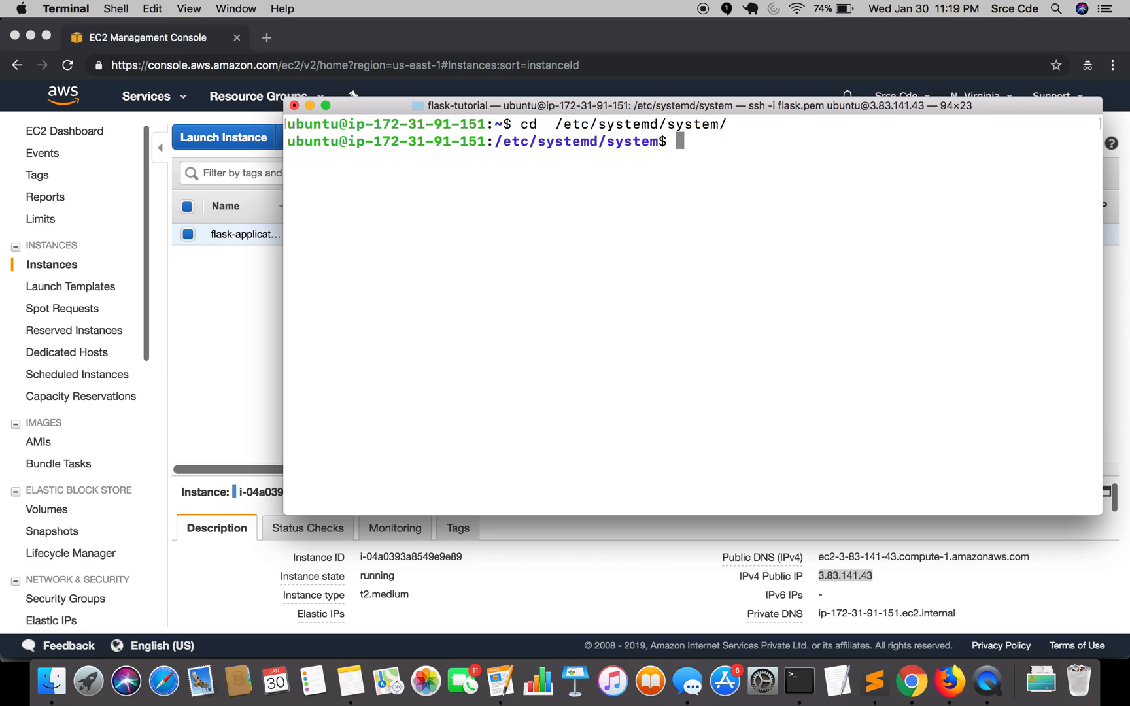
Compose the sudo vim gunicorn3.service command to create the unit file as root
type("vim")
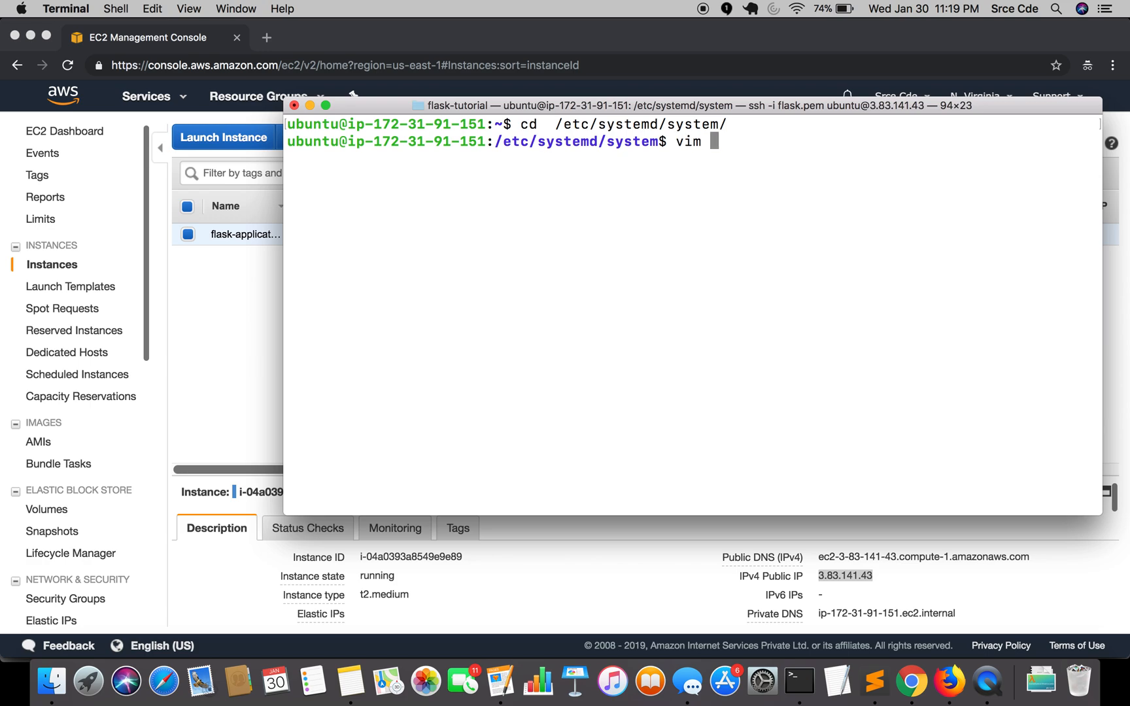
type("sudo")
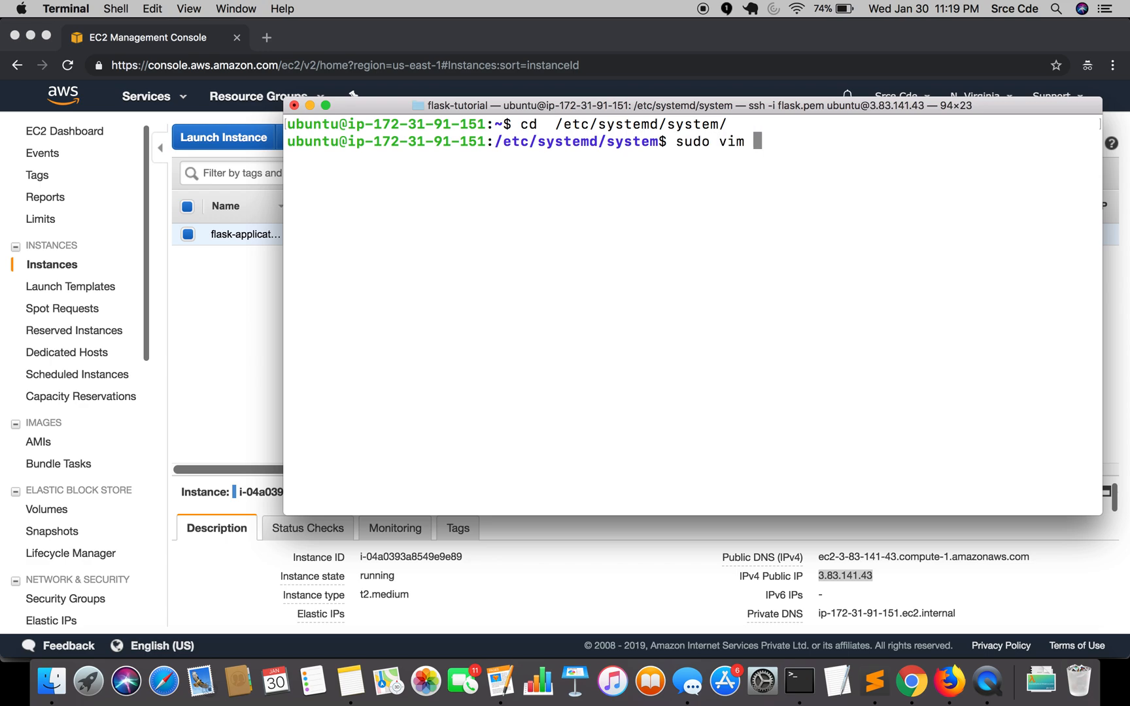
type("guni")
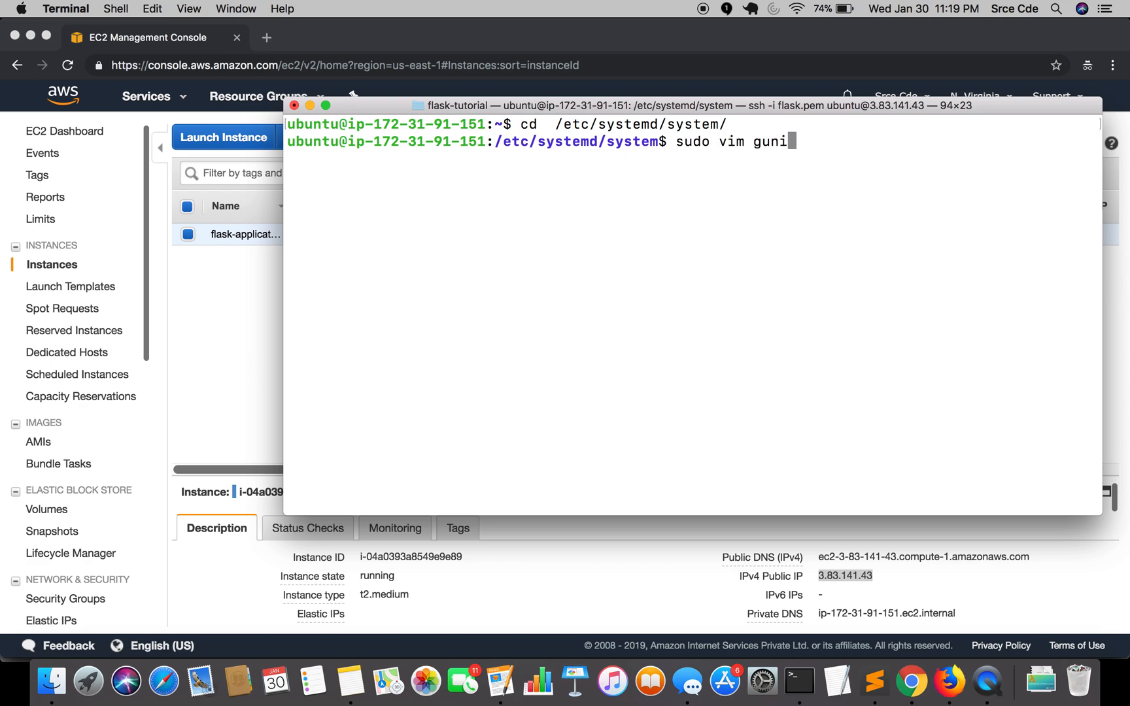
type("corn3")
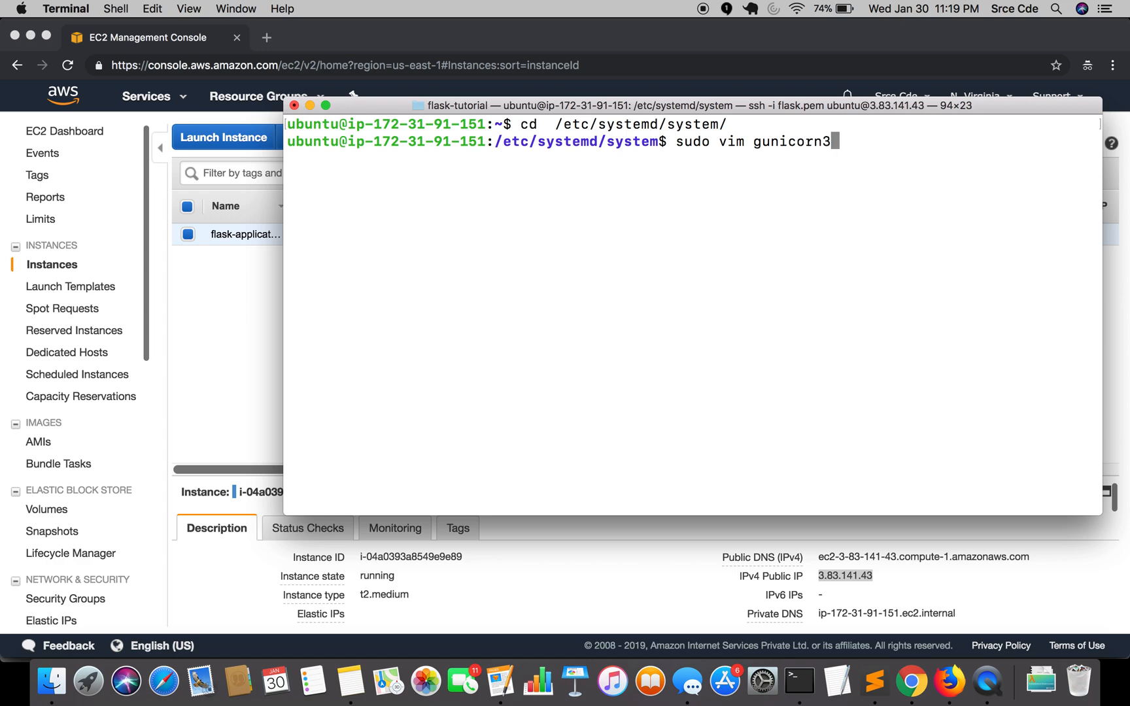
type(".service")
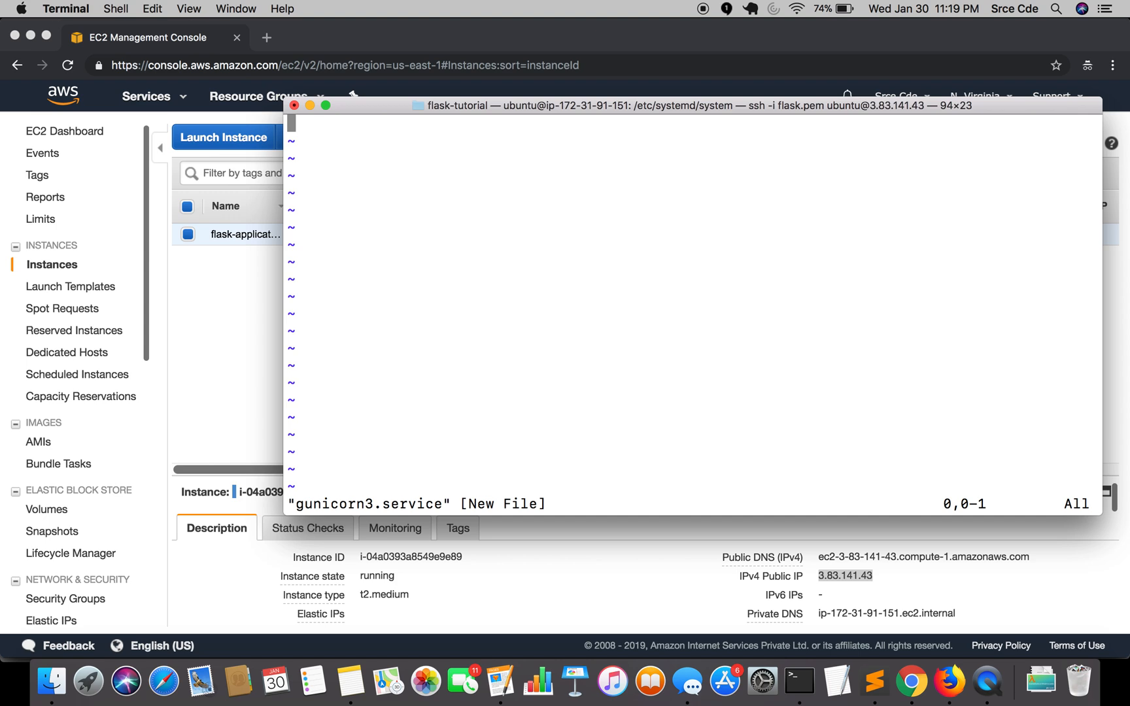
Enter insert mode and write the [Unit] header with Description=Gunicorn service
key("i")
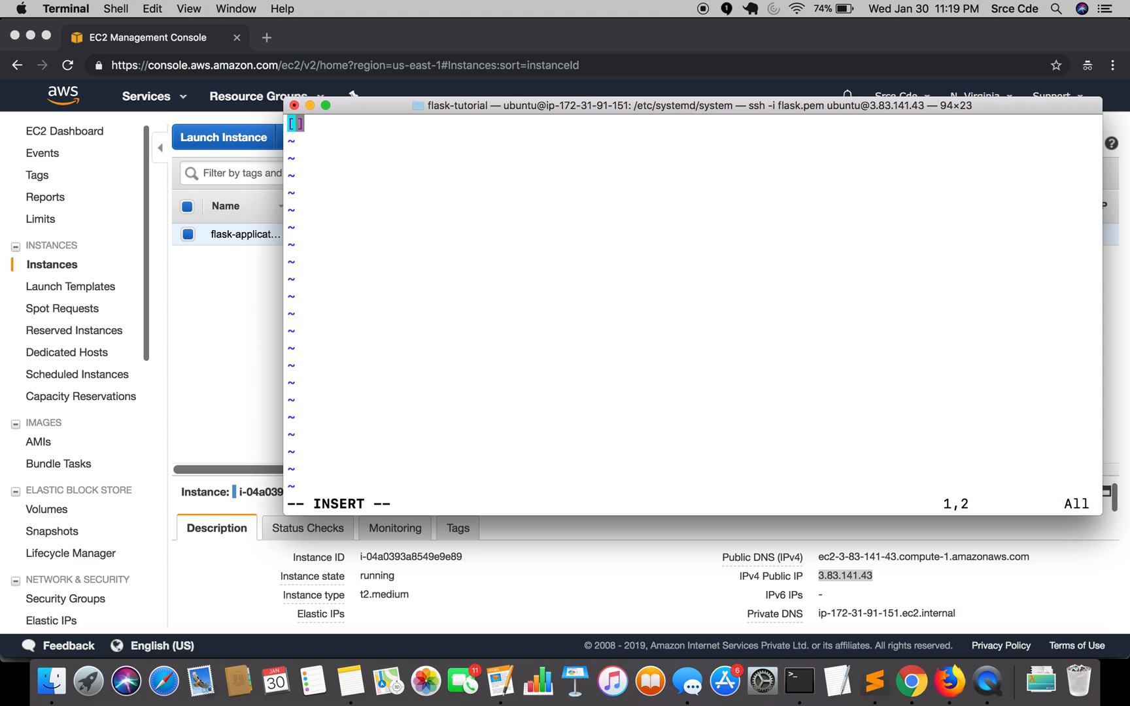
type("Unit]")
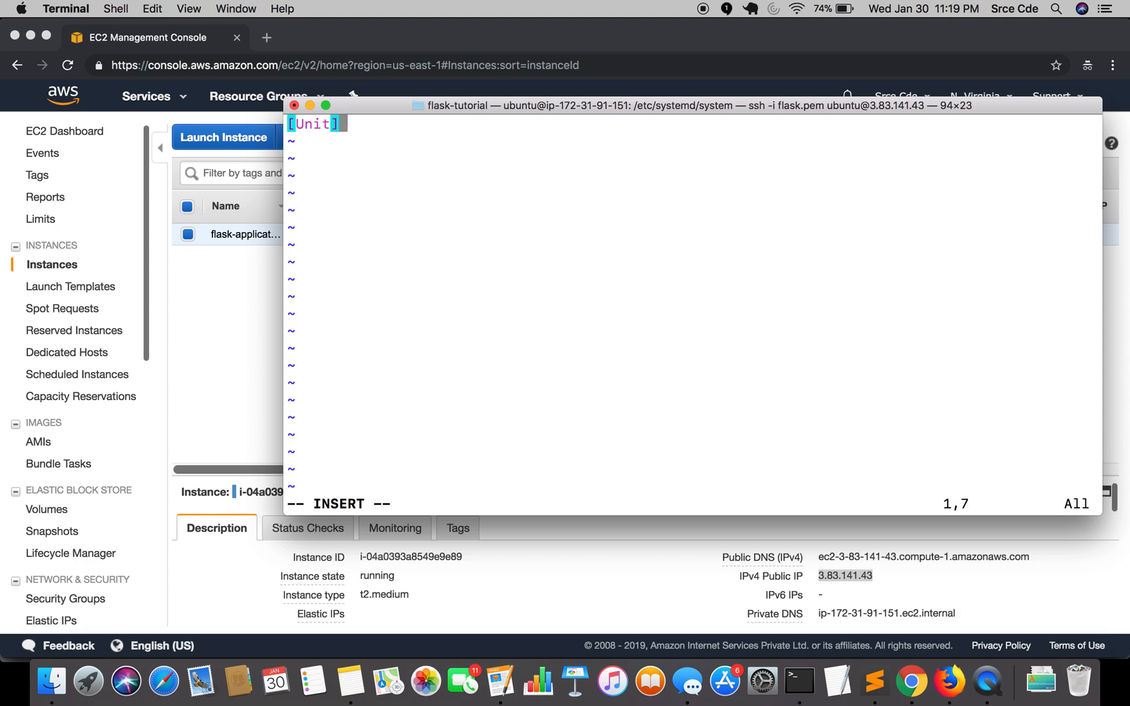
key("Return")
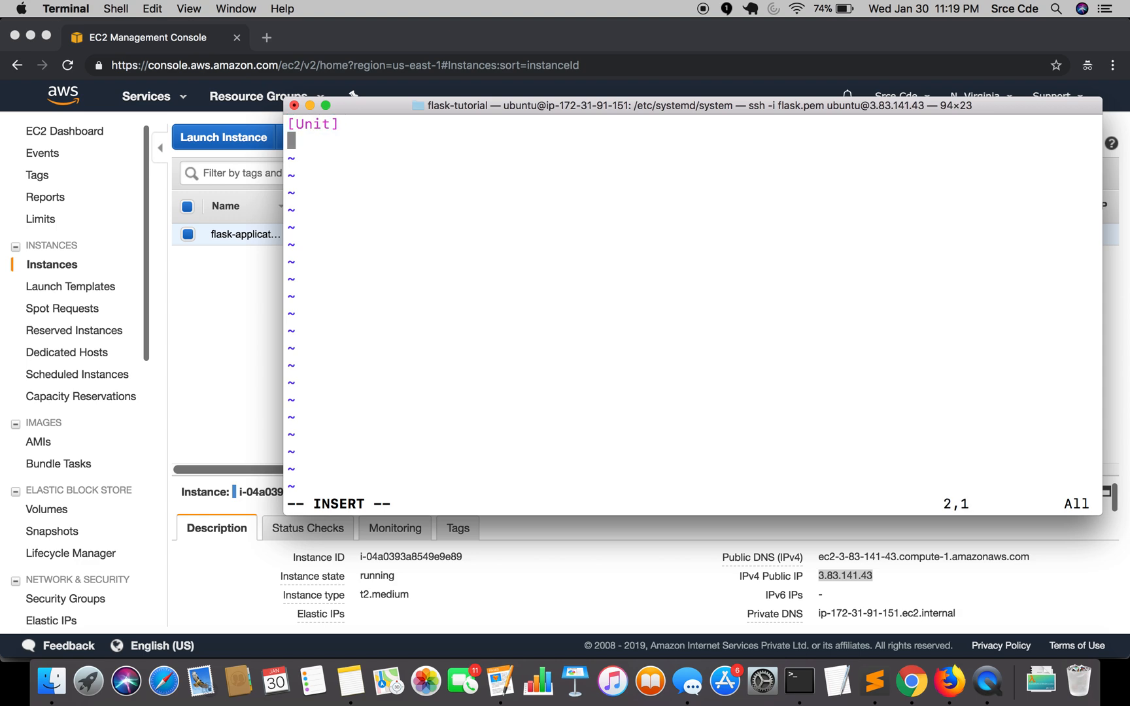
type("Descri")
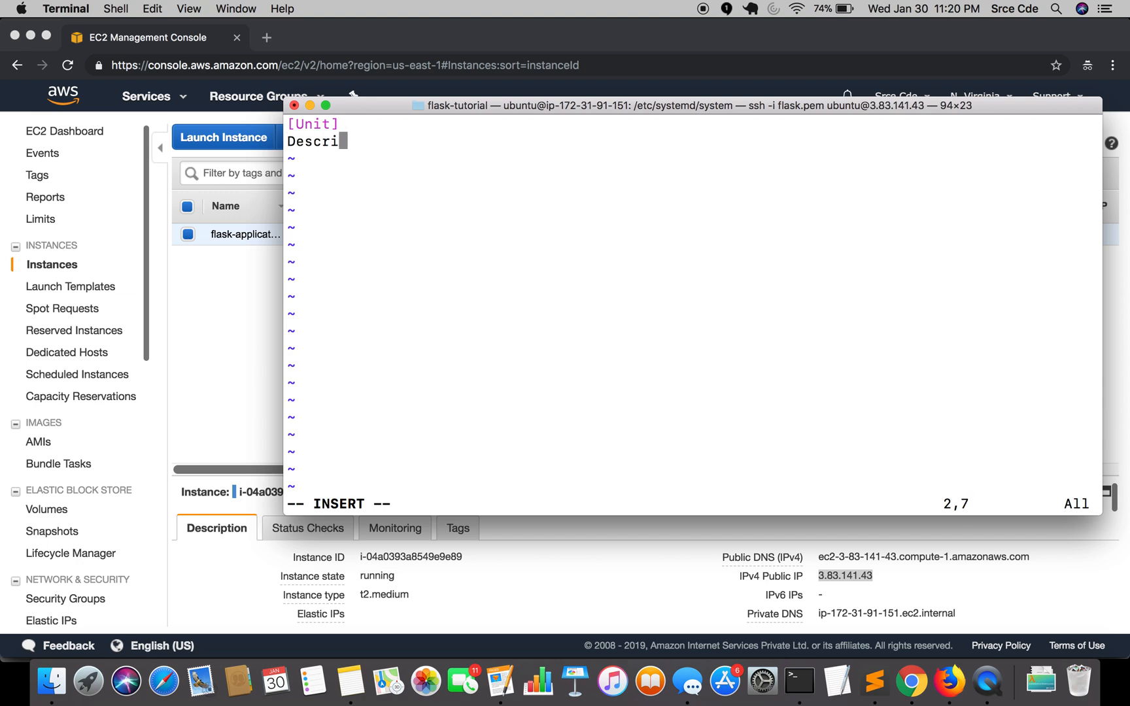
type("ption")
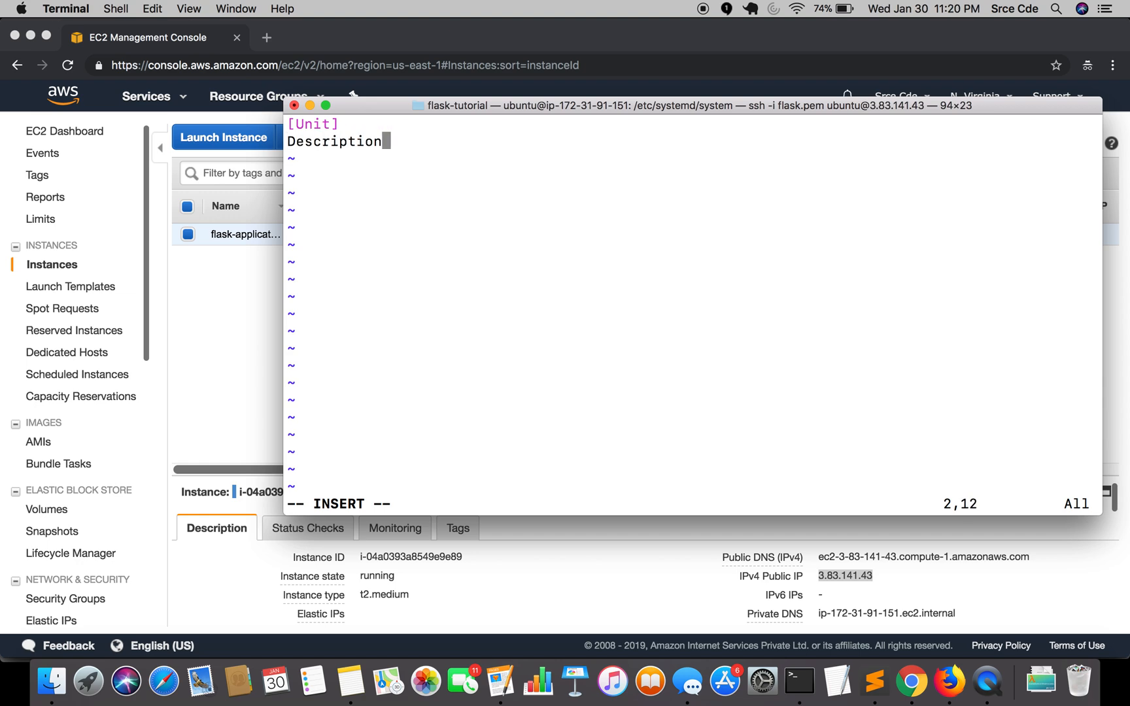
type("=")
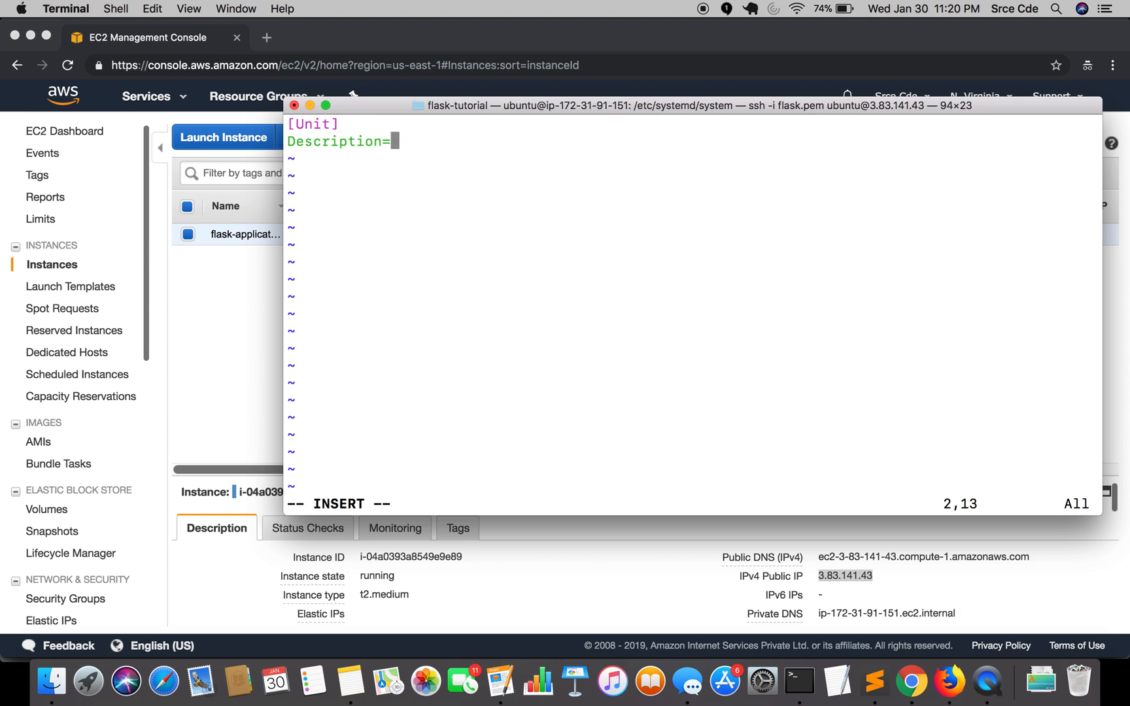
type("Guni")
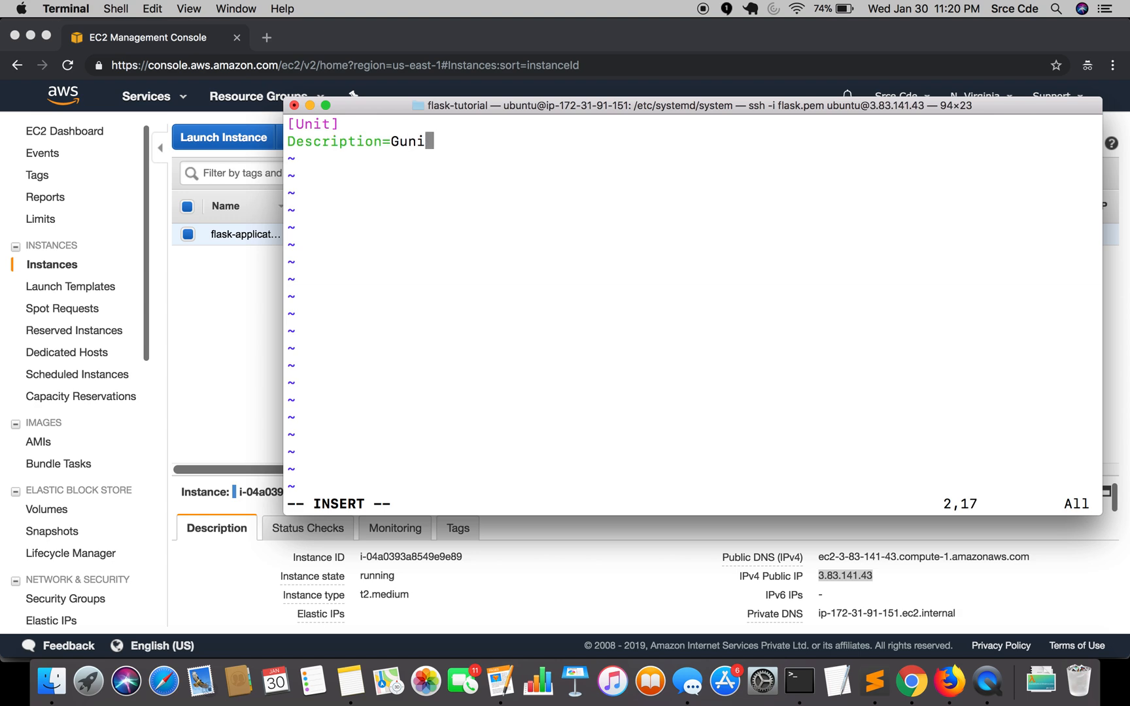
type("corn")
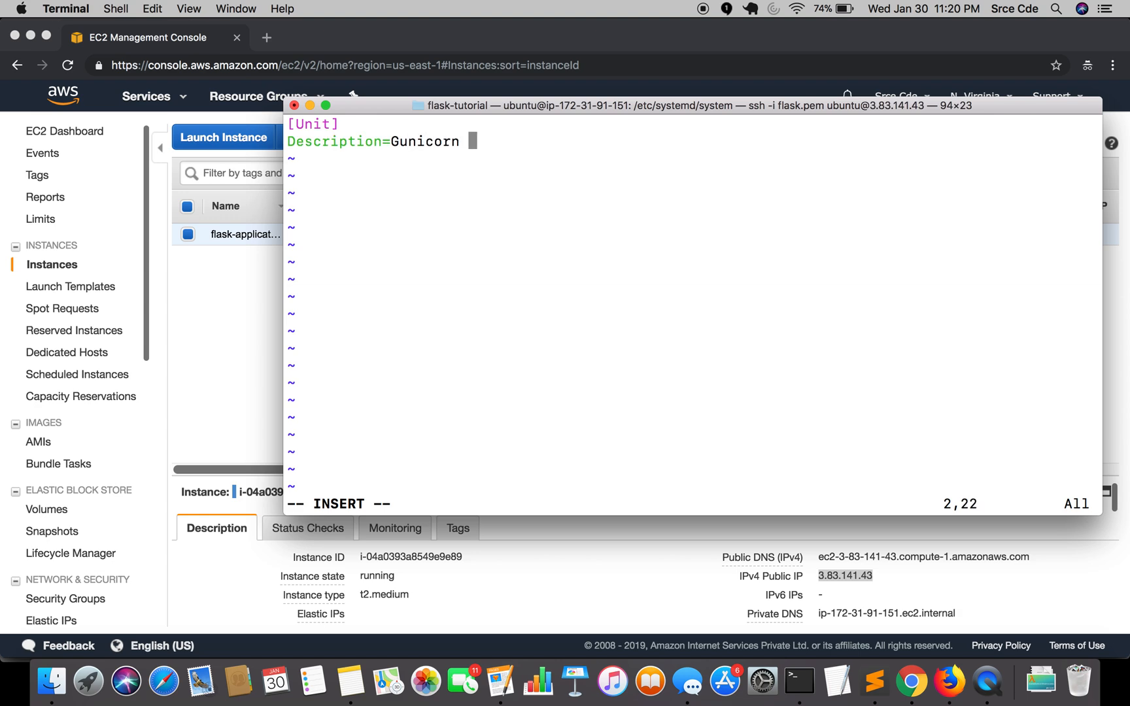
type("service")
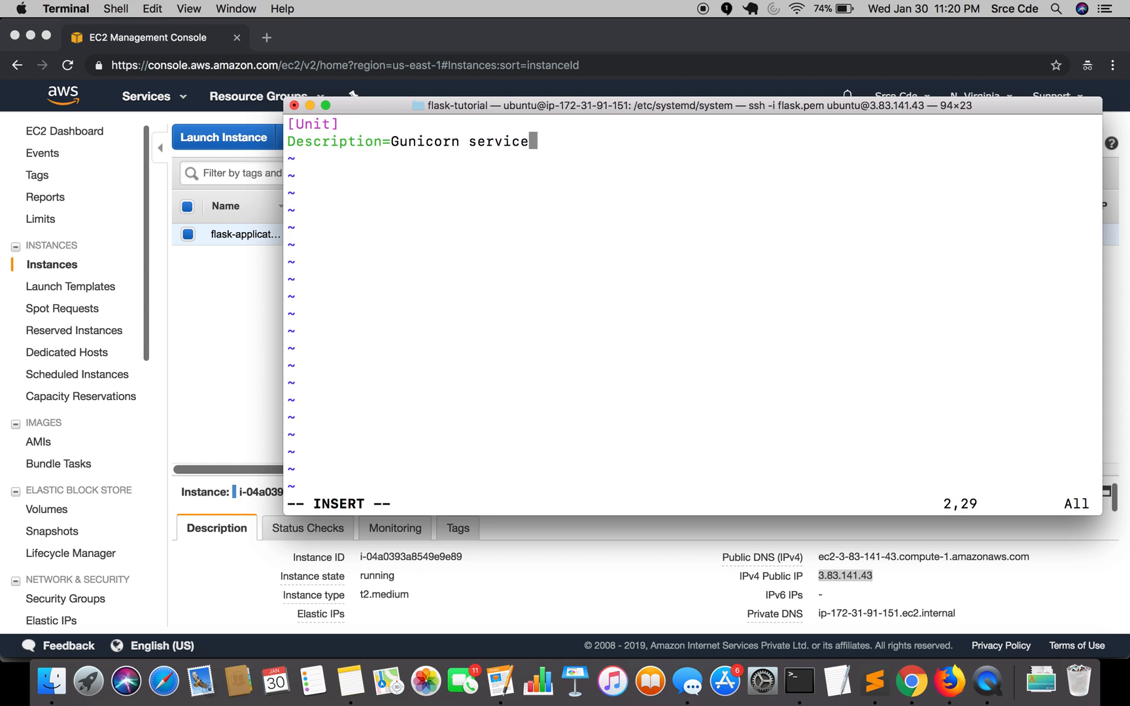
Add the line After=network.target below the description
key("Return")
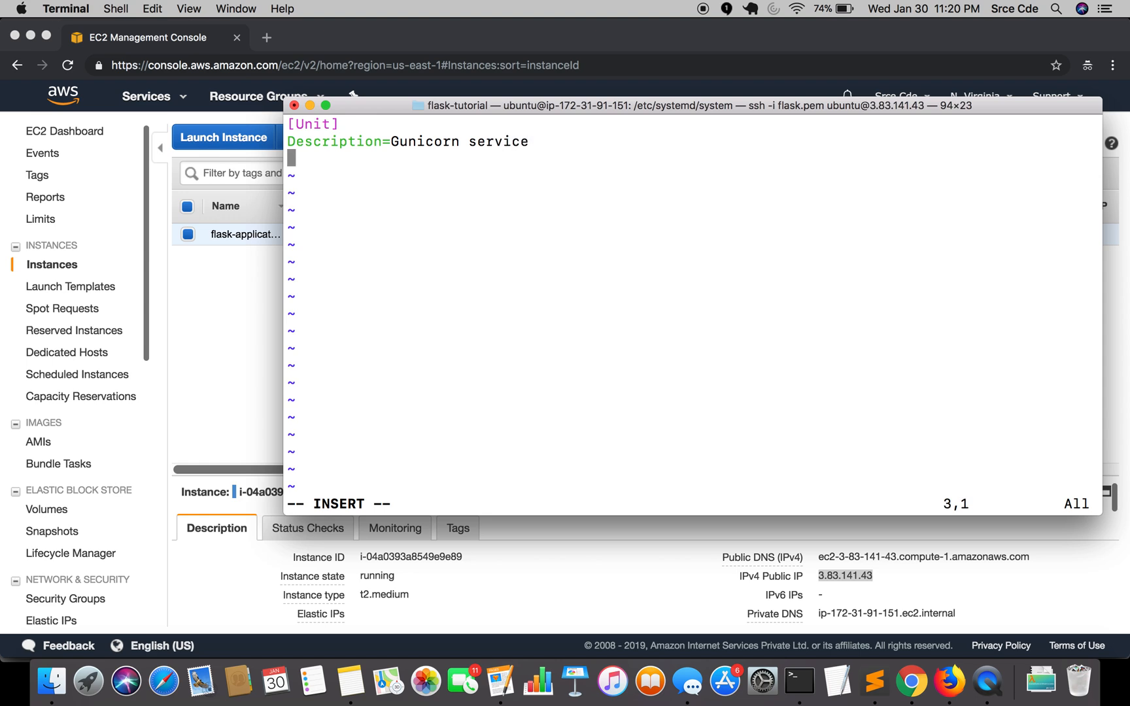
type("After")
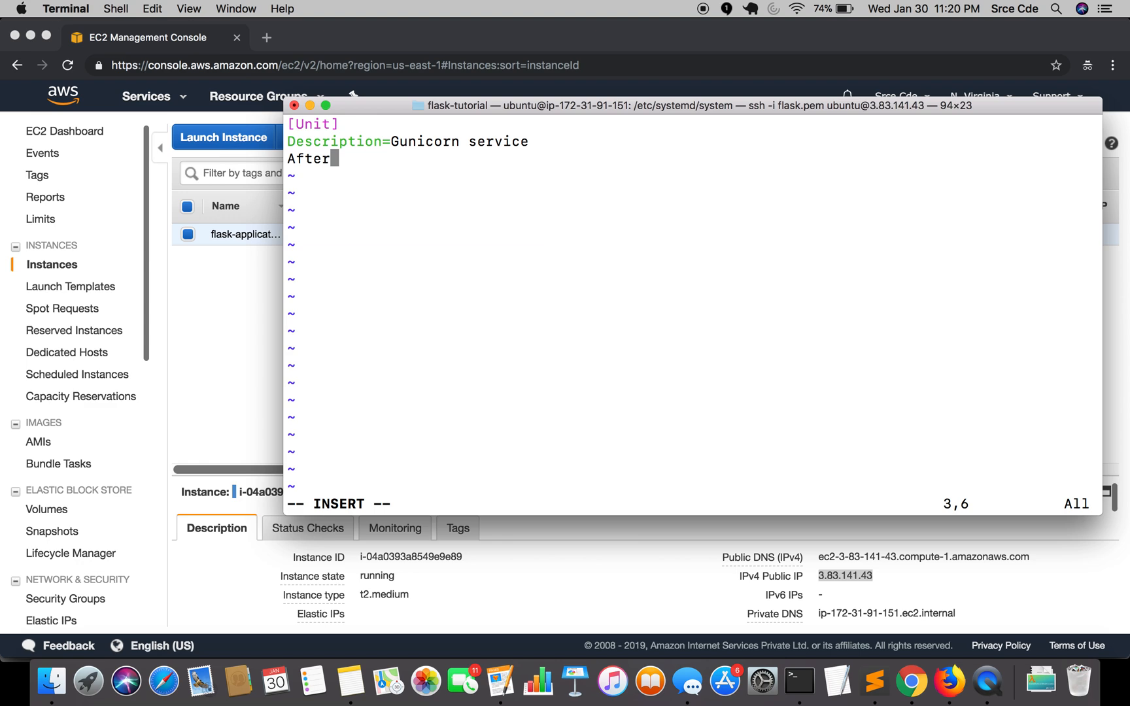
type("=")
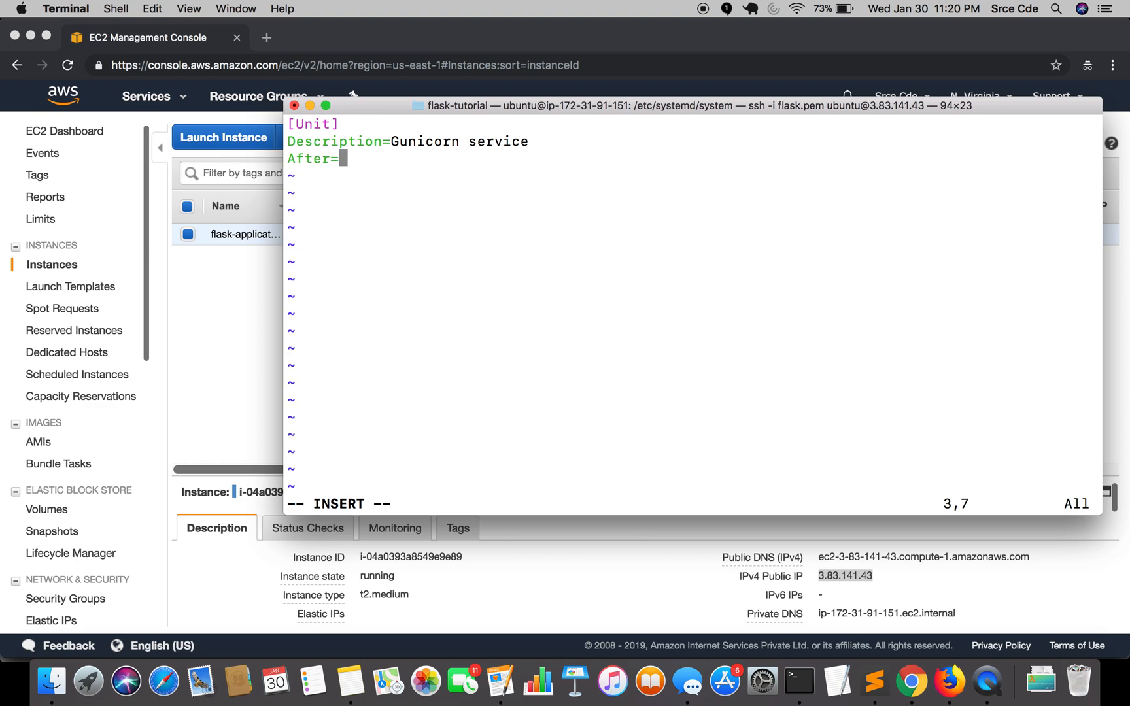
type("net")
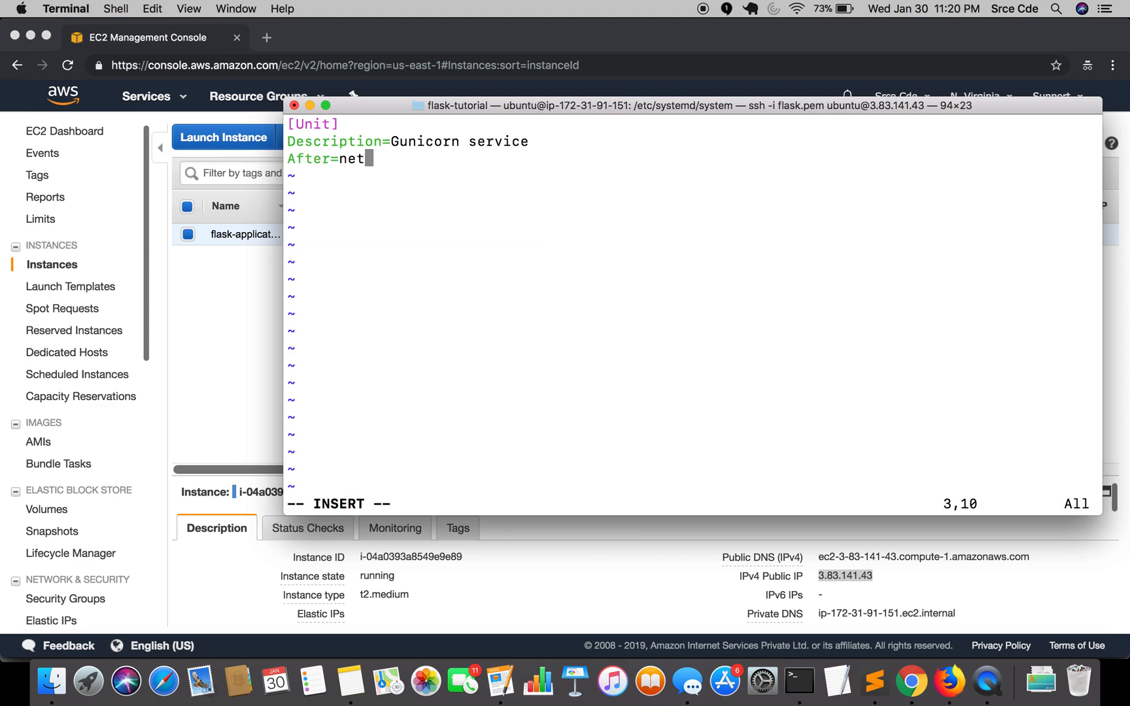
type("work.tar")
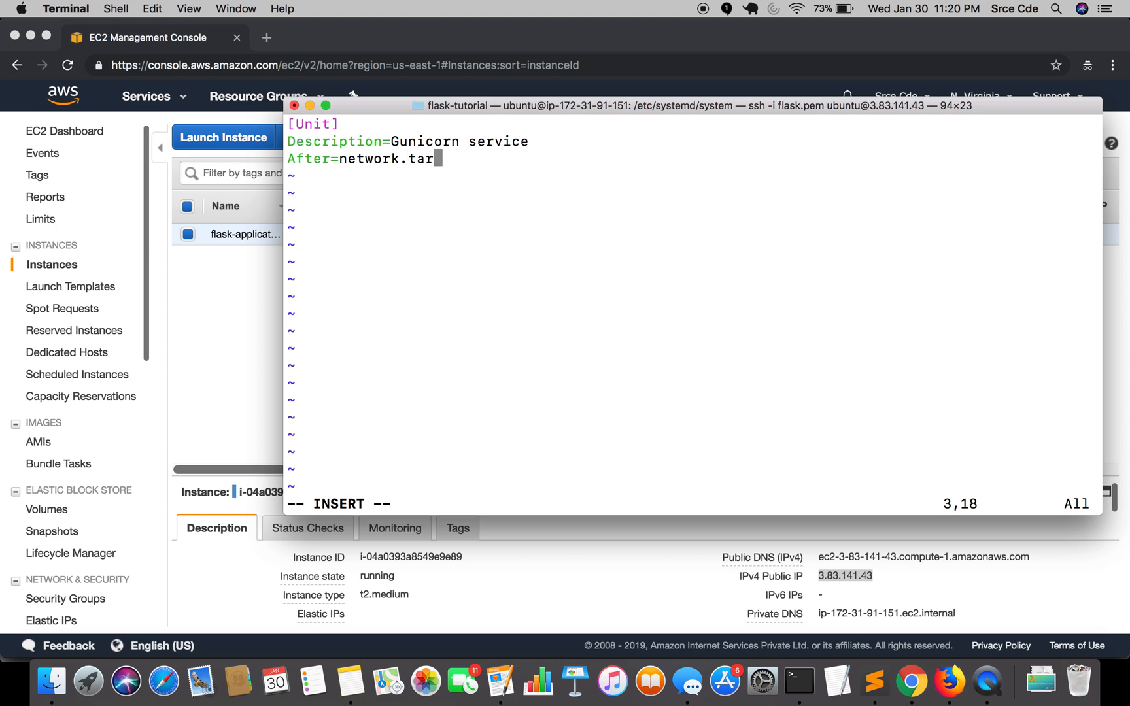
type("get")
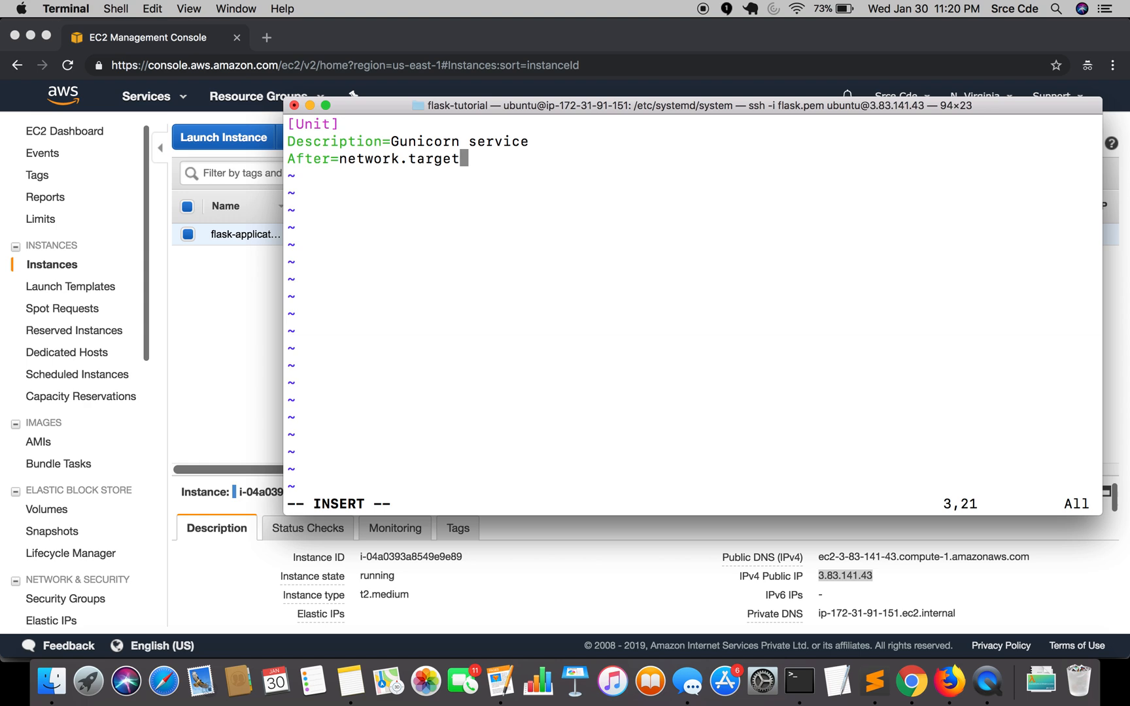
Start a [Service] section and set User=ubuntu
key("Return")
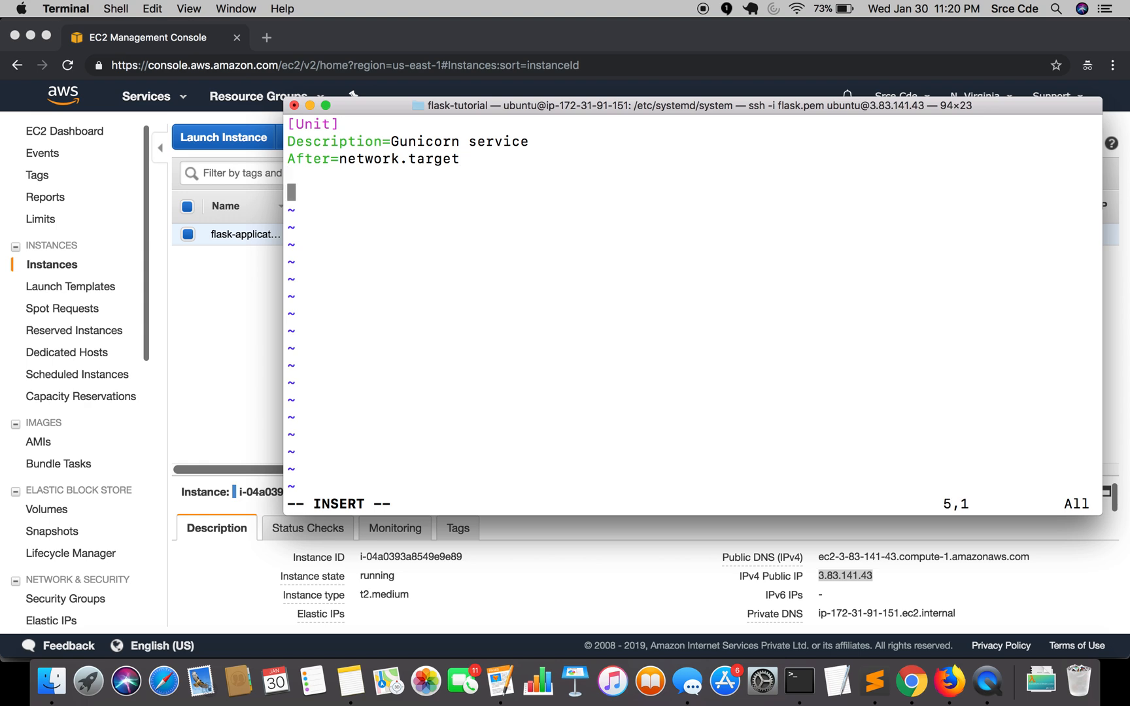
type("[Se")
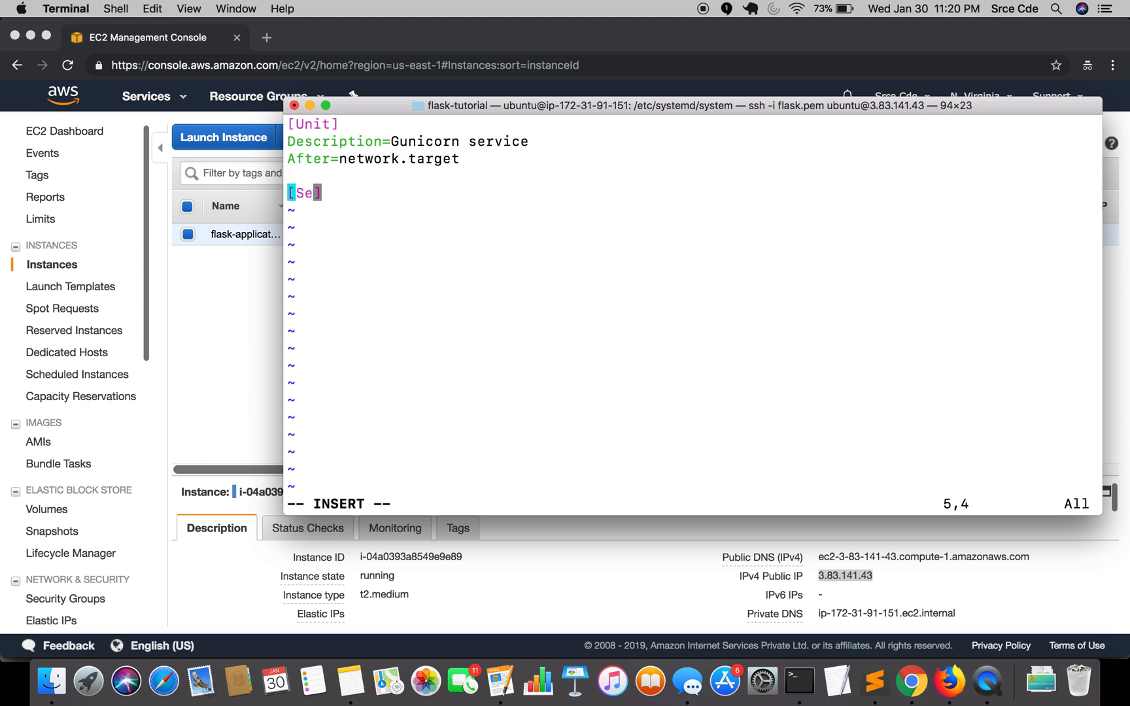
type("rvic")
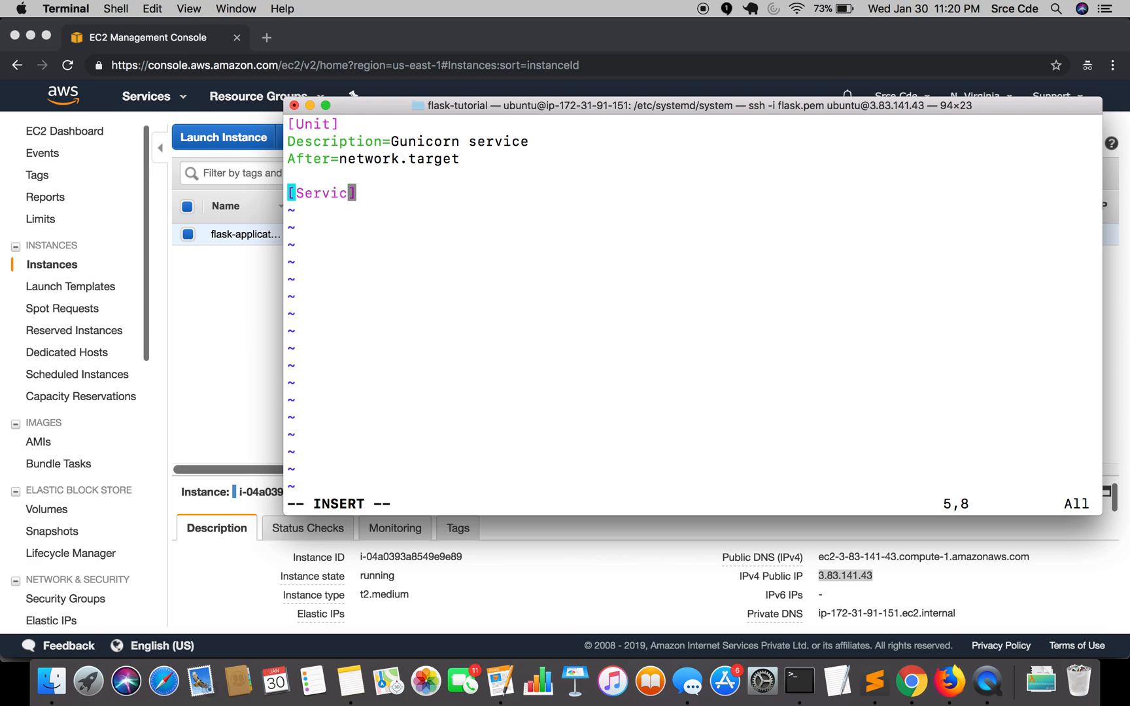
type("e]")
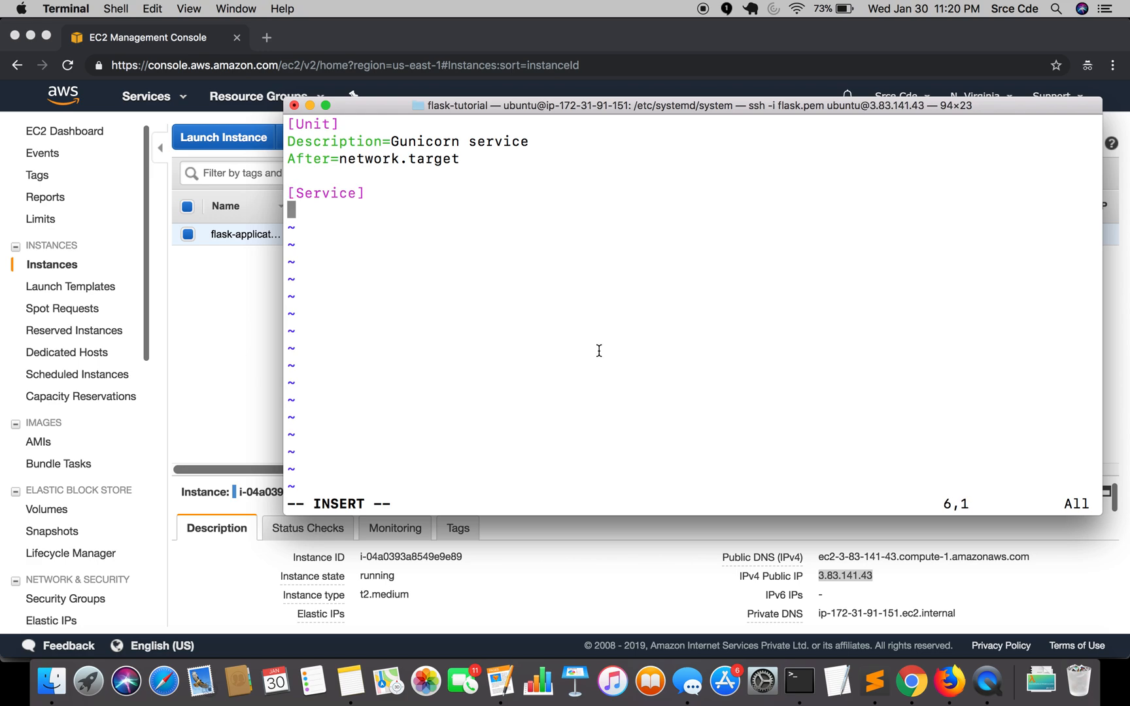
type("Use")
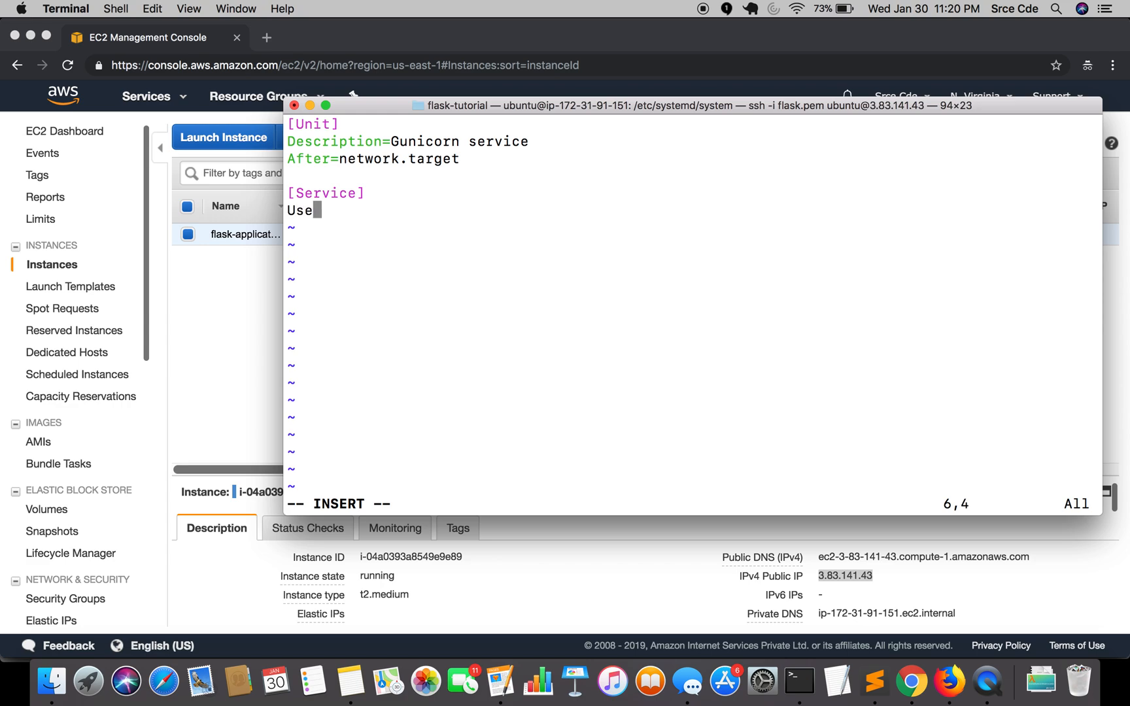
type("r")
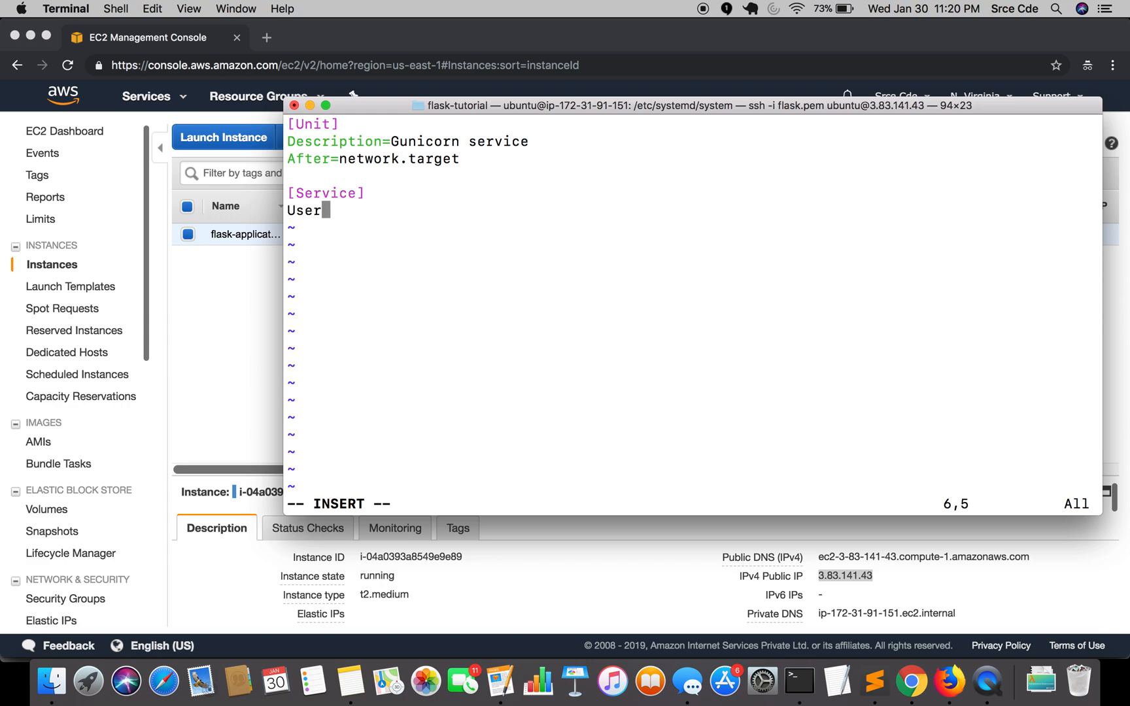
type("=")
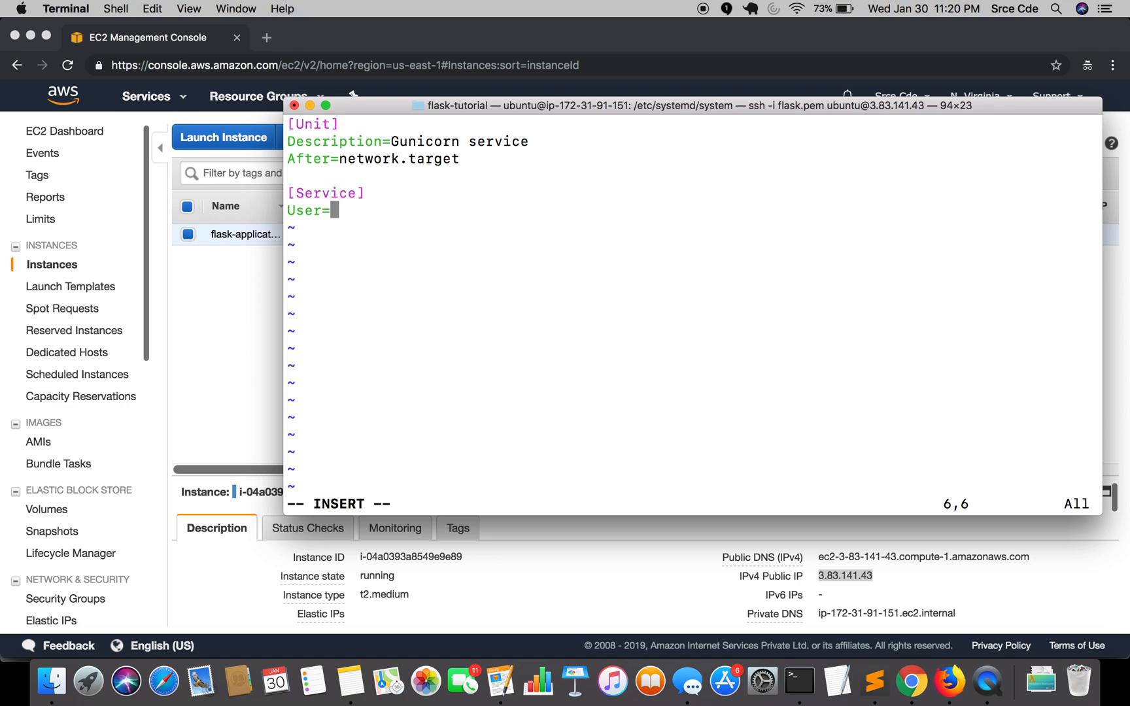
type("ubuntu")
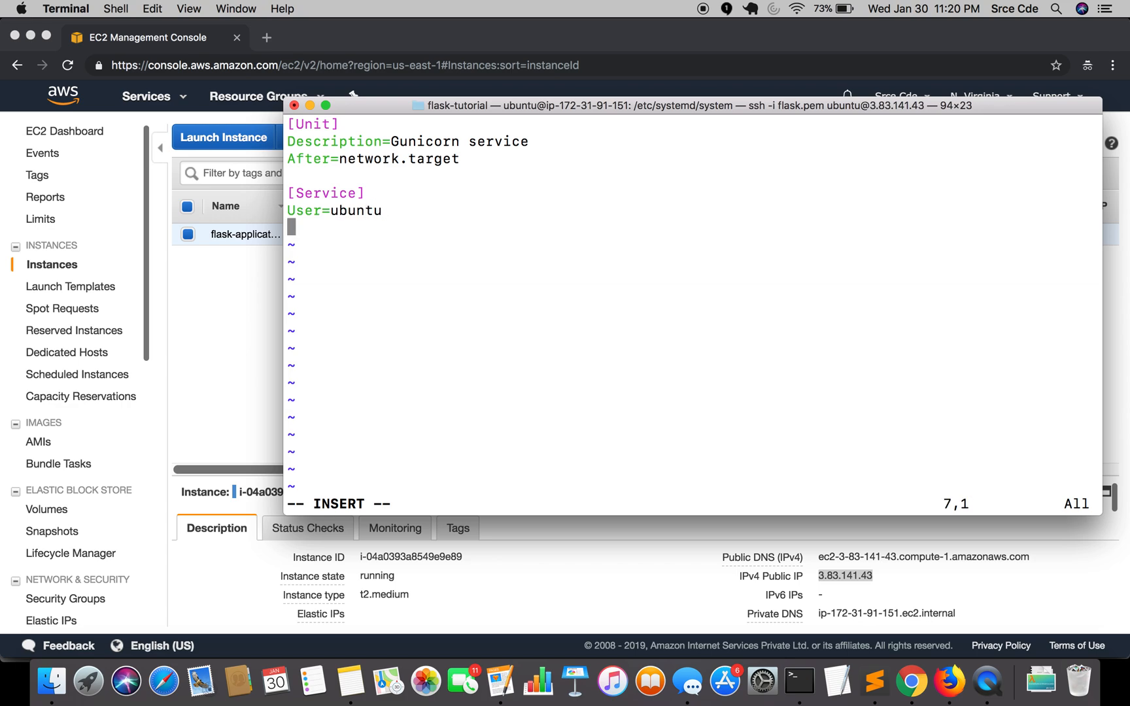
Add Group=www-data to the [Service] section
type("Group")
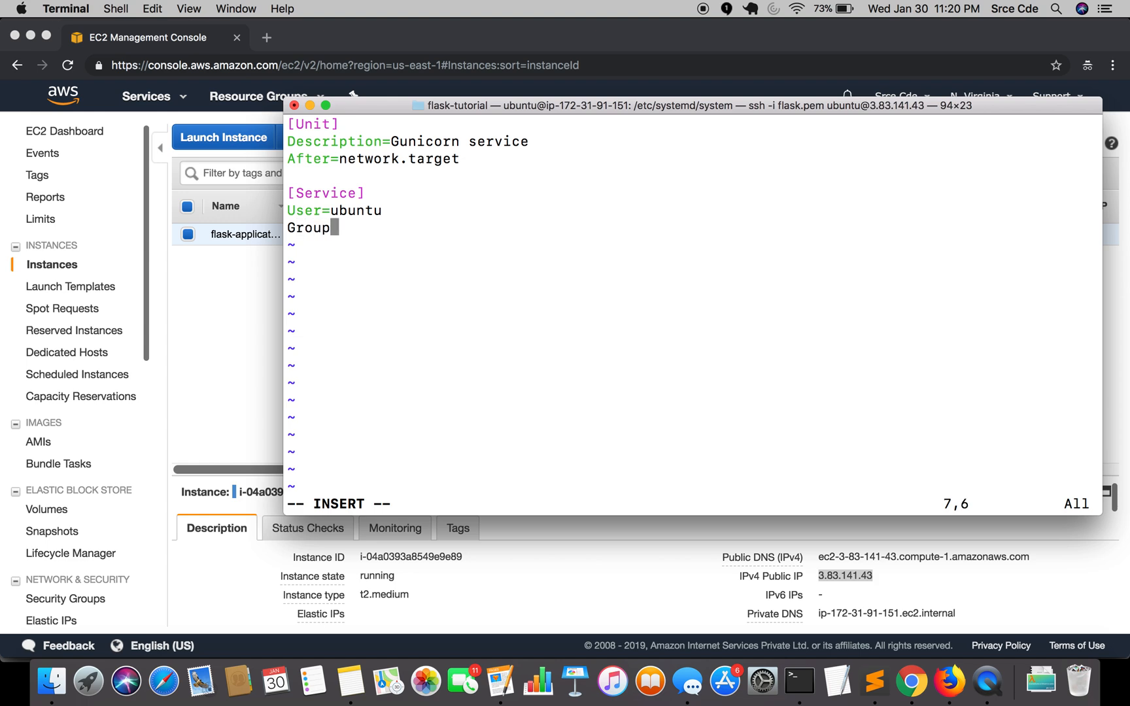
type("=")
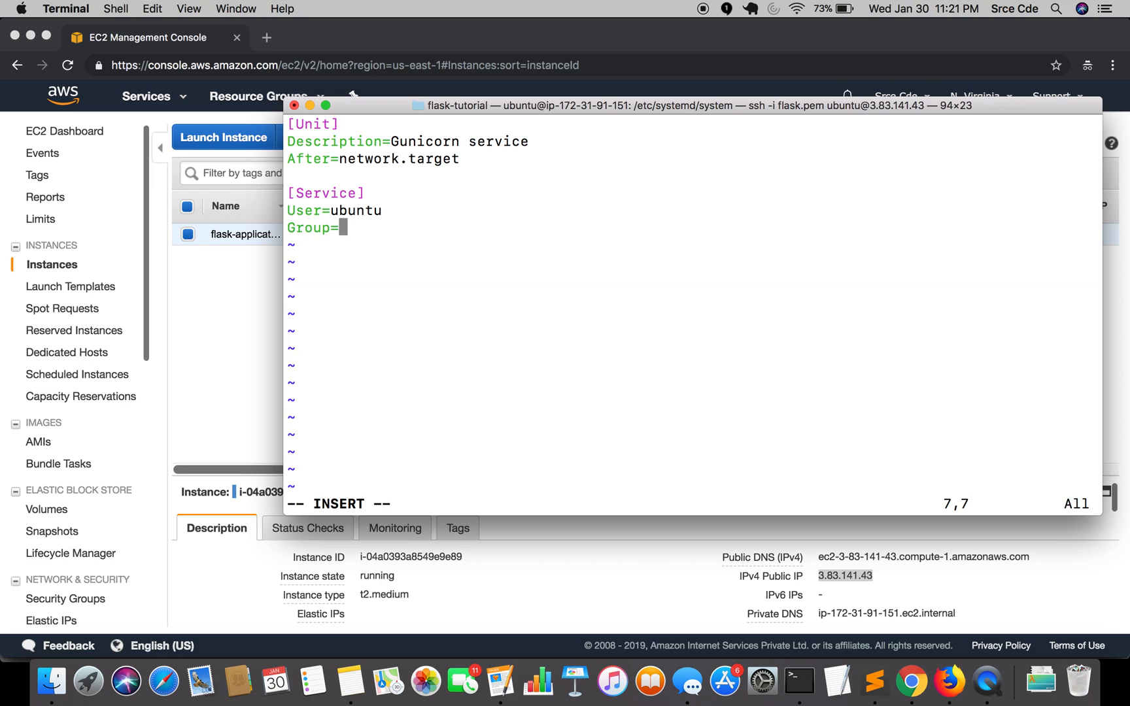
type("ww")
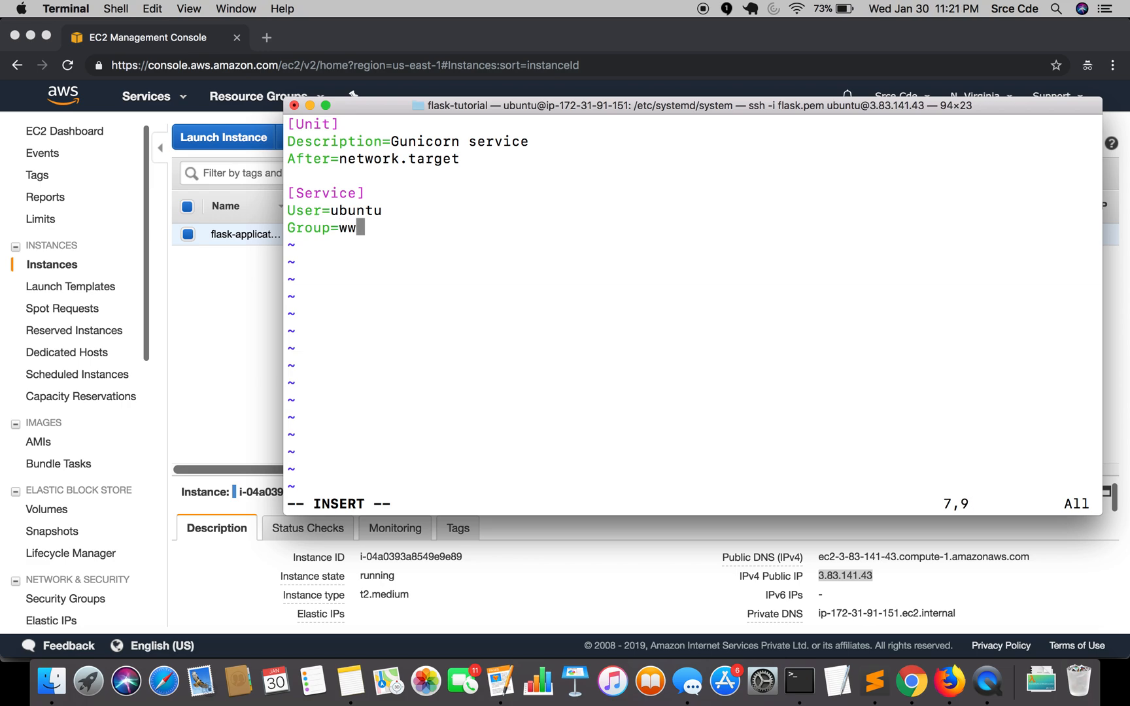
type("w")
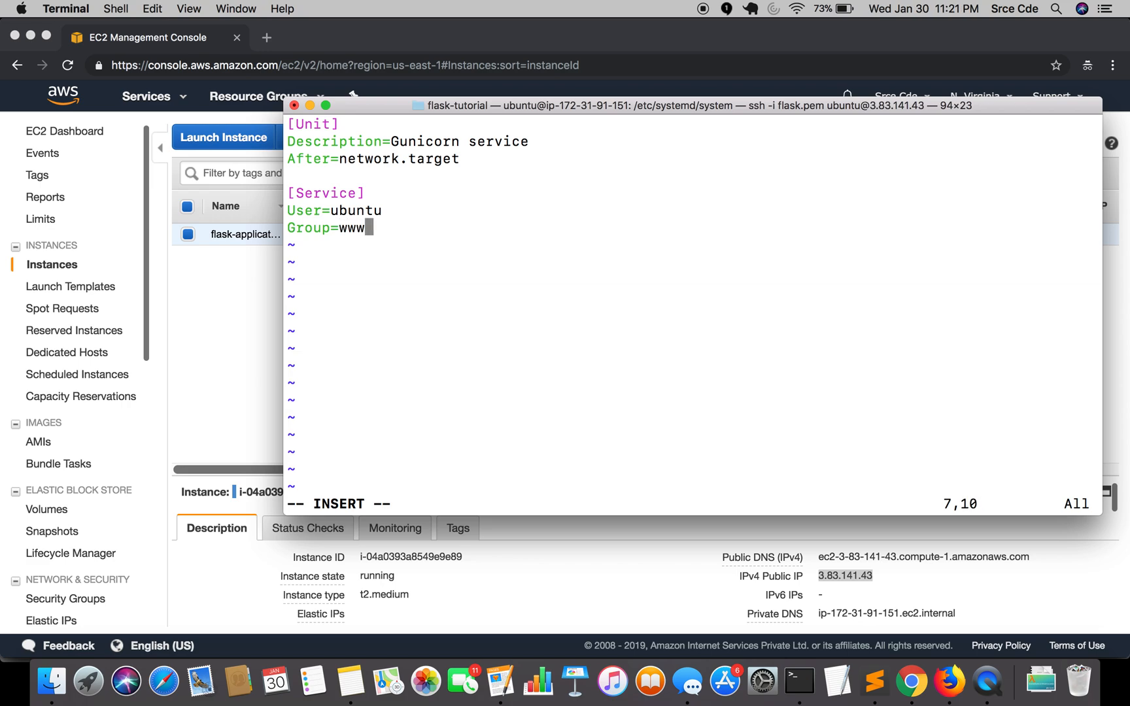
type("-data")
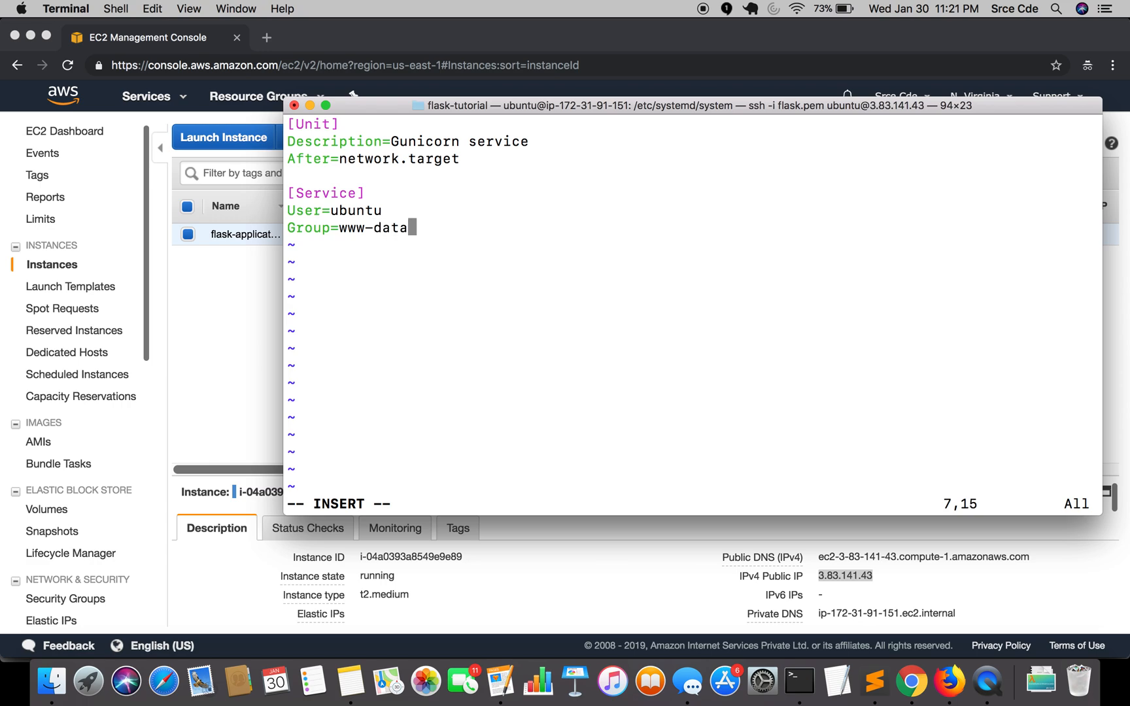
key("Return")
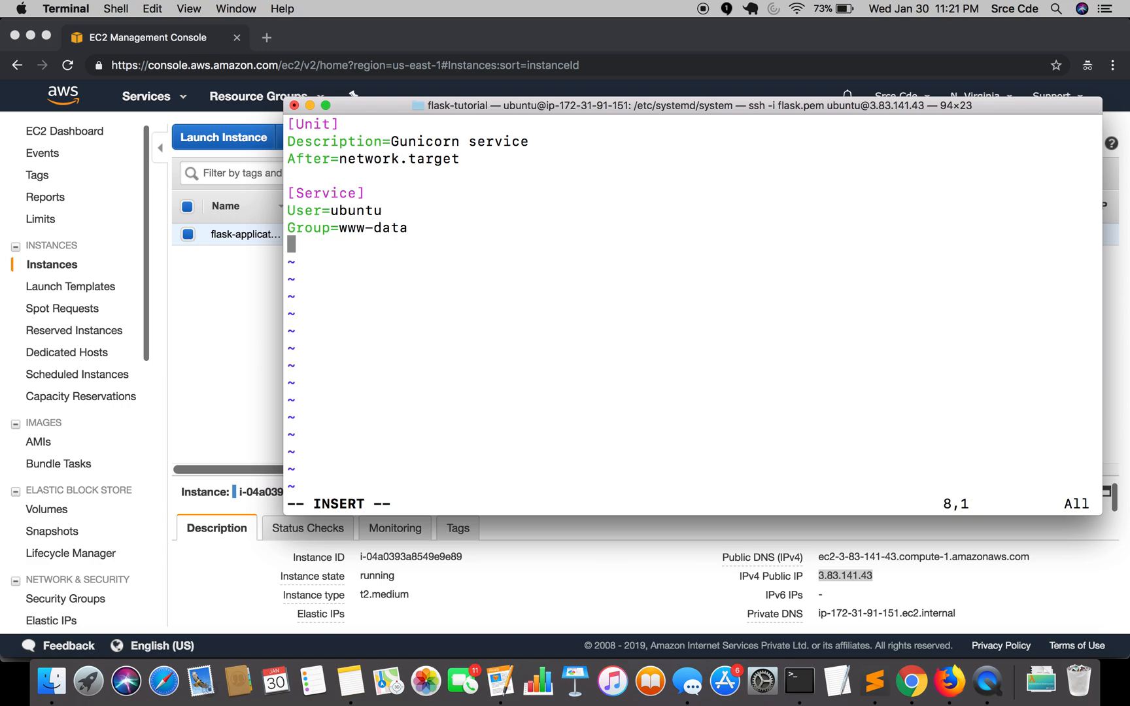
Write WorkingDirectory=/home/ubuntu/flaskapp, correcting the mistyped Directory
type("Working")
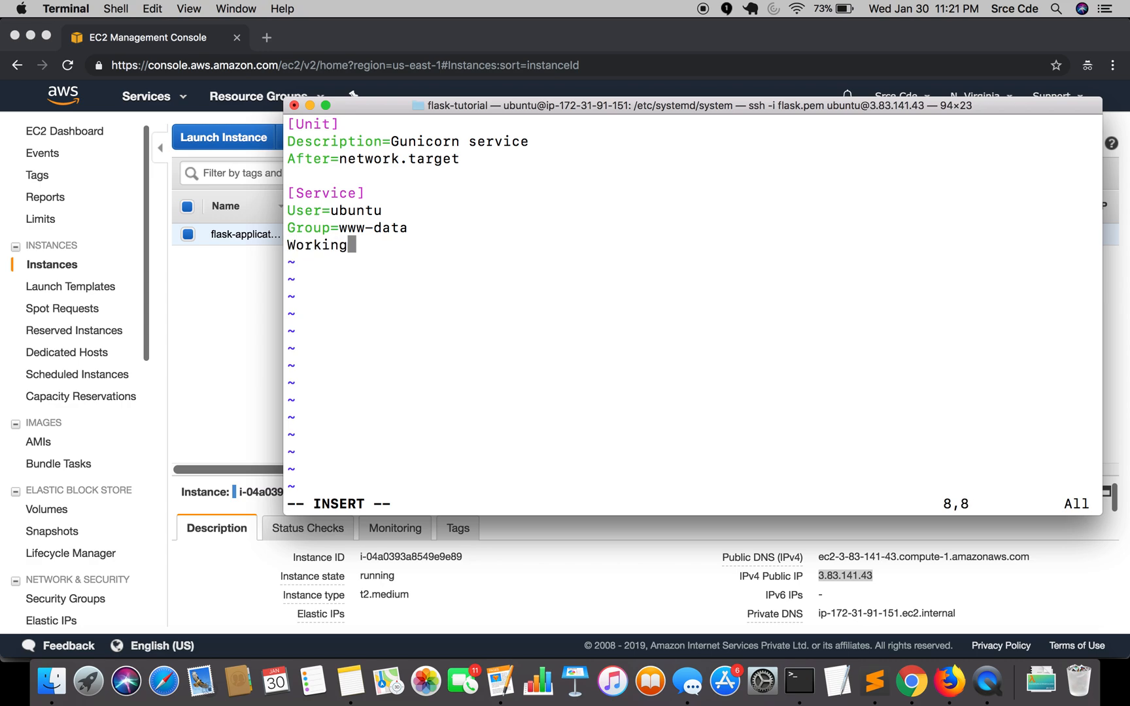
type("Firec")
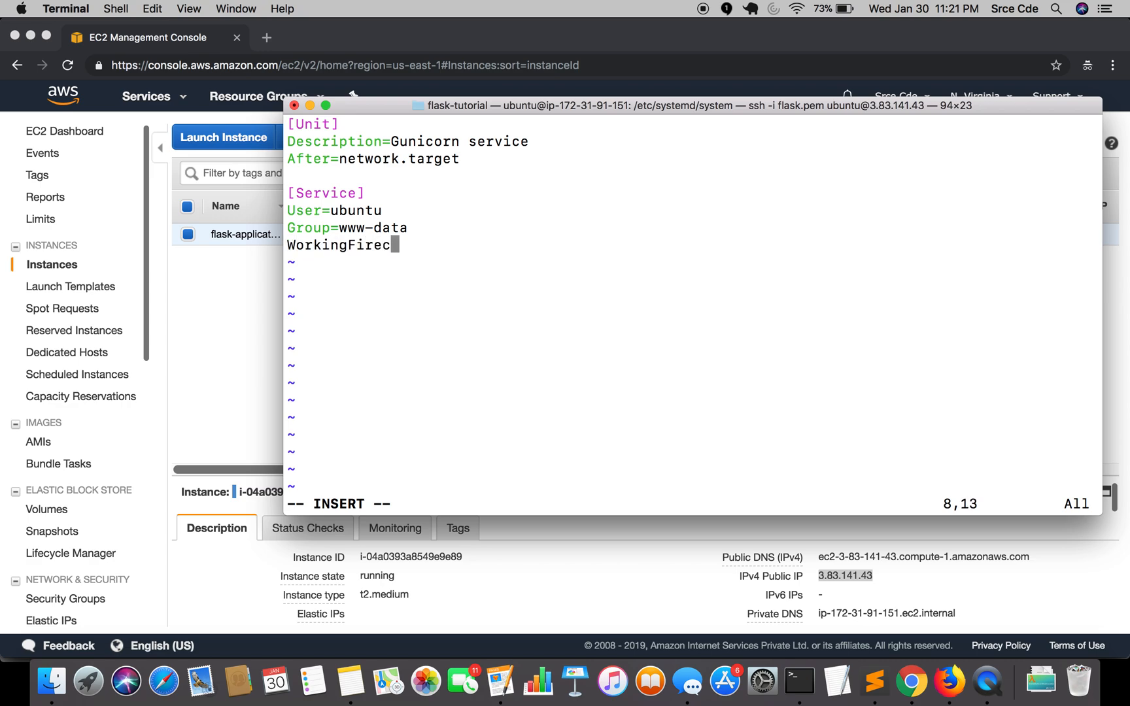
key("Backspace")
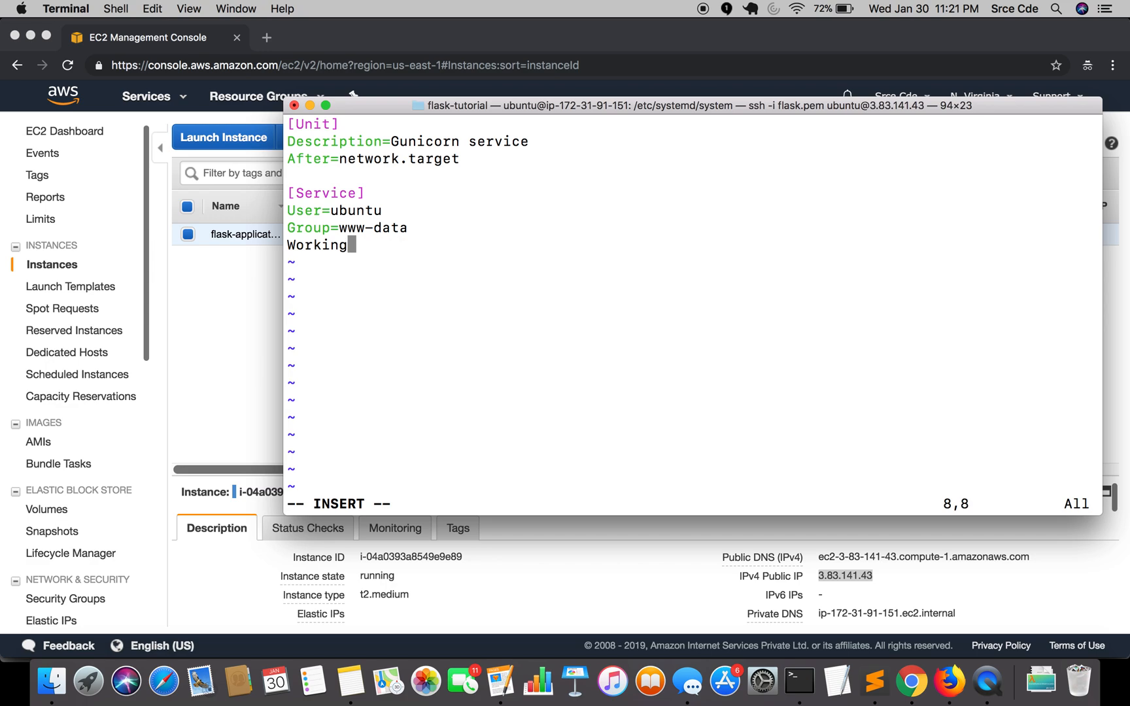
type("Direct")
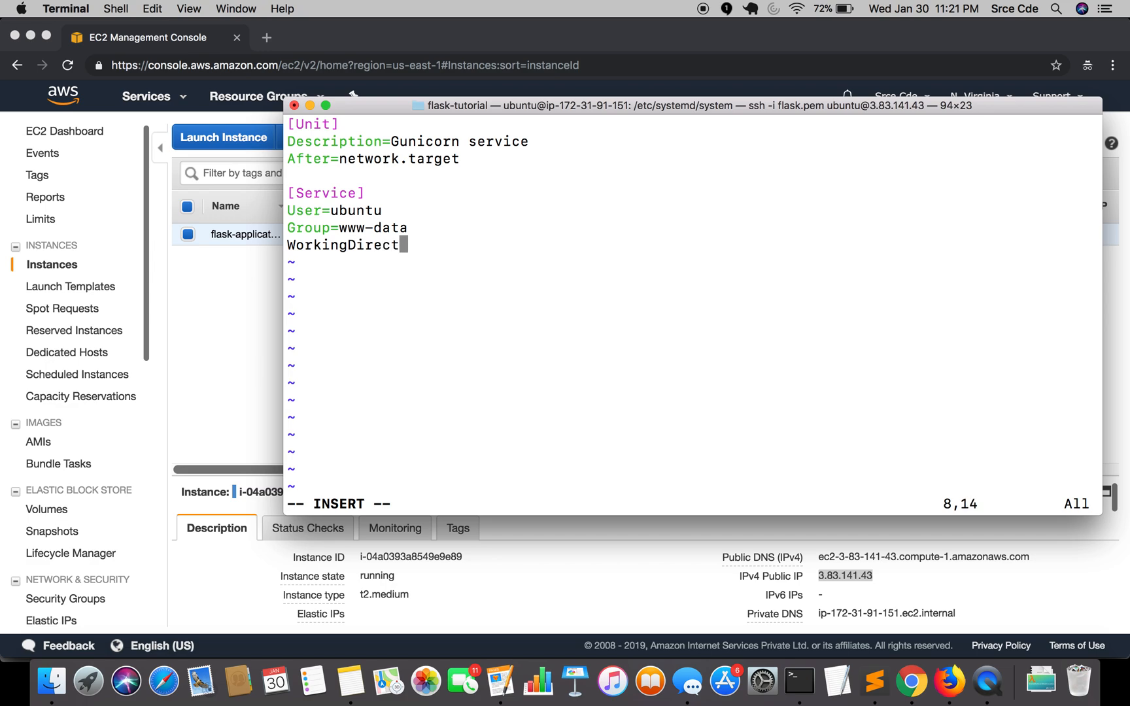
type("ory")
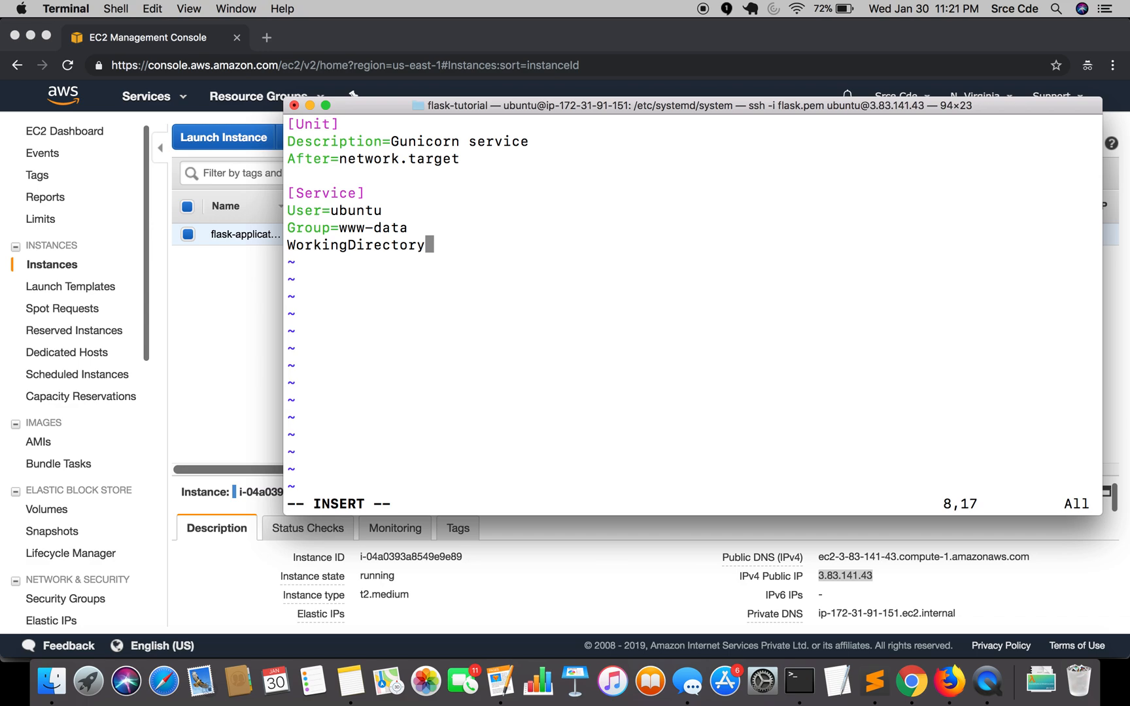
type("=")
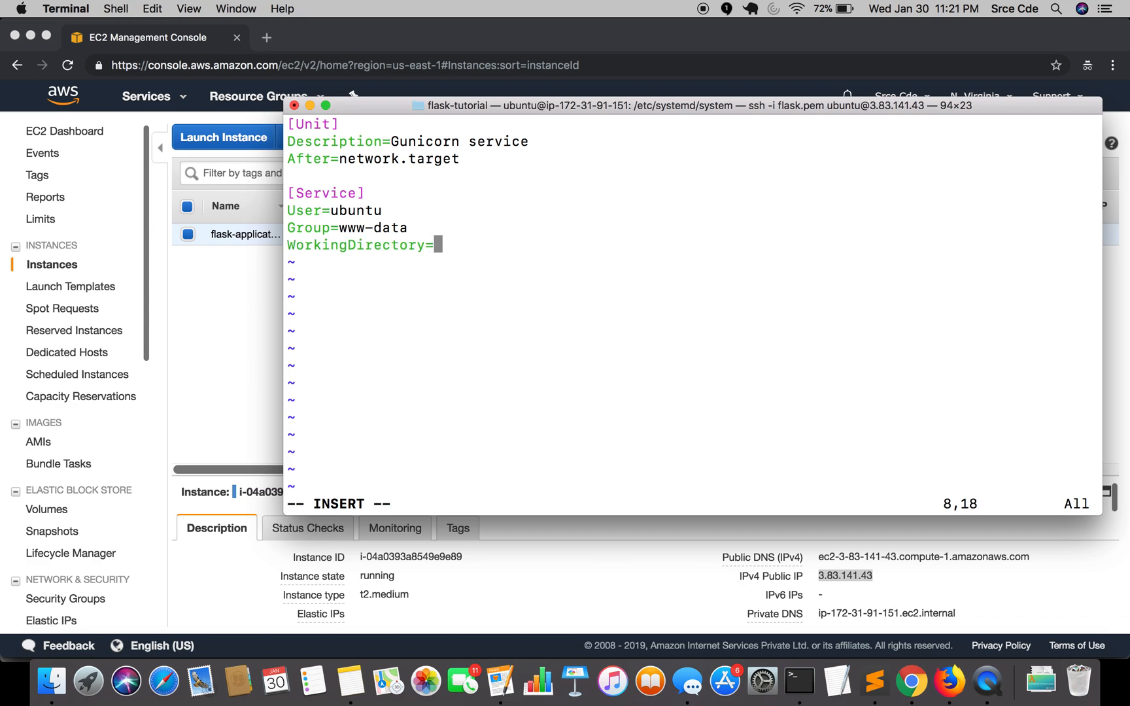
type("/home/u")
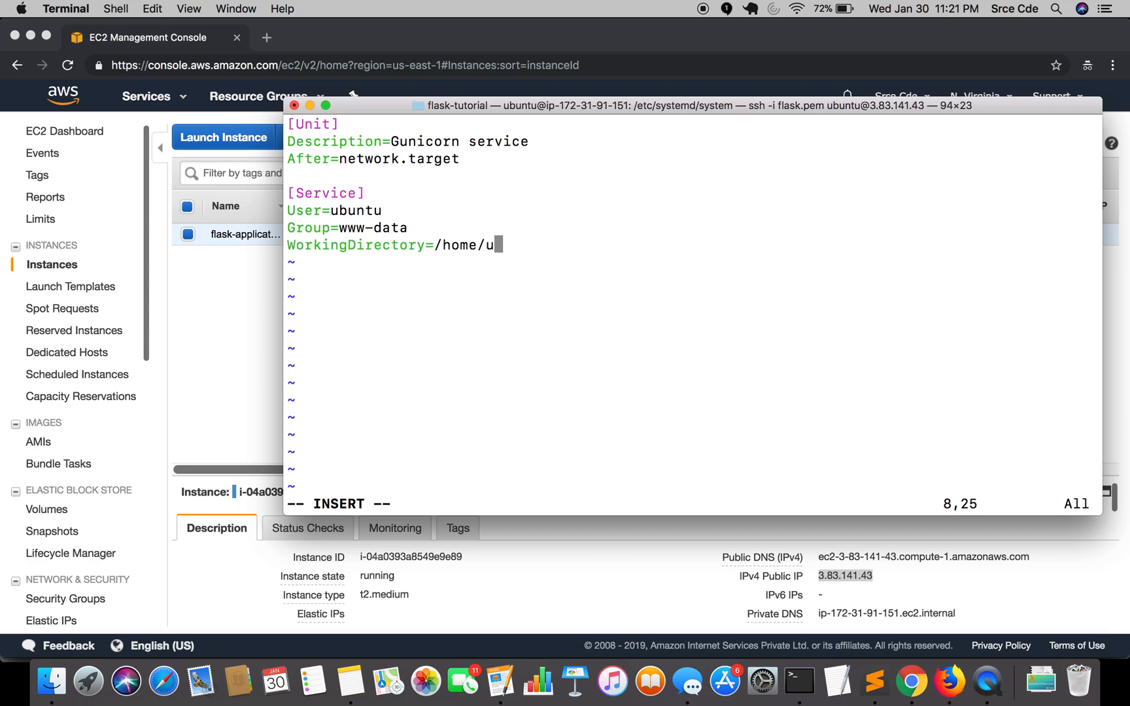
type("buntu/")
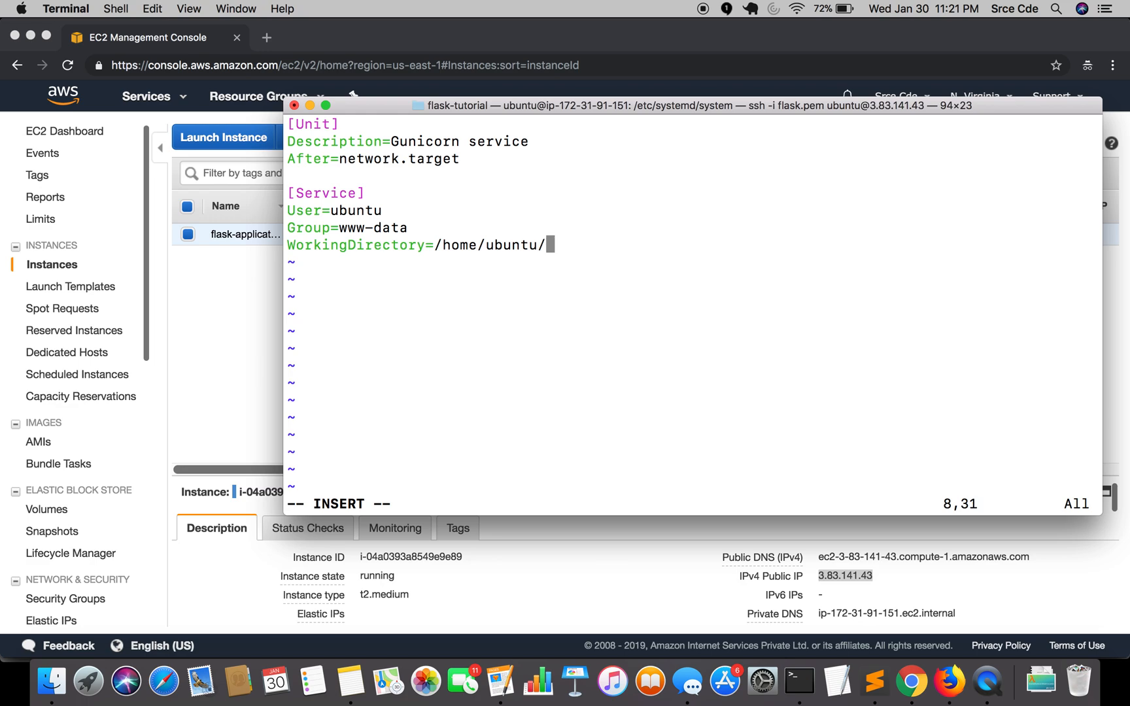
type("fl")
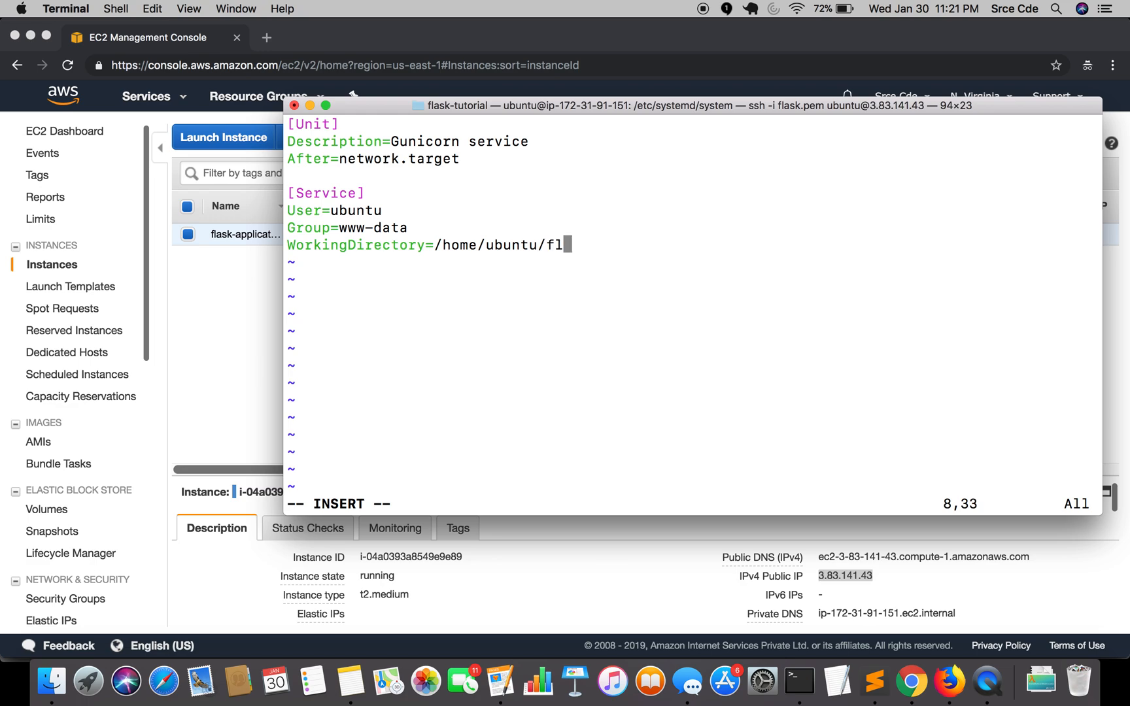
type("askapp")
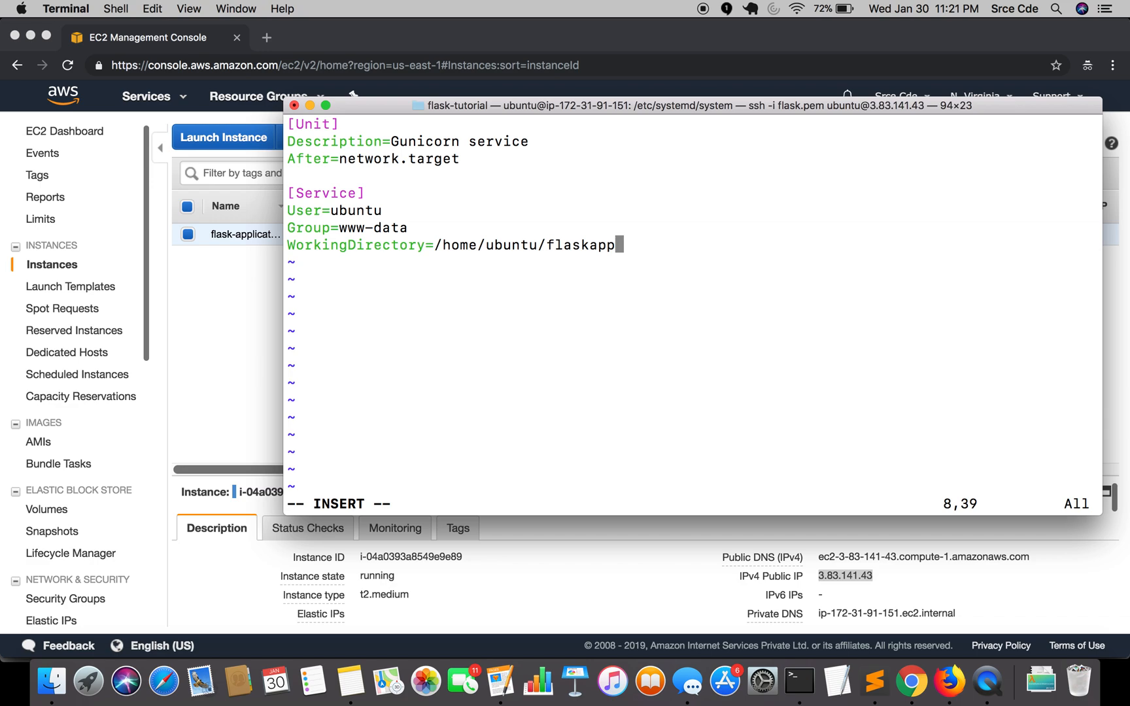
key("Return")
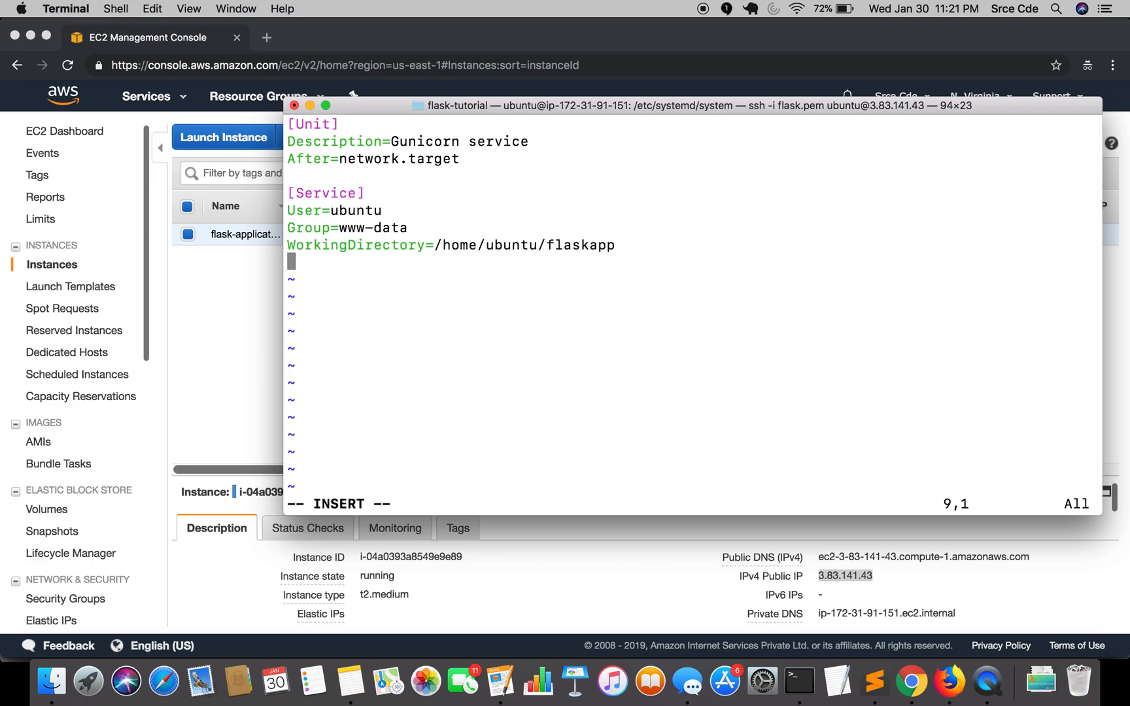
Write ExecStart=/usr/bin/gunicorn3 as the service's launch command
type("Ec")
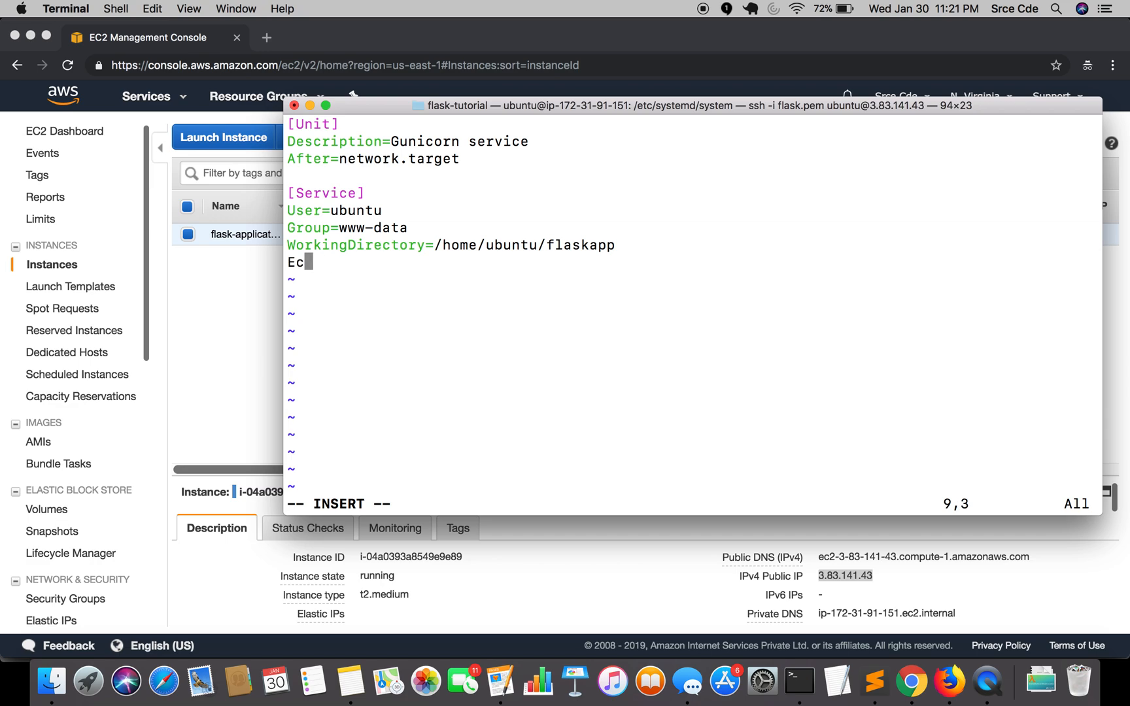
type("xe")
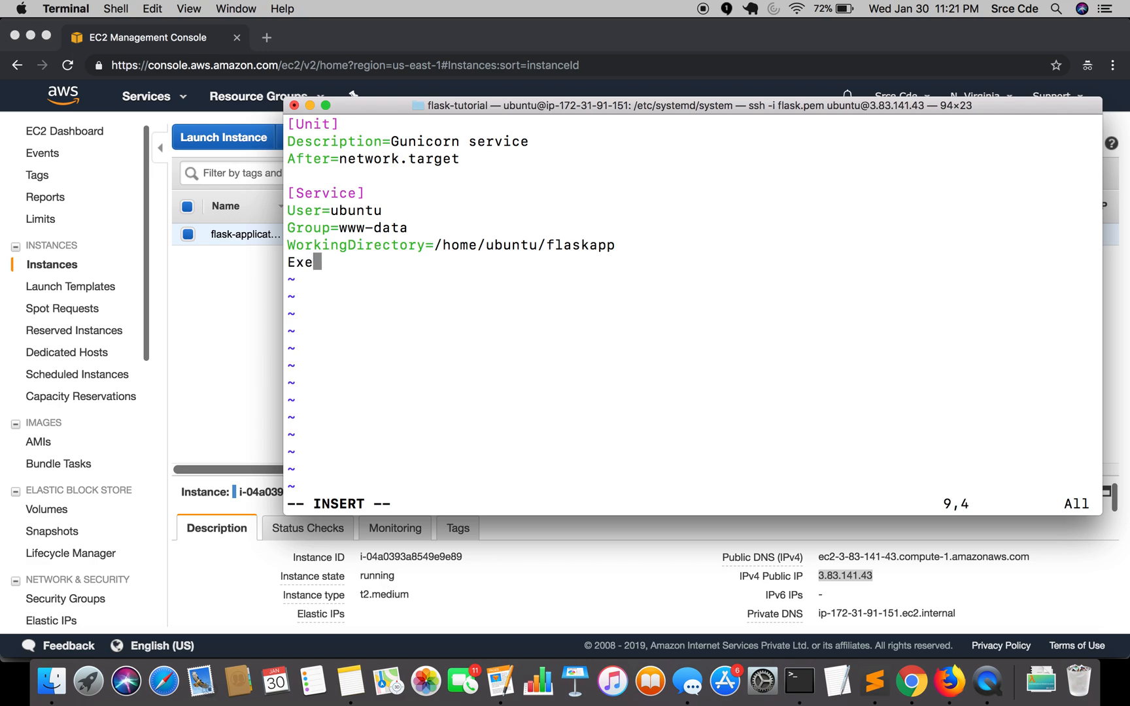
type("S")
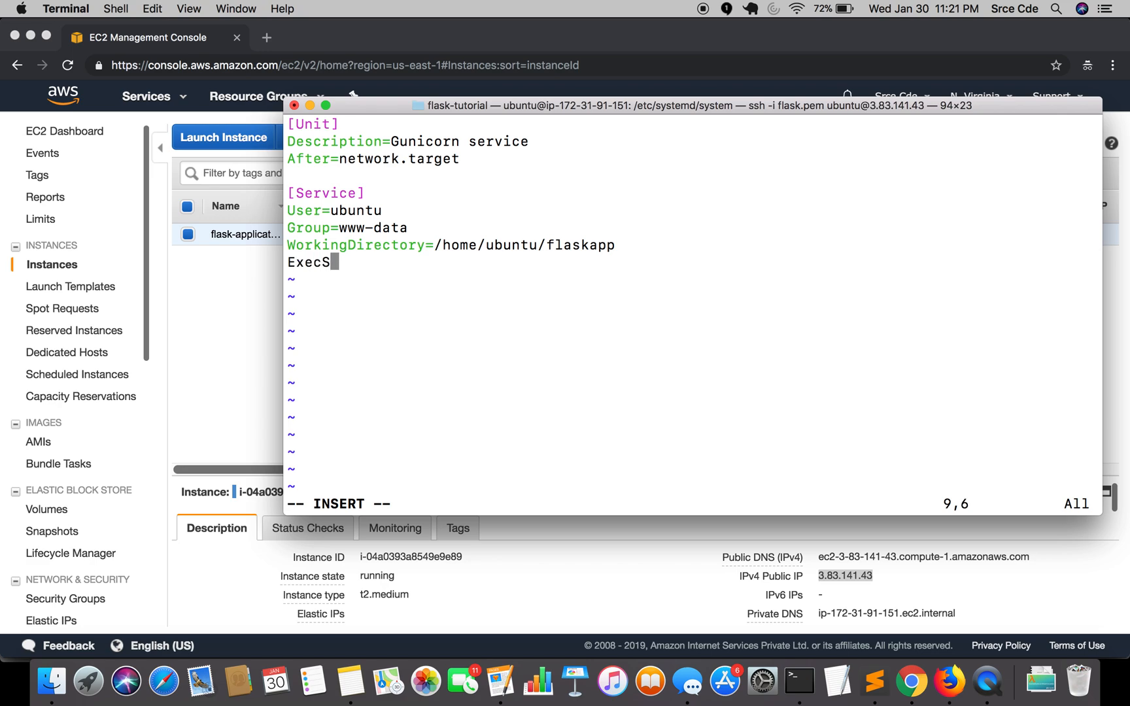
type("tart")
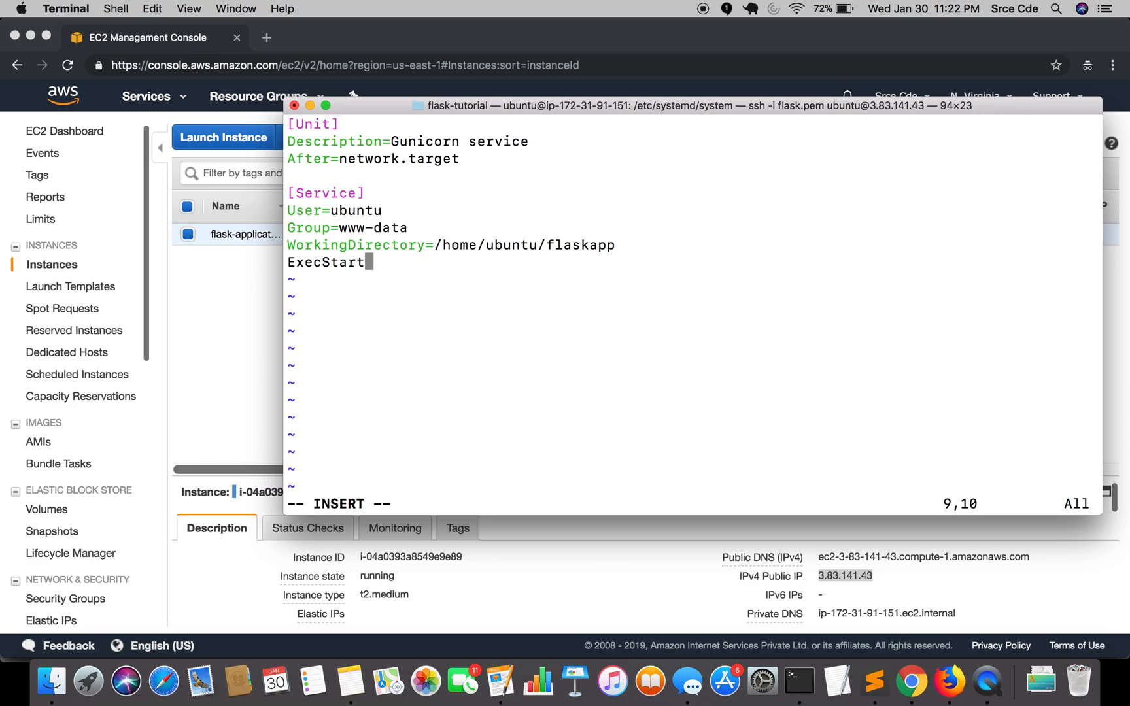
type("=")
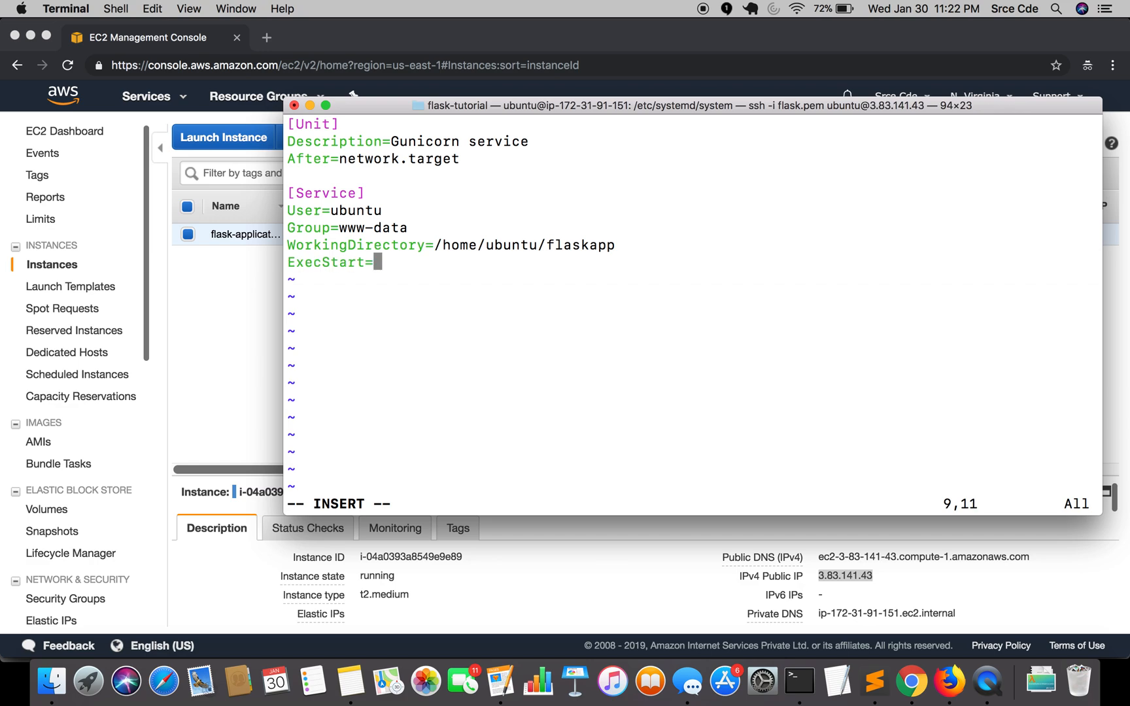
type("/")
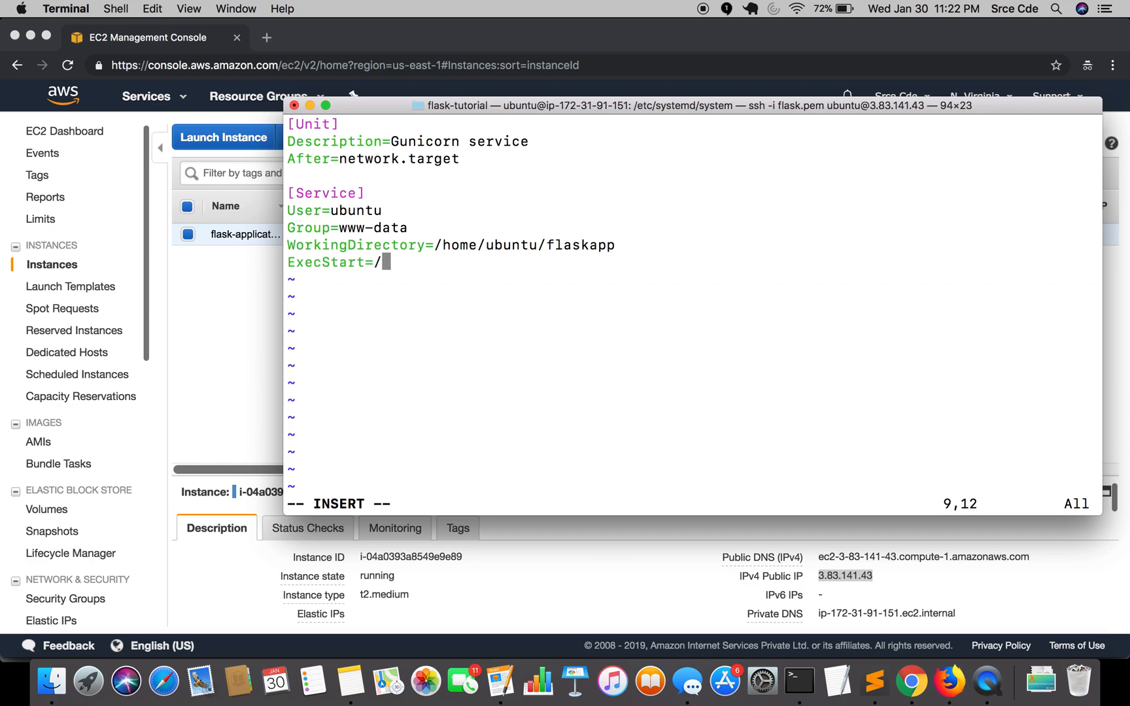
type("usr/")
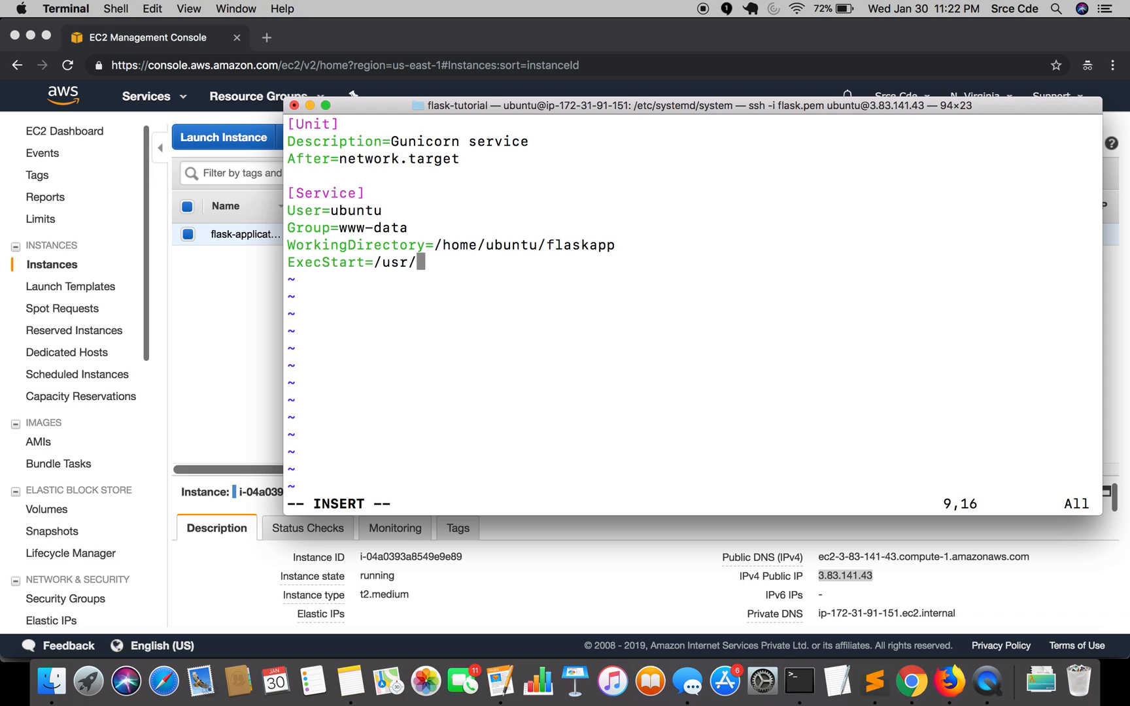
type("b")
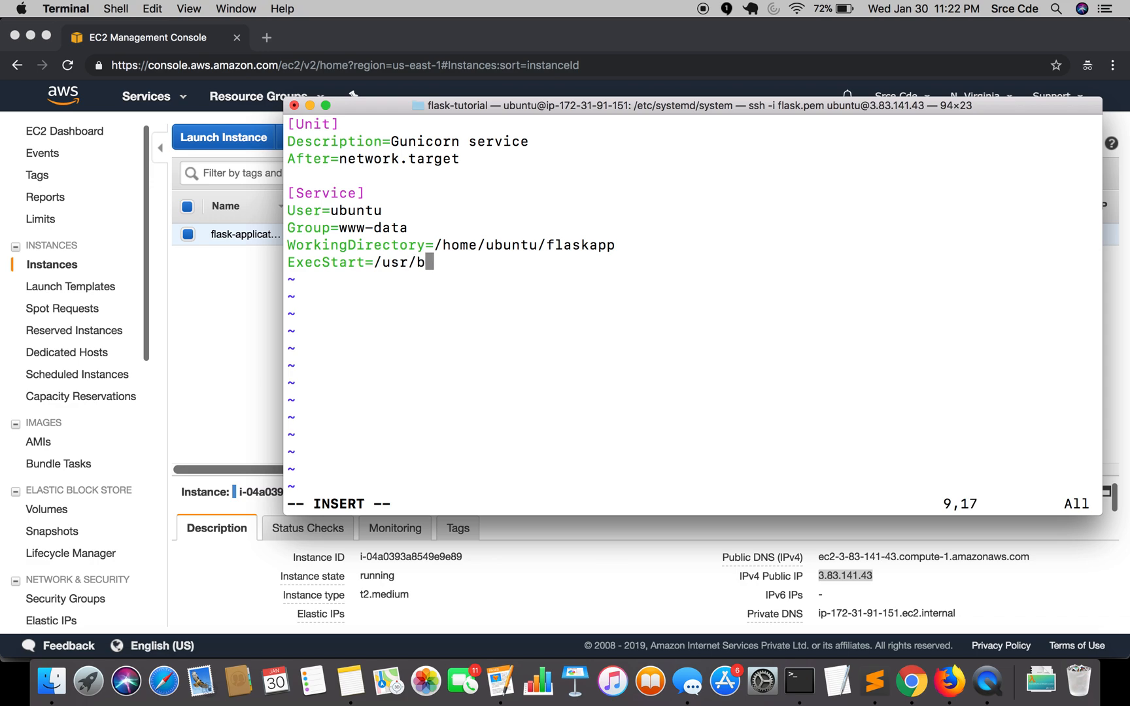
type("in/")
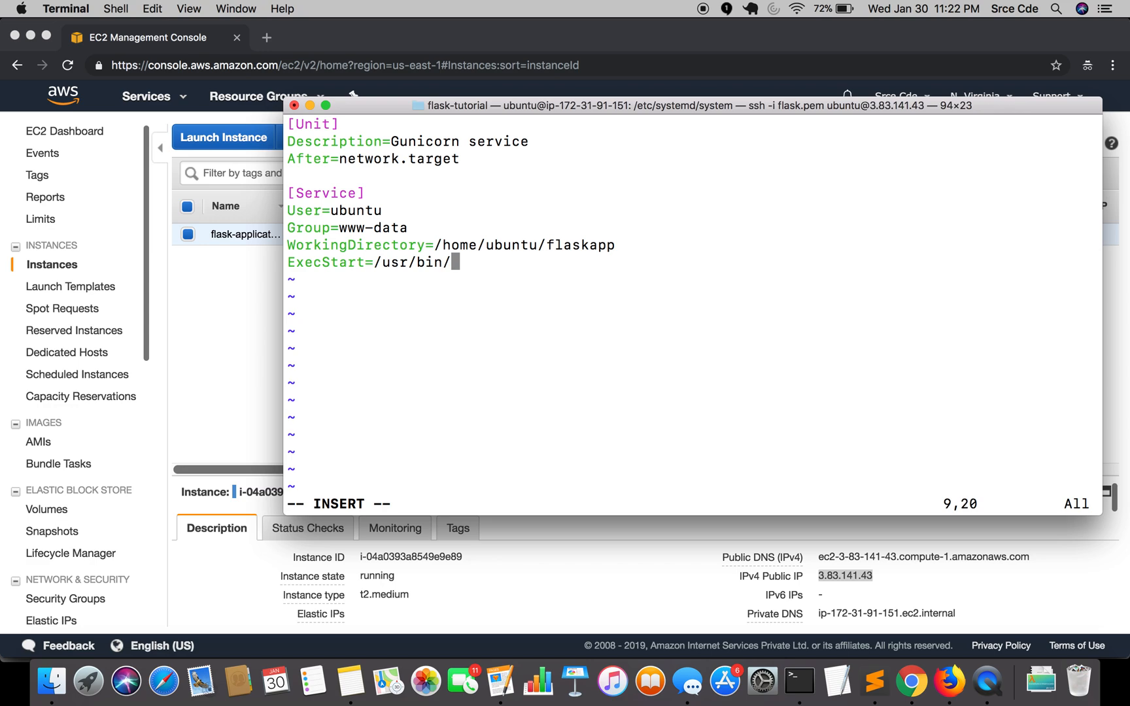
type("gunicor")
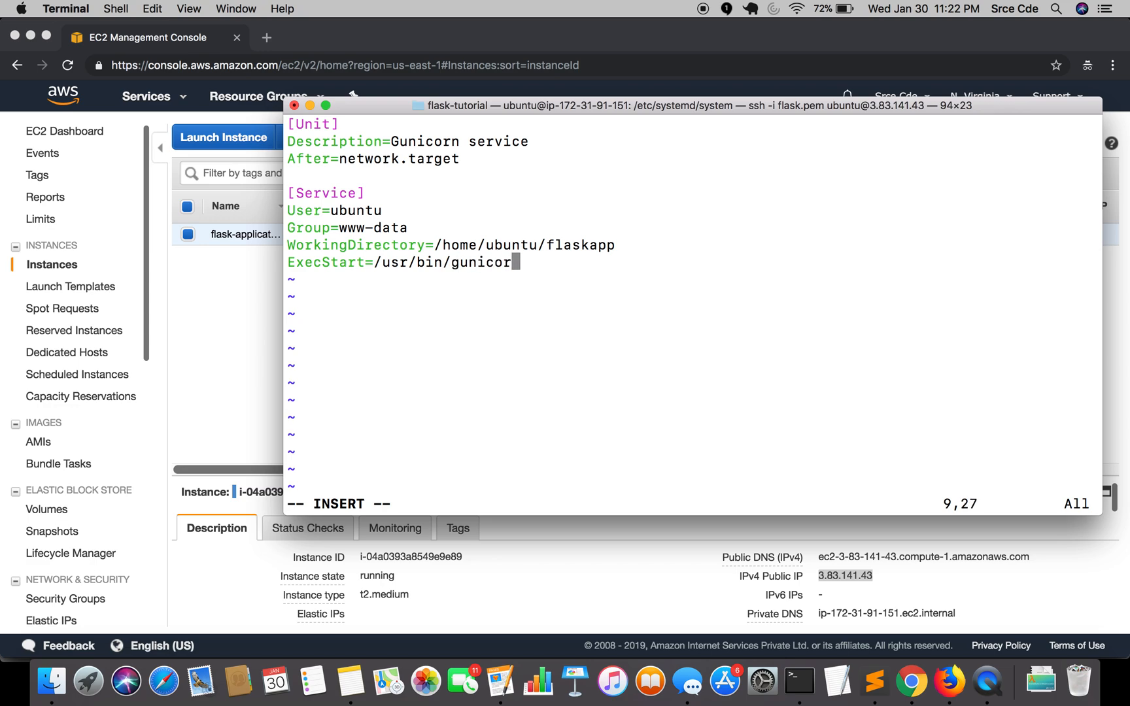
type("3")
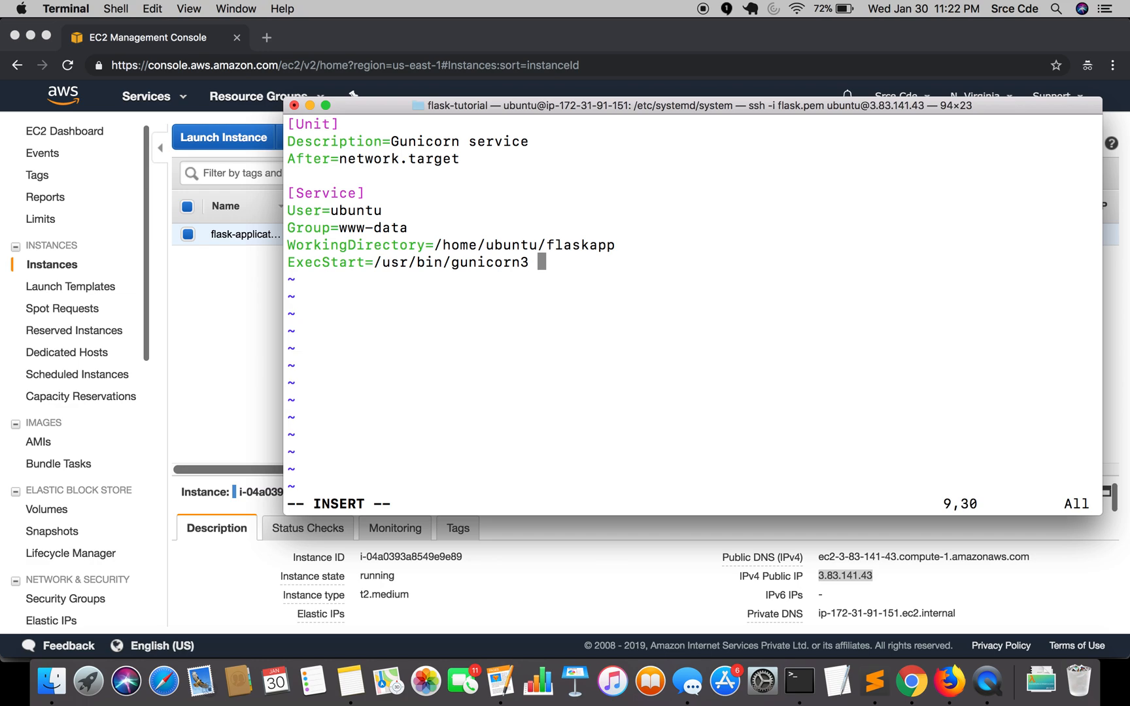
Extend ExecStart with --workers 3 and a bind to unix:flaskapp.sock
type("--")
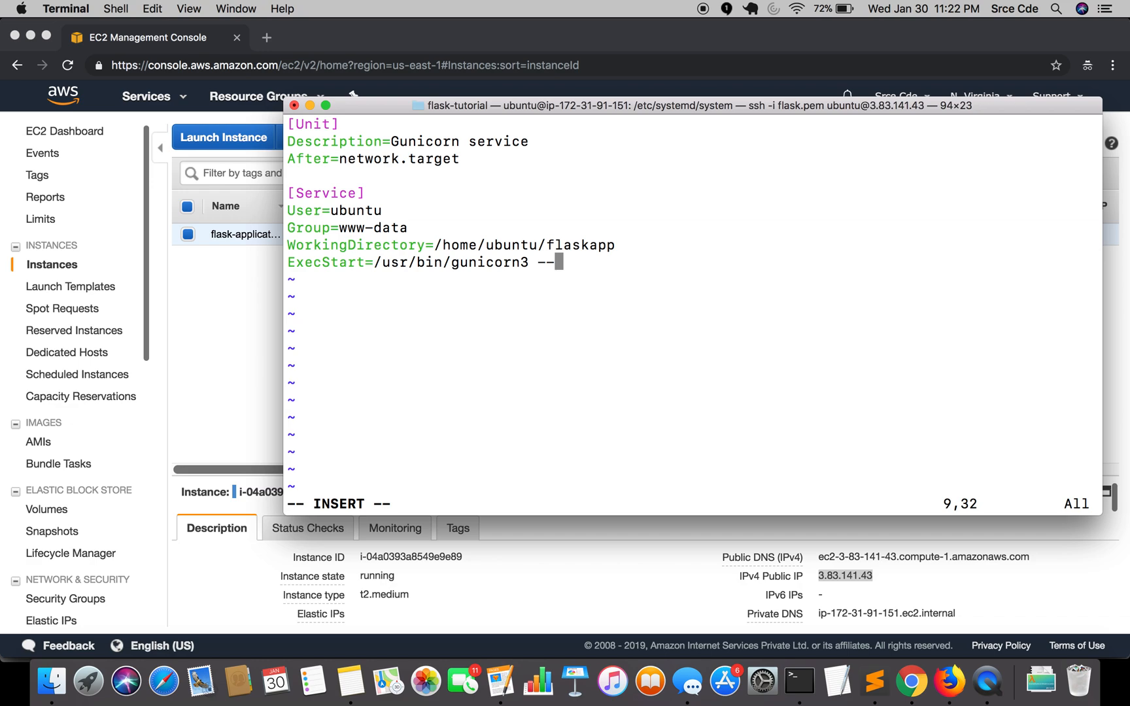
type("wor")
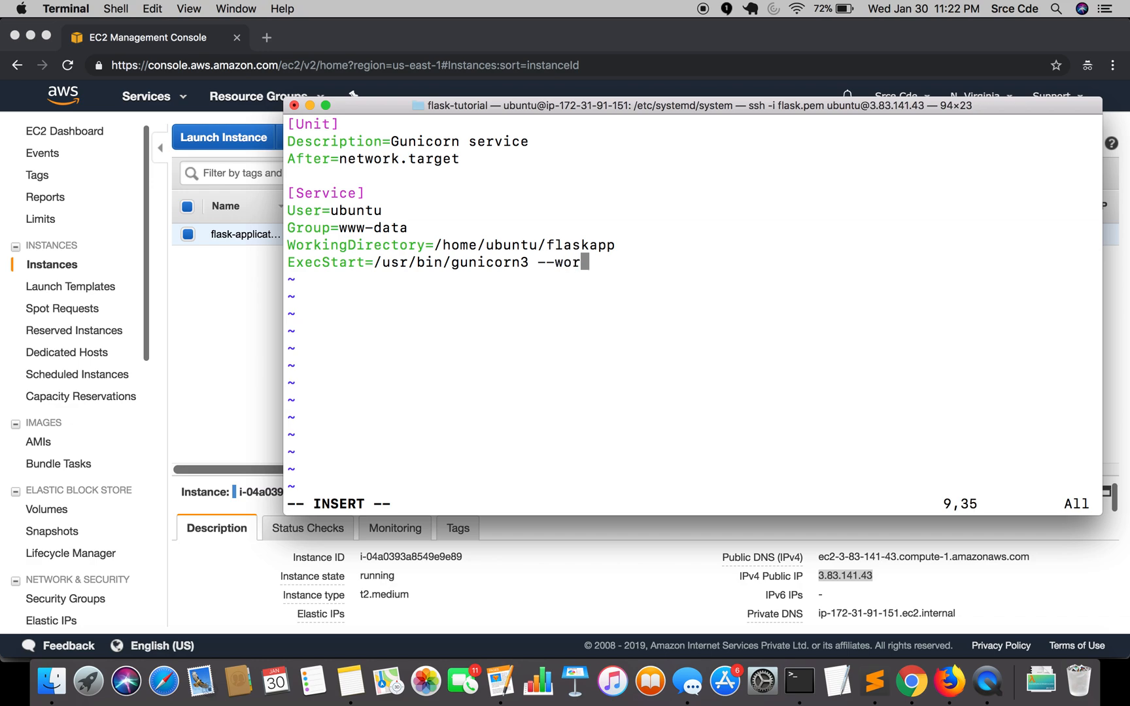
type("kers")
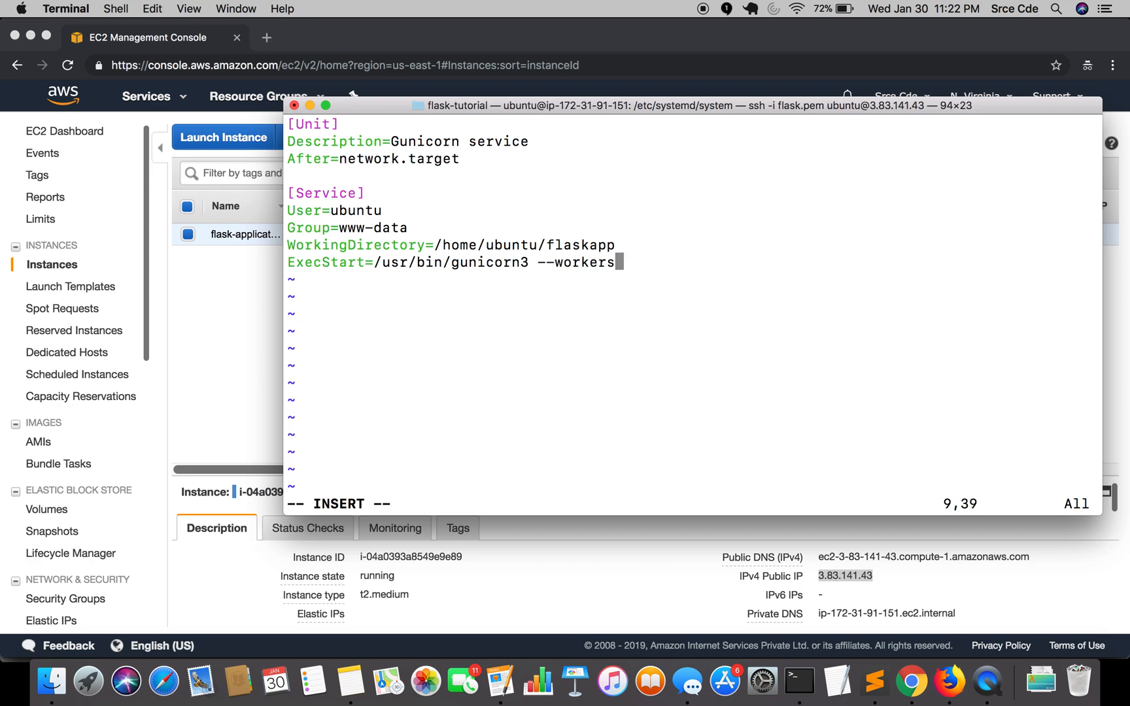
type("3")
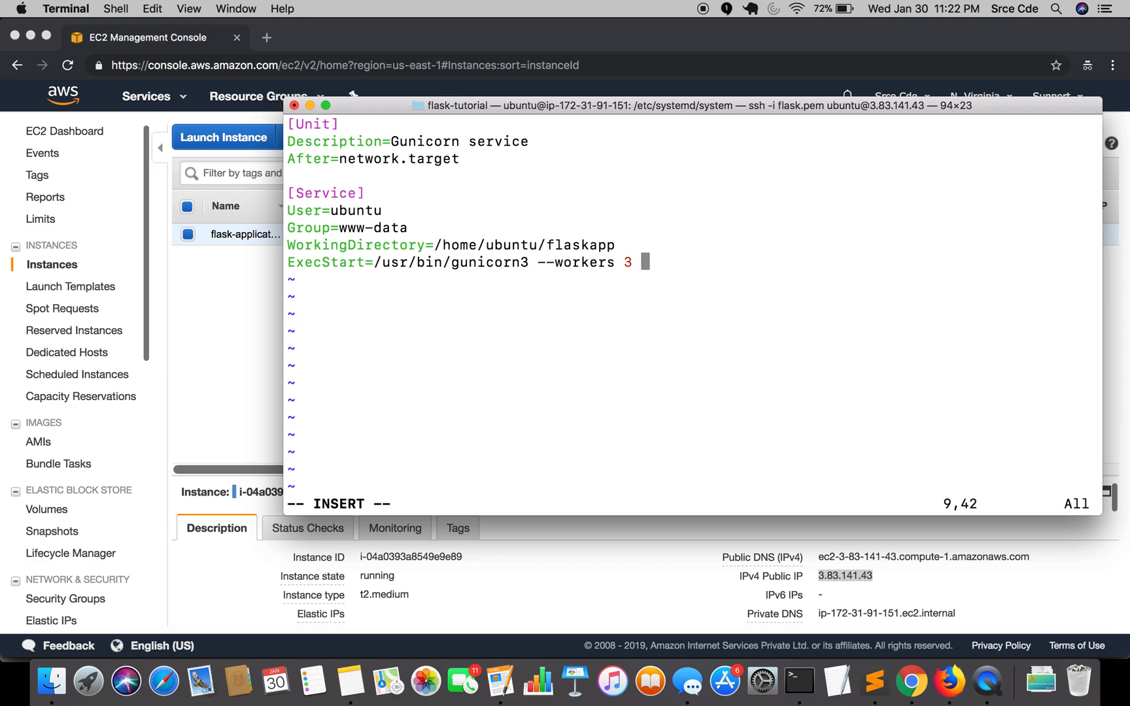
type("--bind ubi")
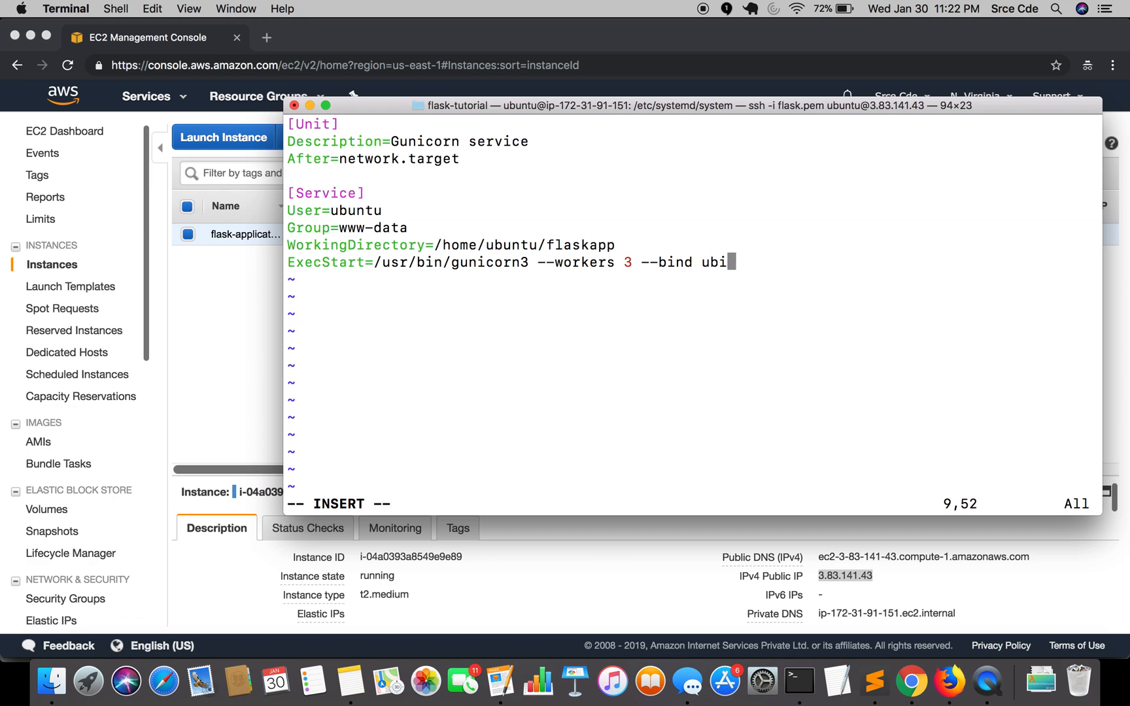
key("BackSpace")
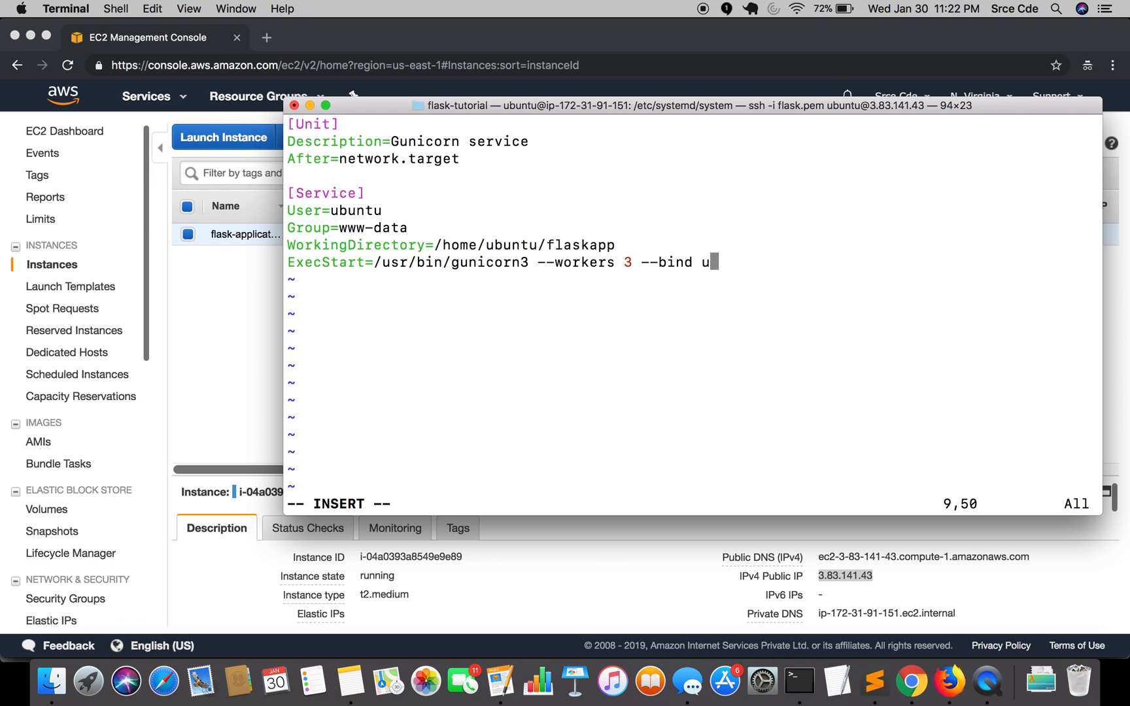
type("nix:")
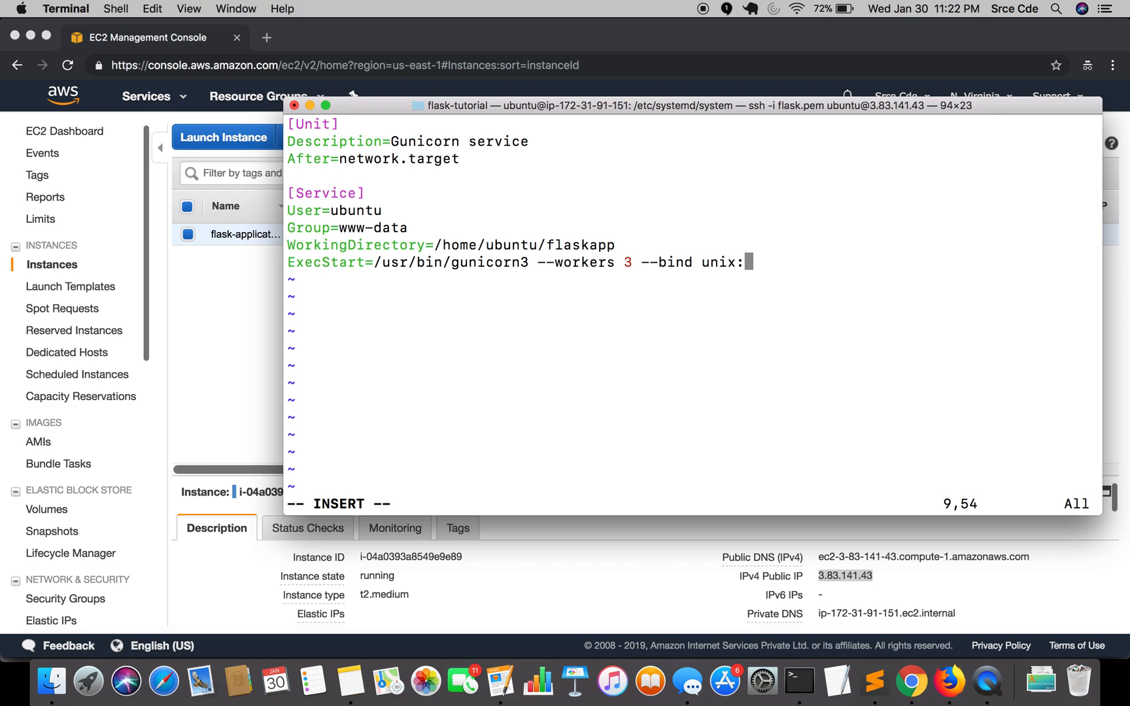
type("flaskapp.")
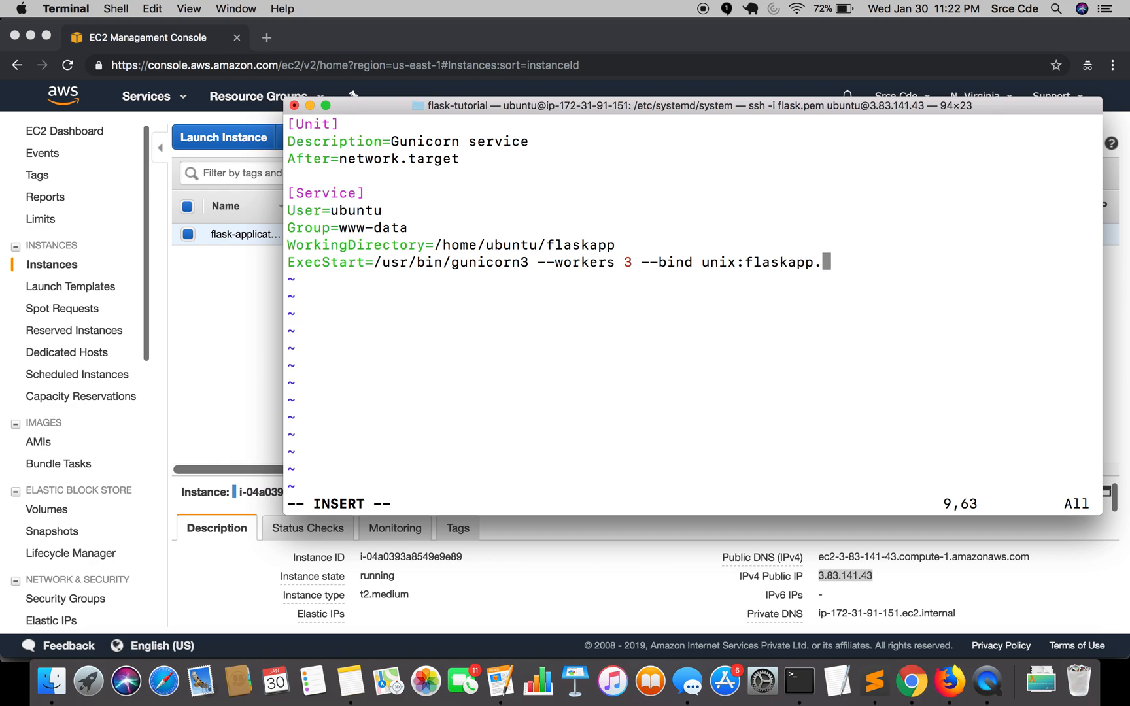
type("sock")
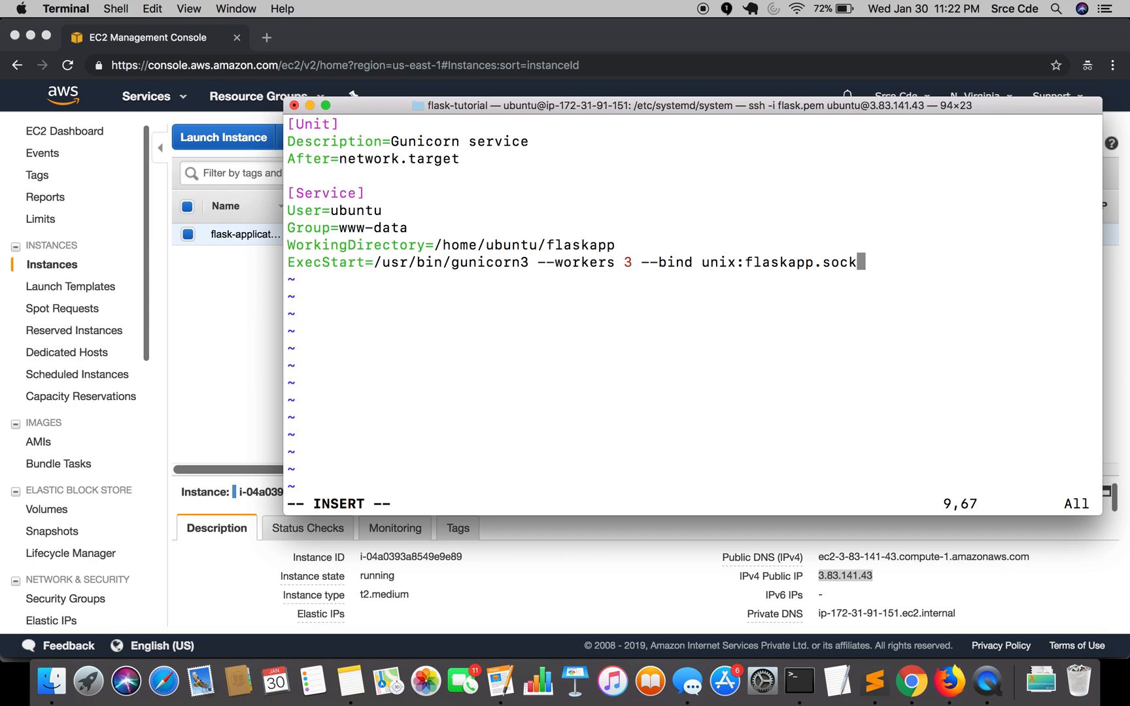
Finish ExecStart with -m 007 app:app and save the unit file with :wq
type("-m")
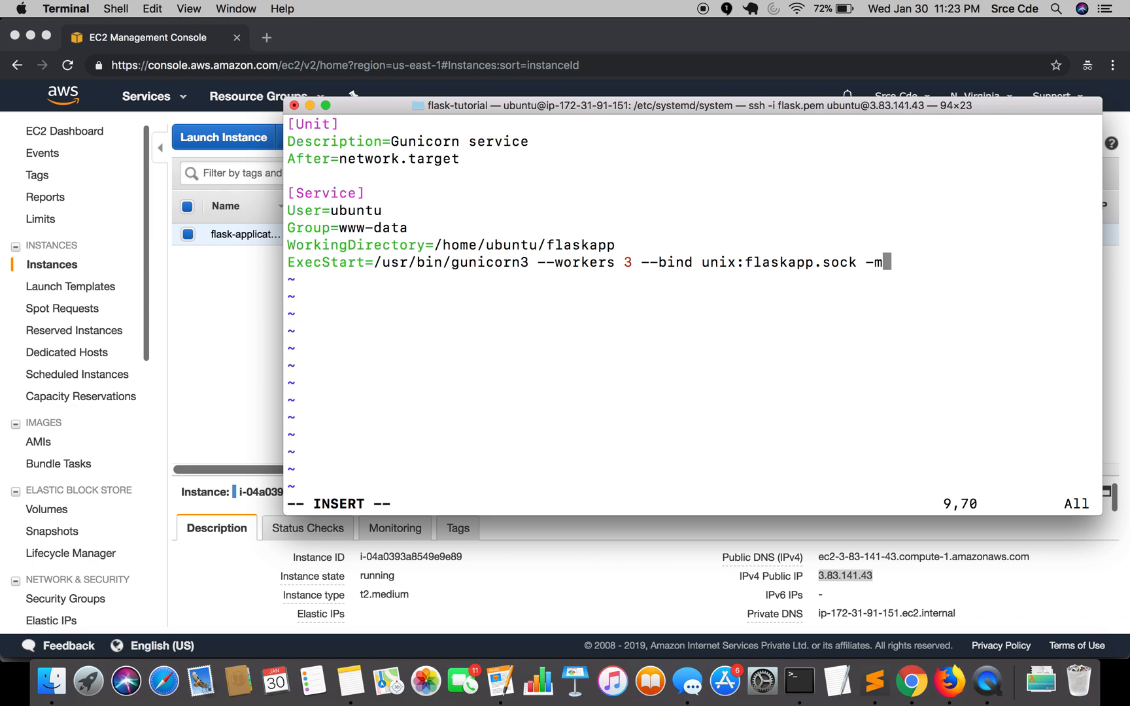
type("0")
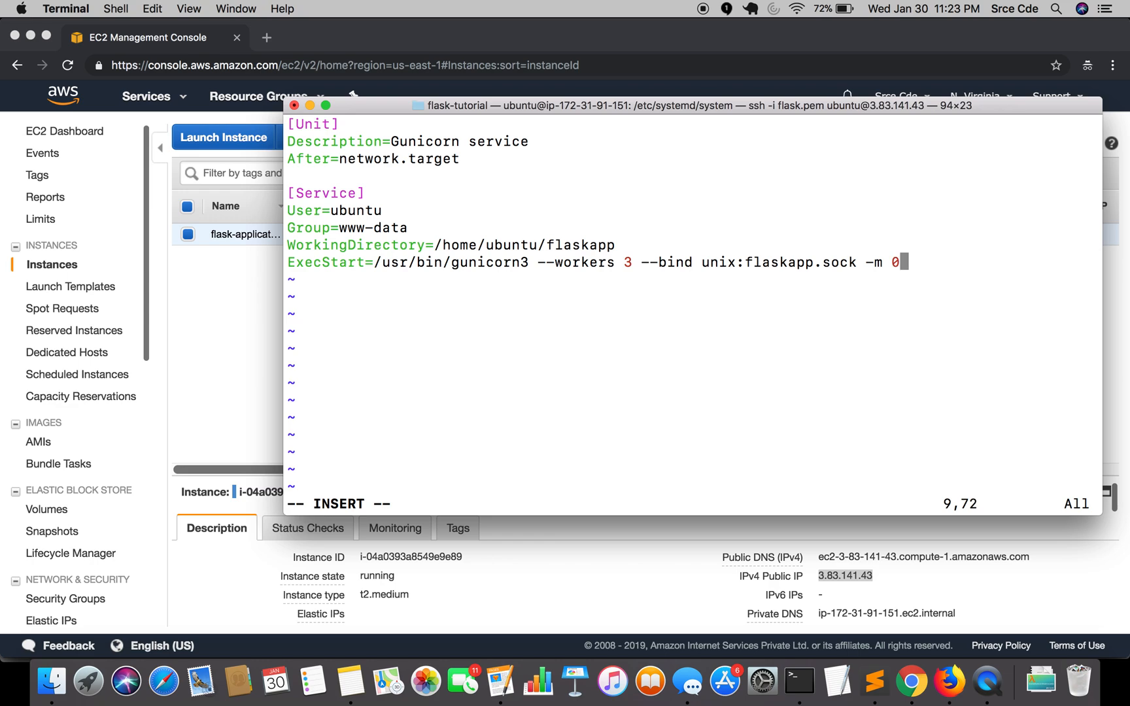
type("07")
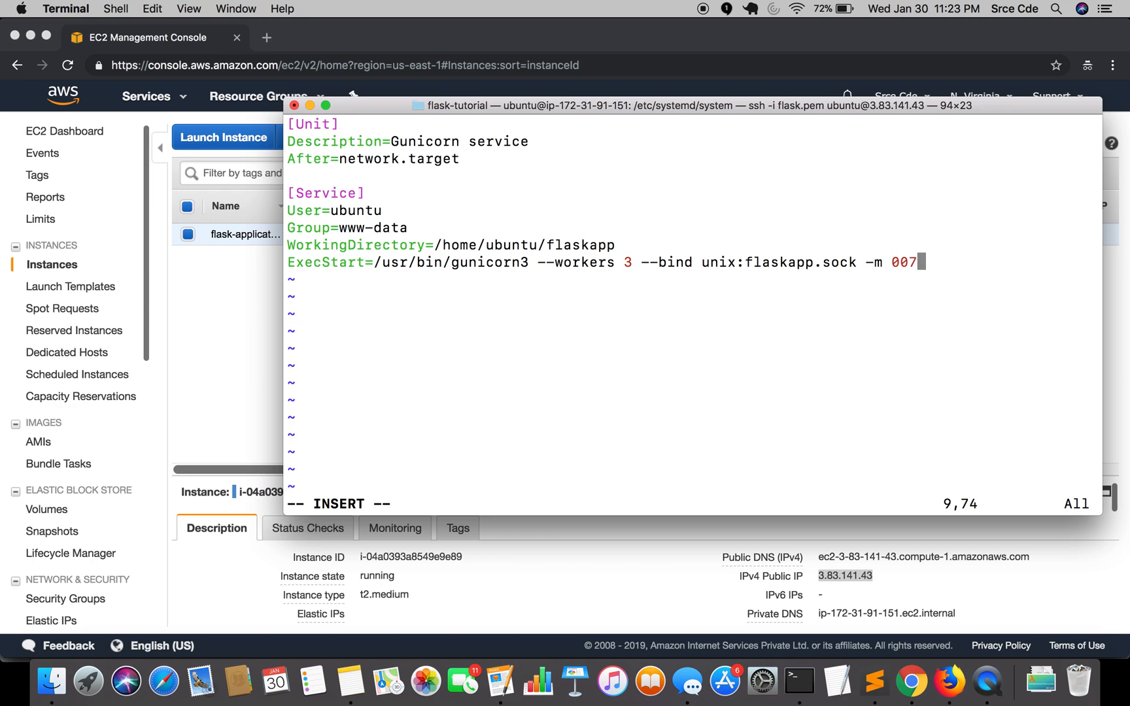
type("app")
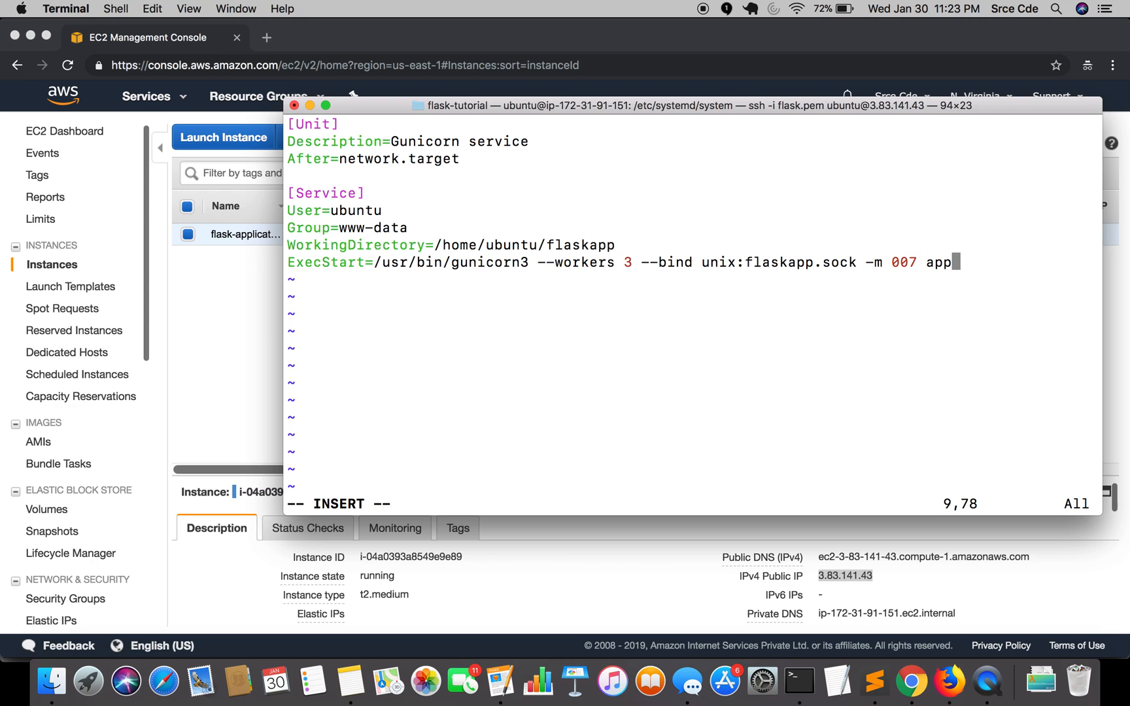
type(":app")
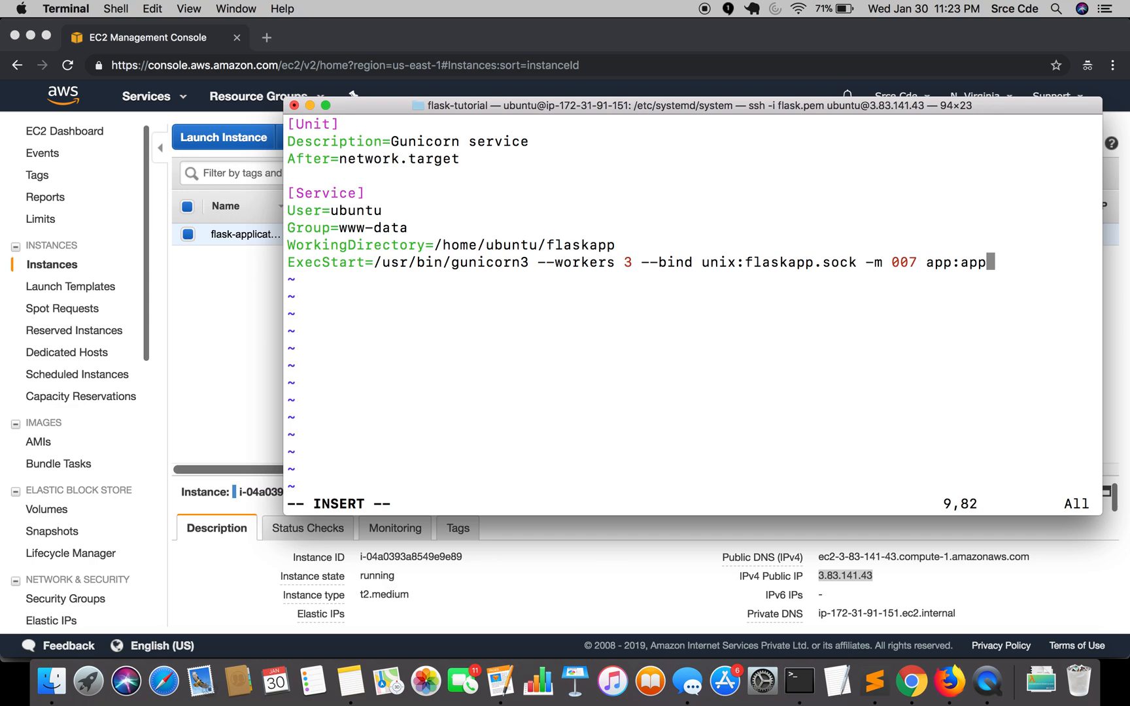
type(":wq")
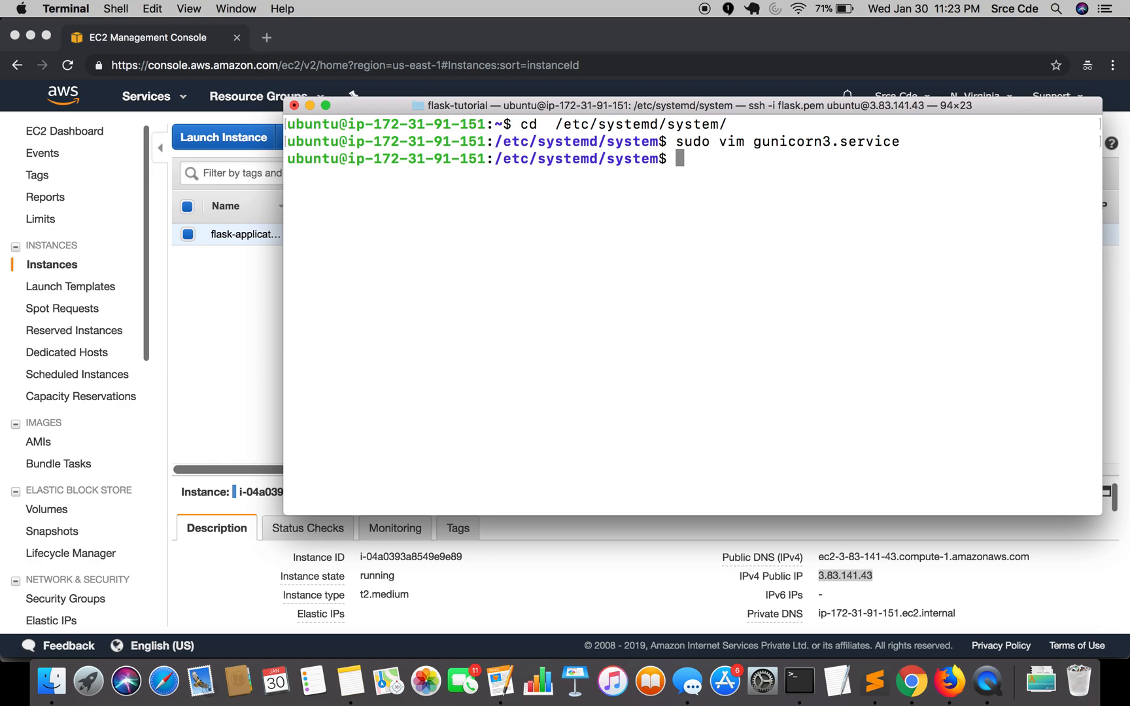
Reload systemd with sudo systemctl daemon-reload
type("sudo")
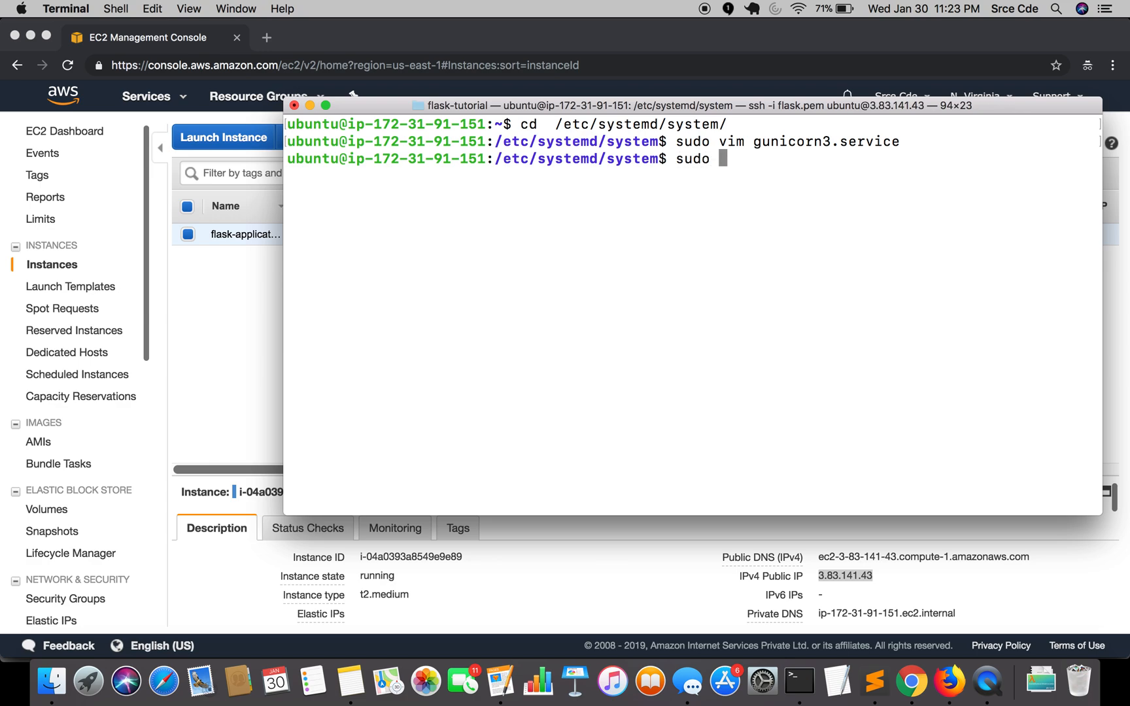
type("syste")
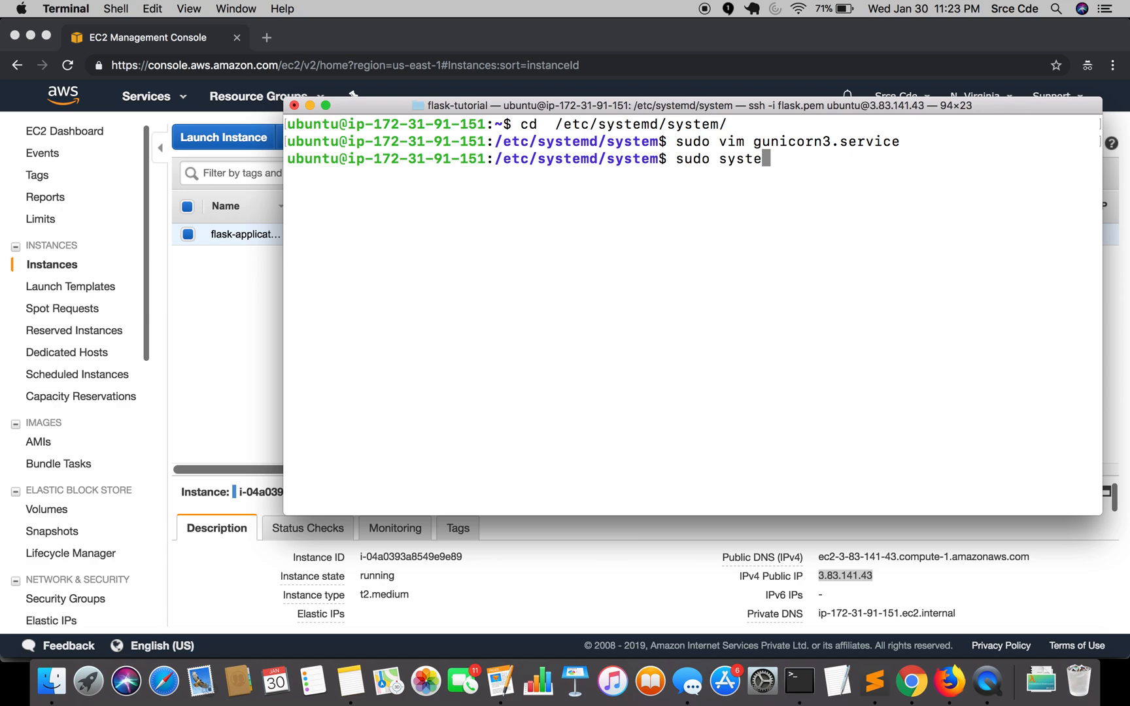
type("mctl")
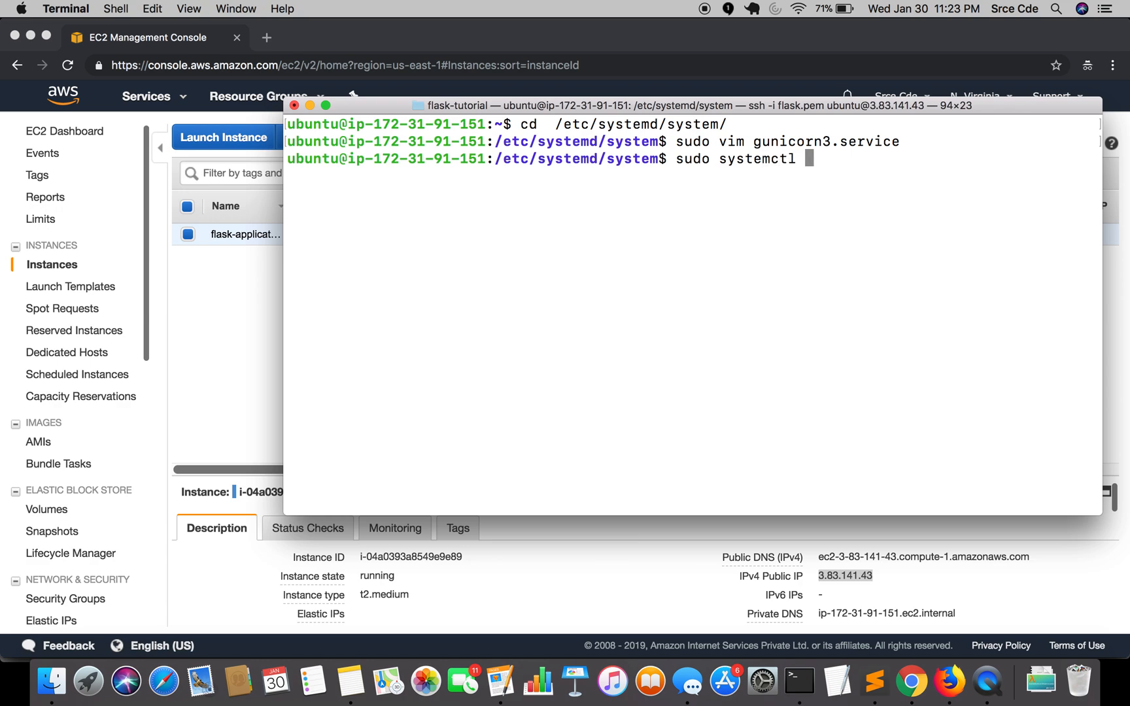
type("daemon")
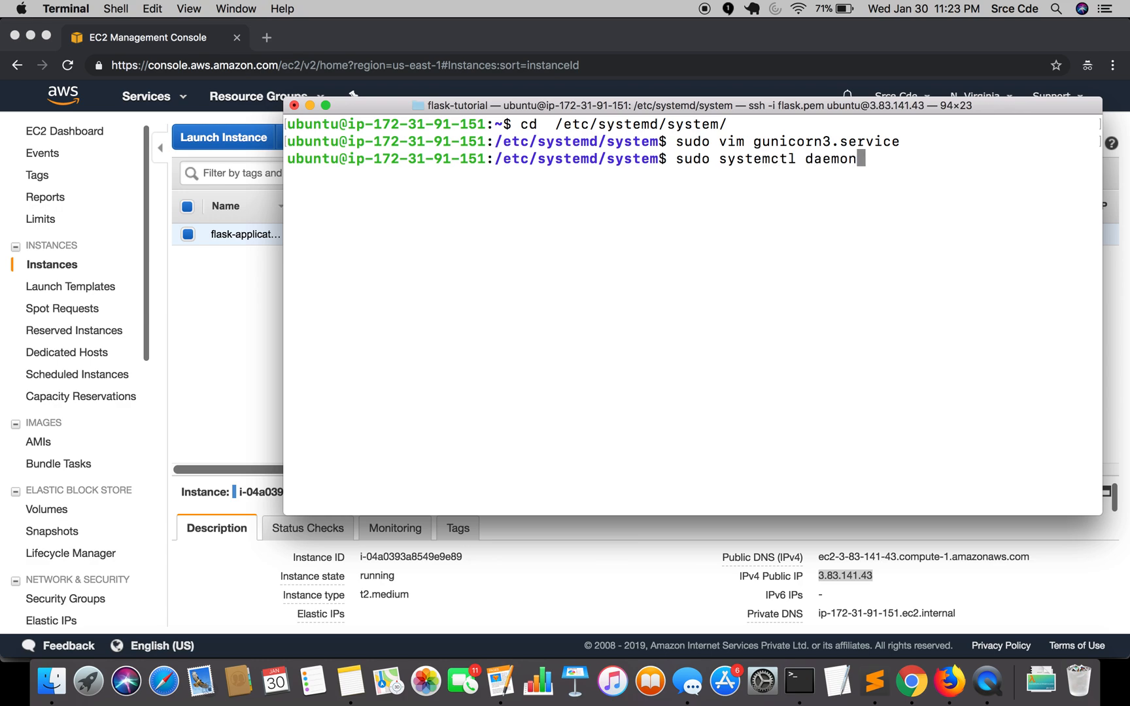
type("-reload")
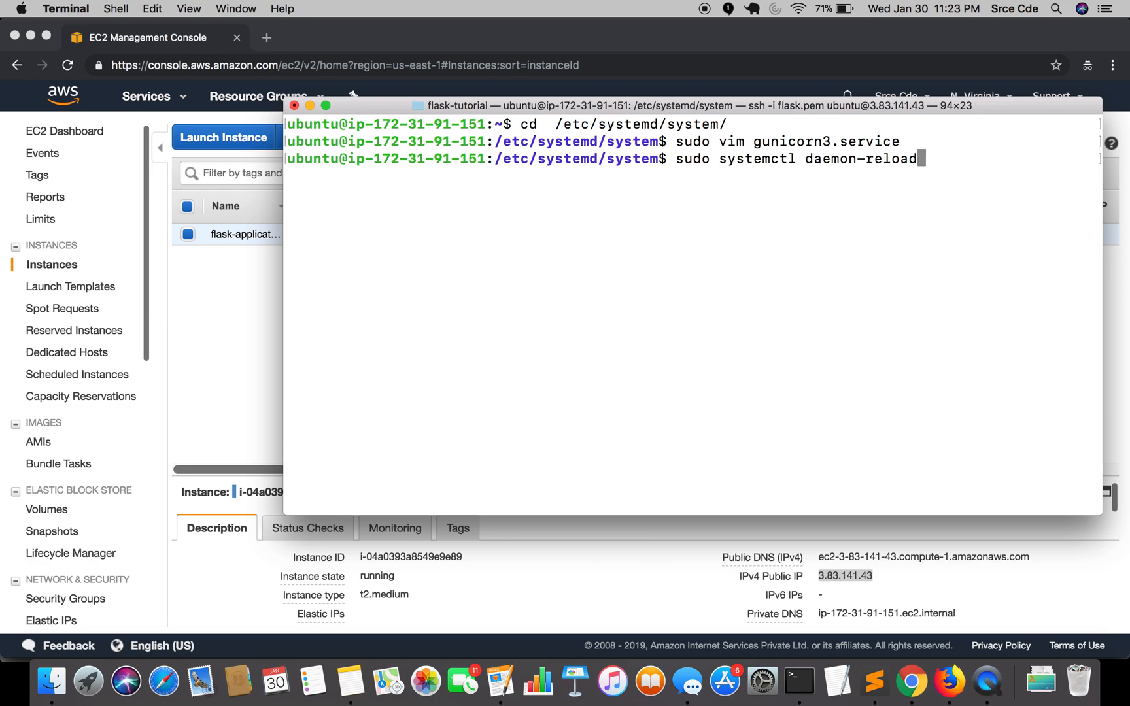
key("Return")
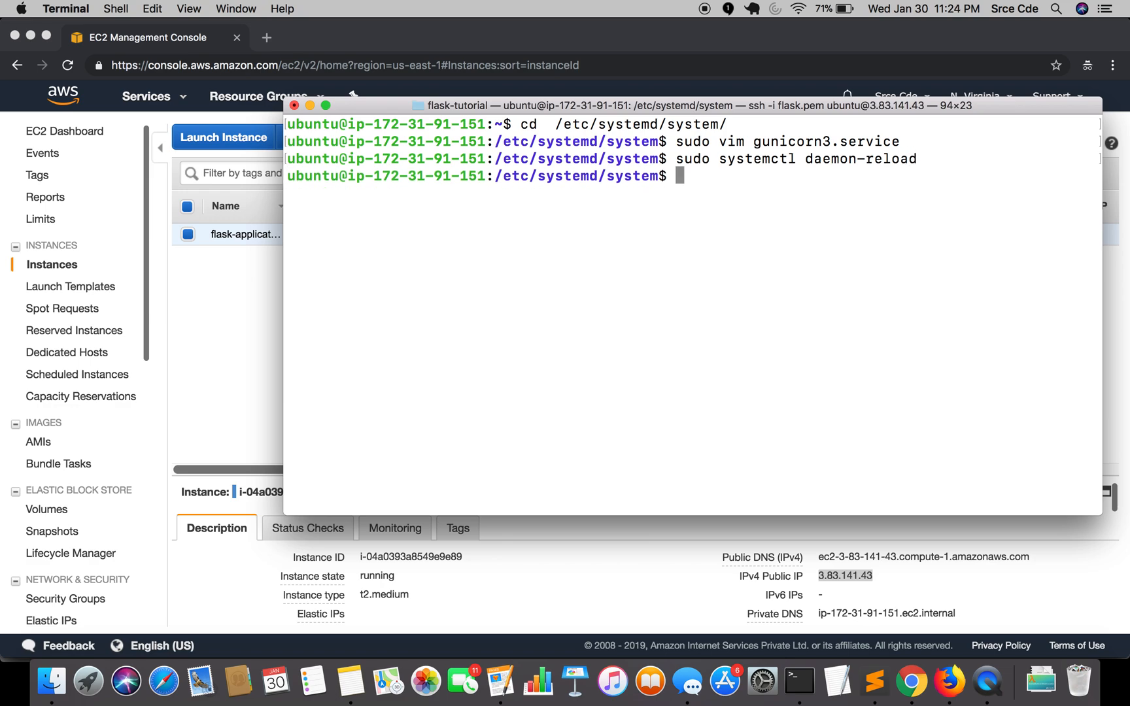
Start the gunicorn3 service and show its status as active (running)
type("sudo servi")
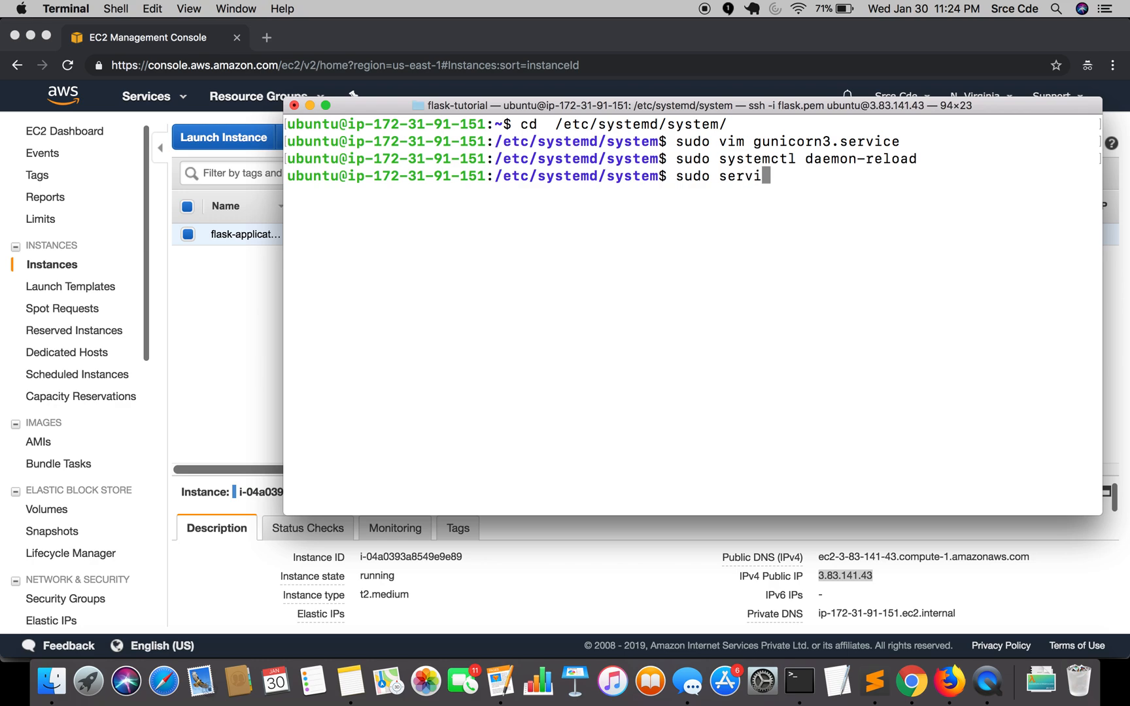
type("ce gunico")
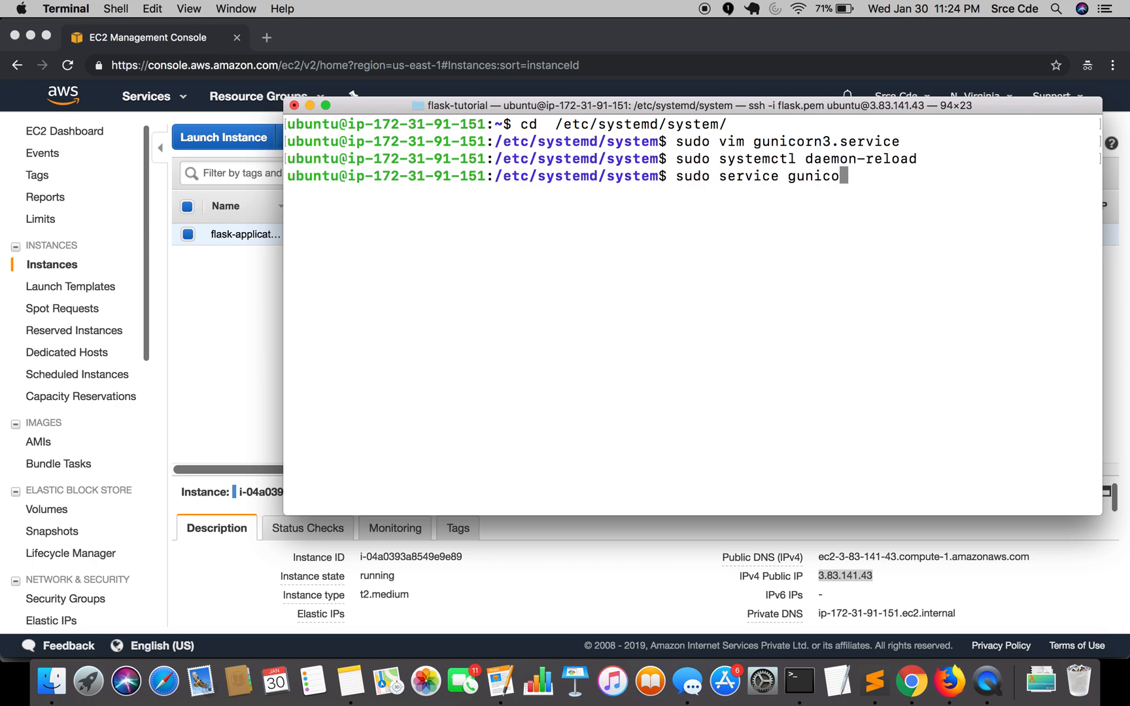
type("rn3 sta")
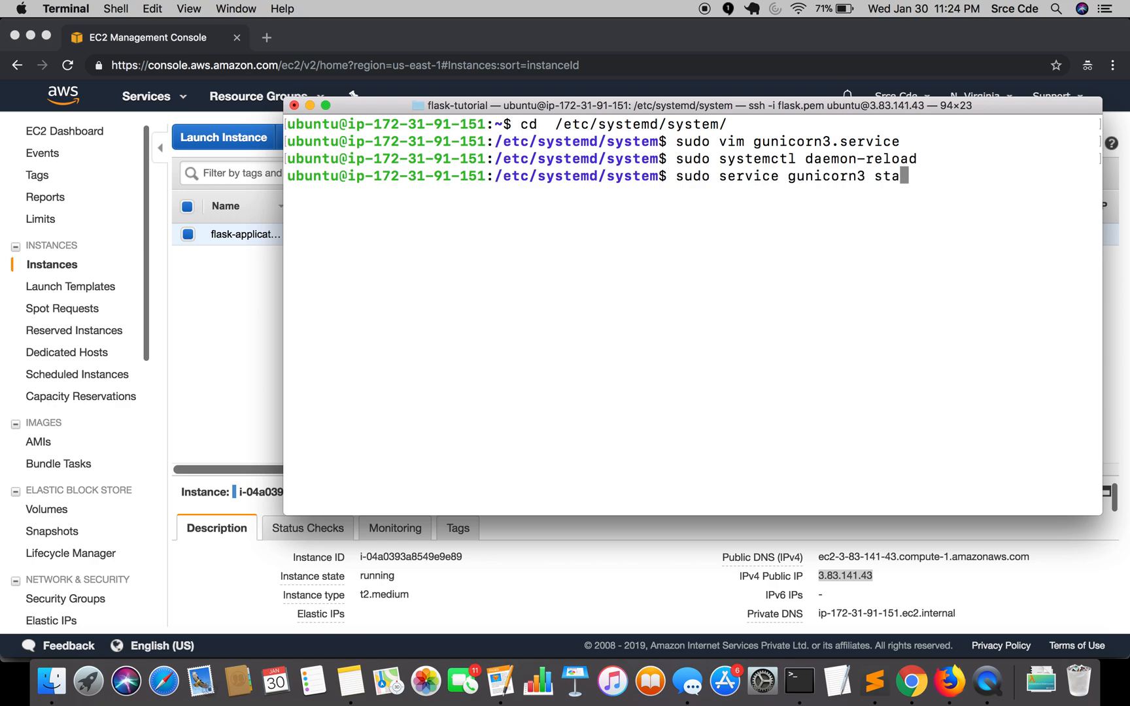
key("Return")
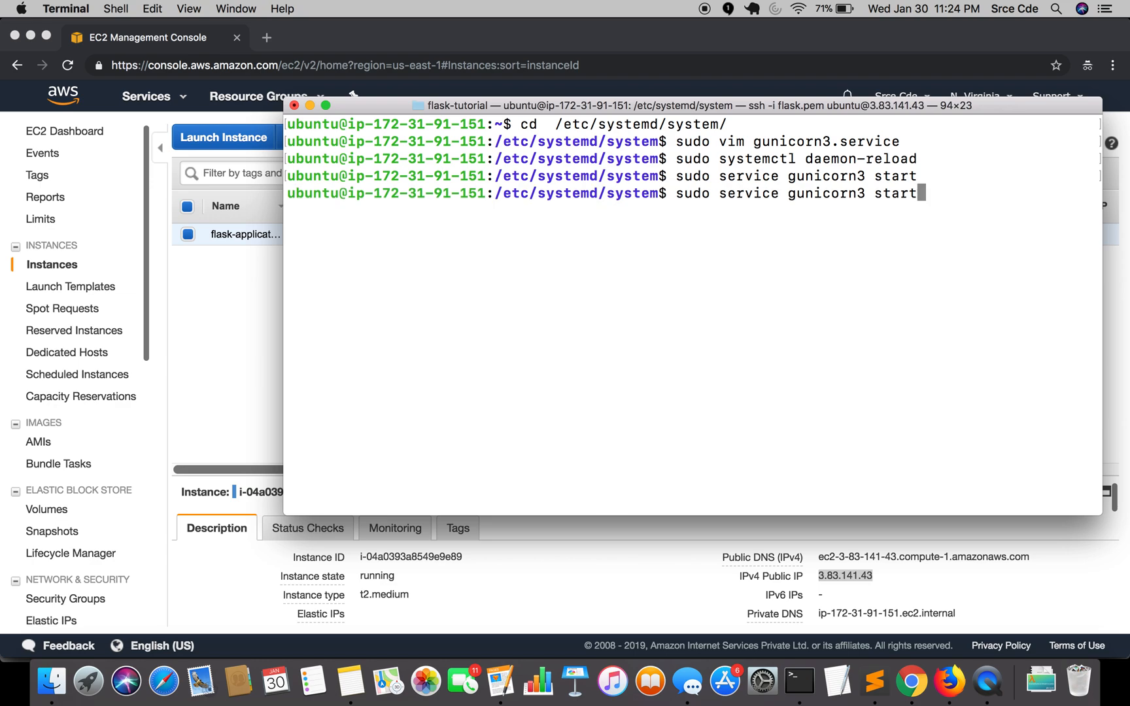
type("statu")
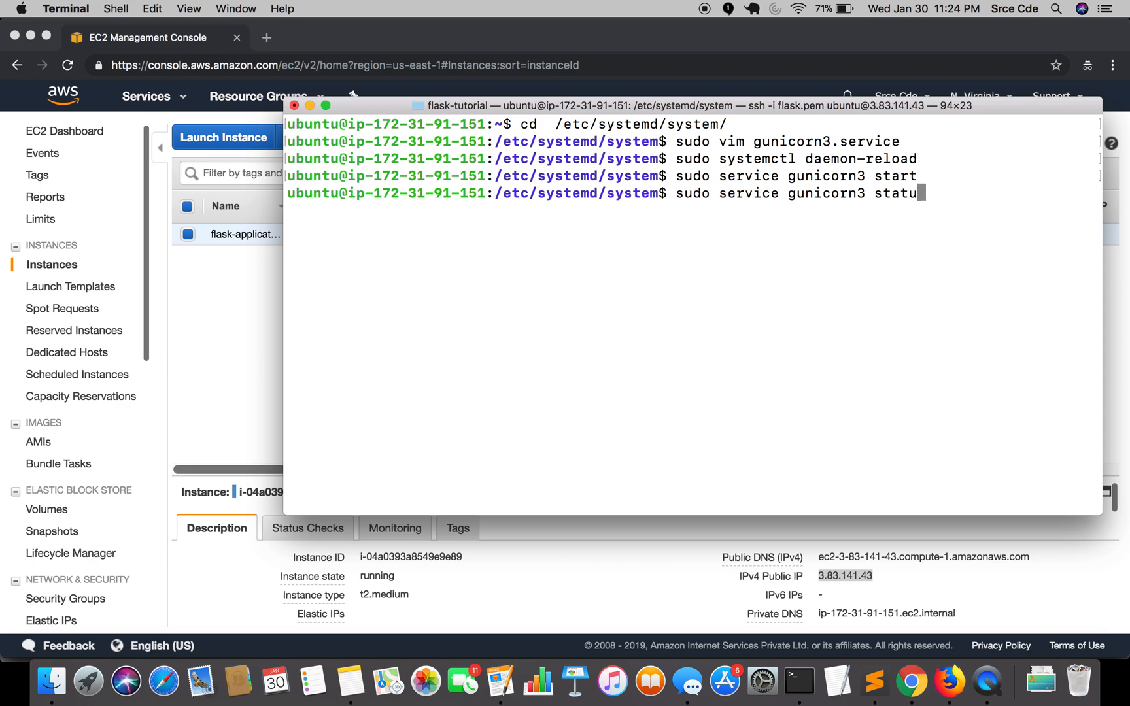
type("s")
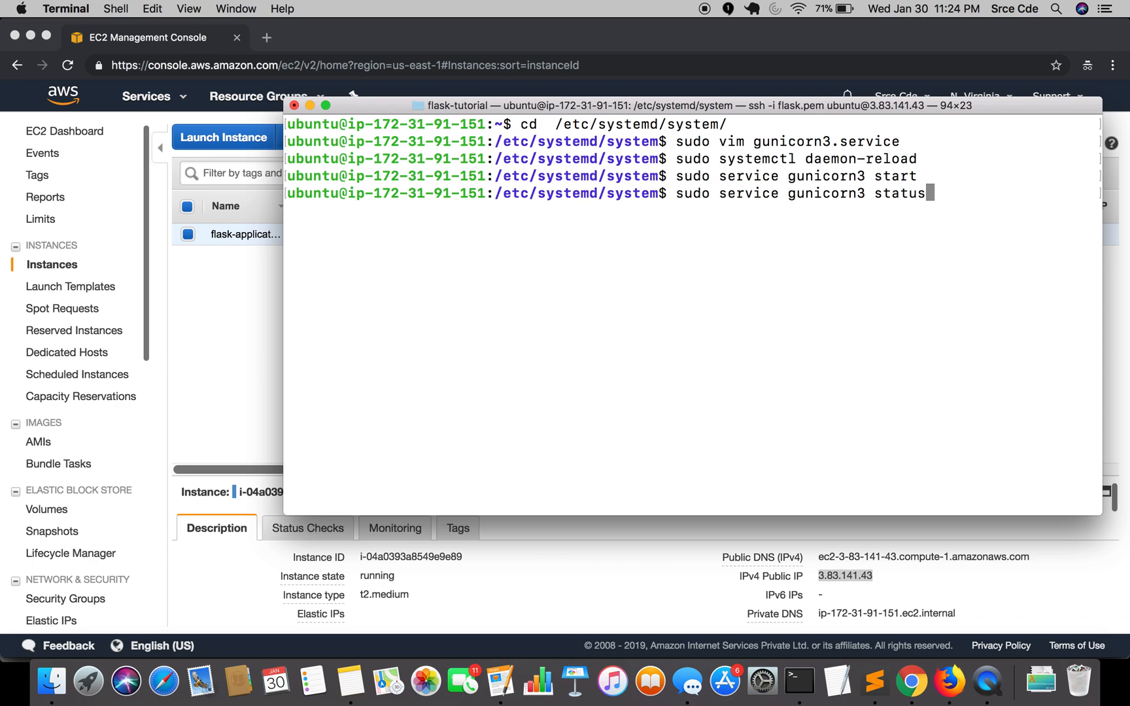
key("Return")
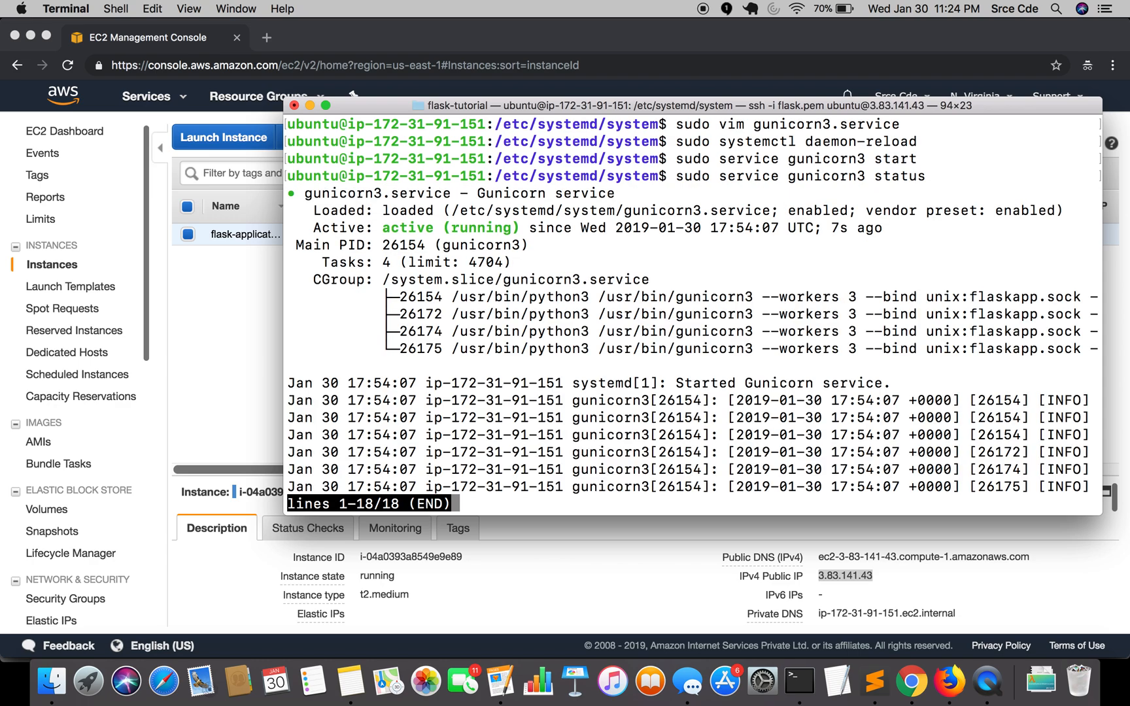
Quit the status pager and cd back to the home directory
key("q")
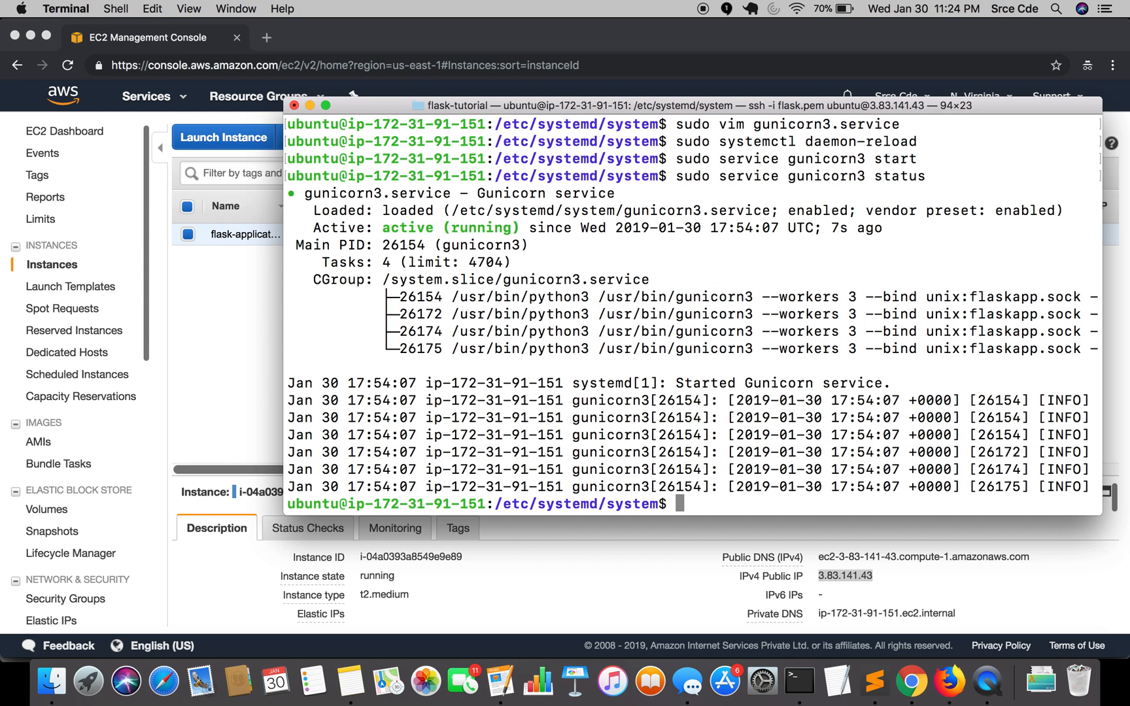
type("cd")
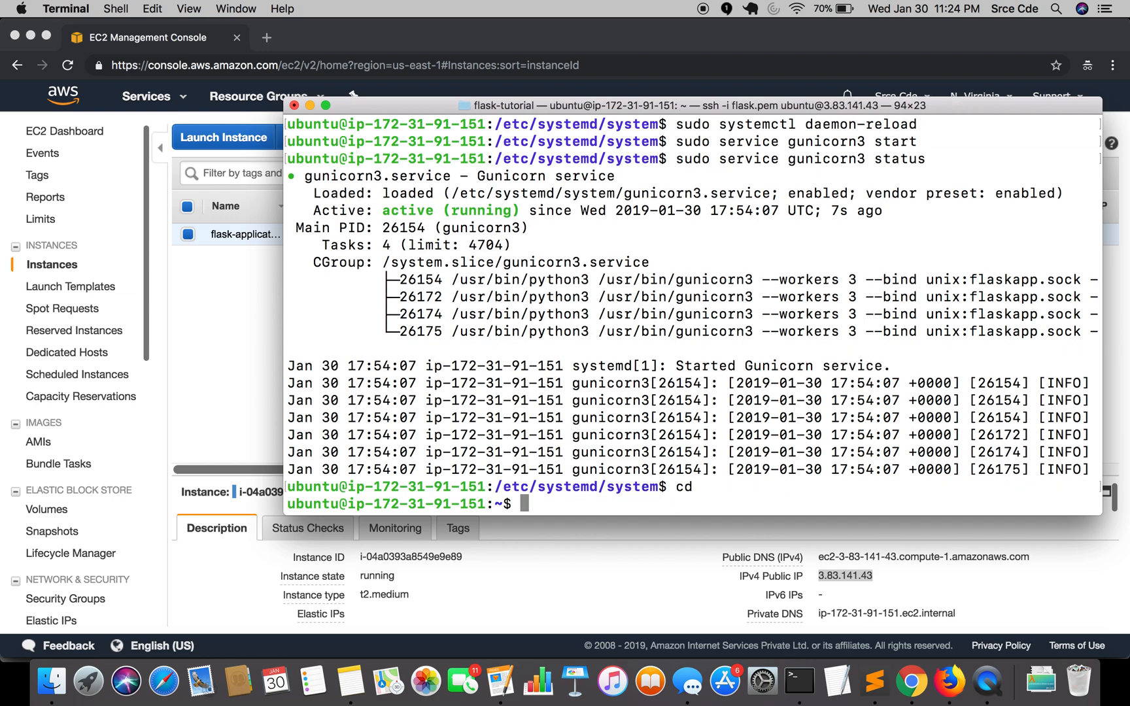
List the flaskapp folder to confirm flaskapp.sock exists
type("cd flaskapp/")
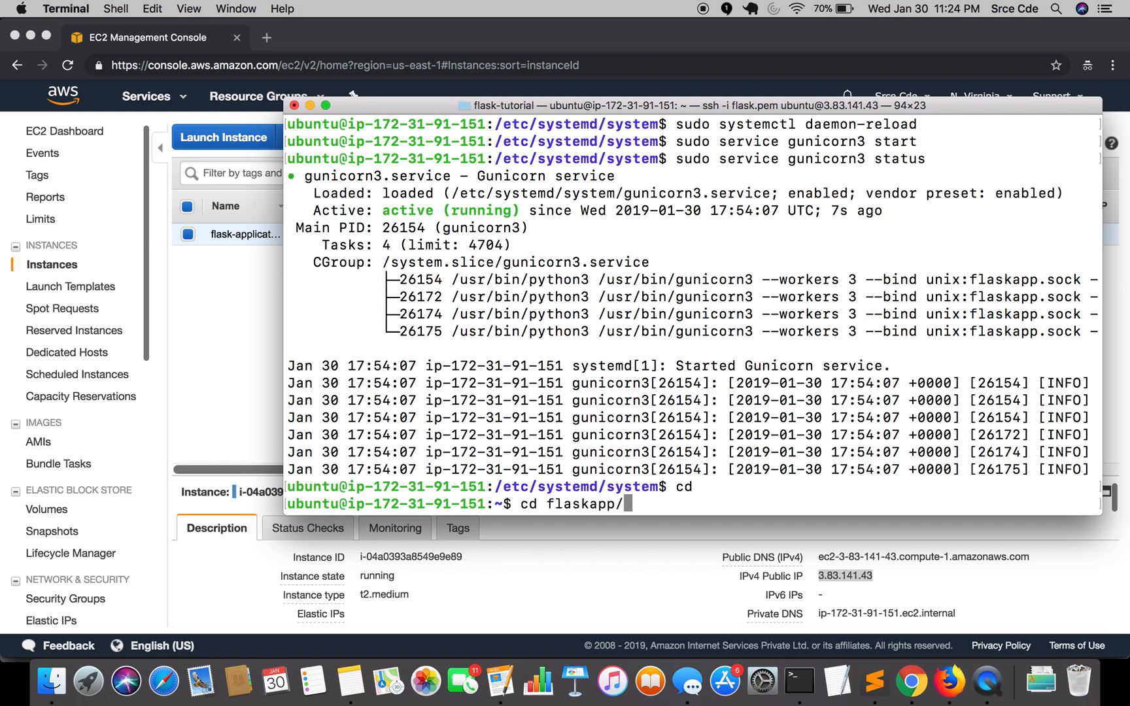
key("Return")
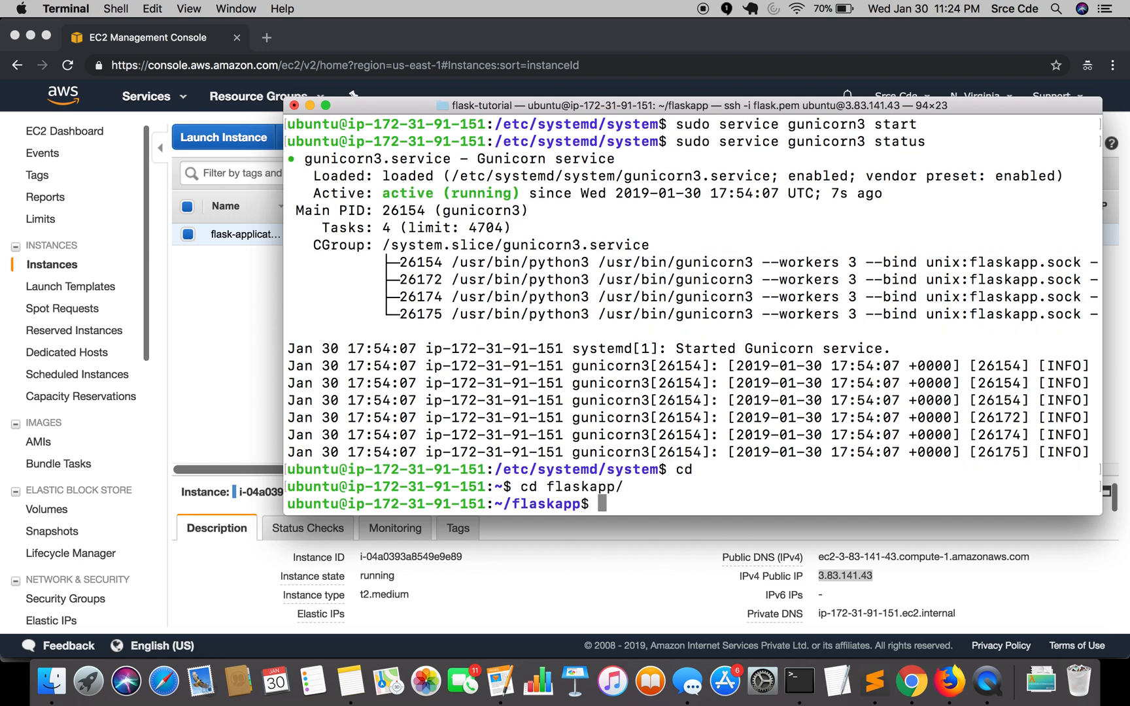
type("ls")
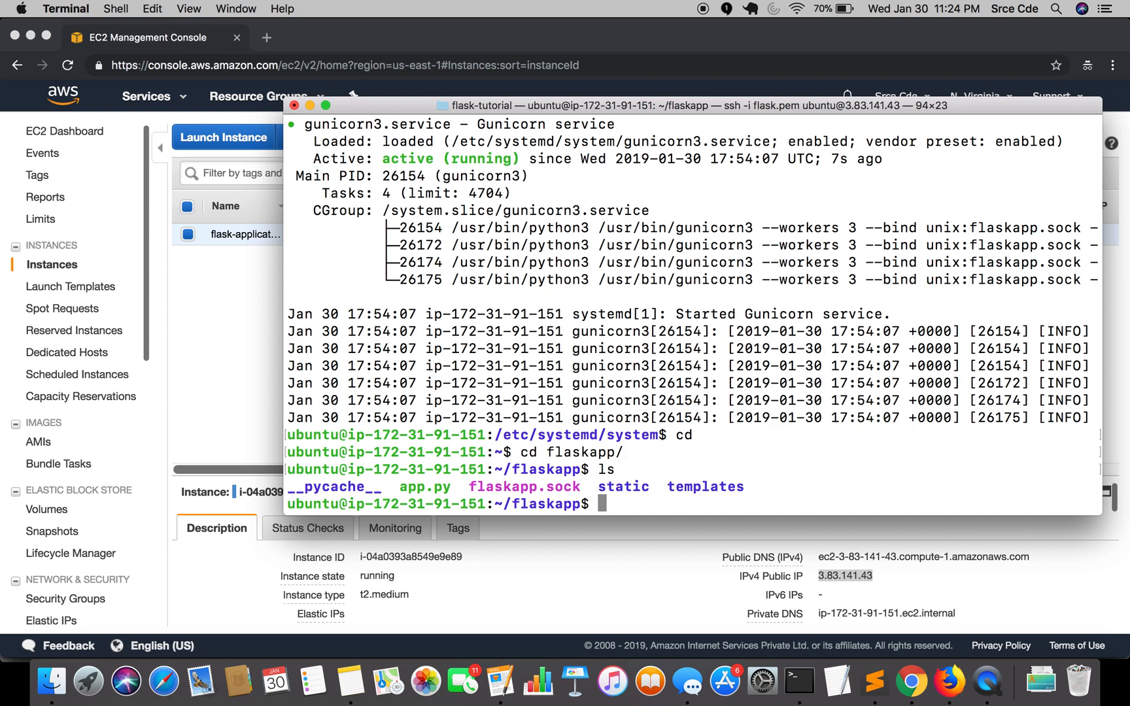
scroll("up", 3)
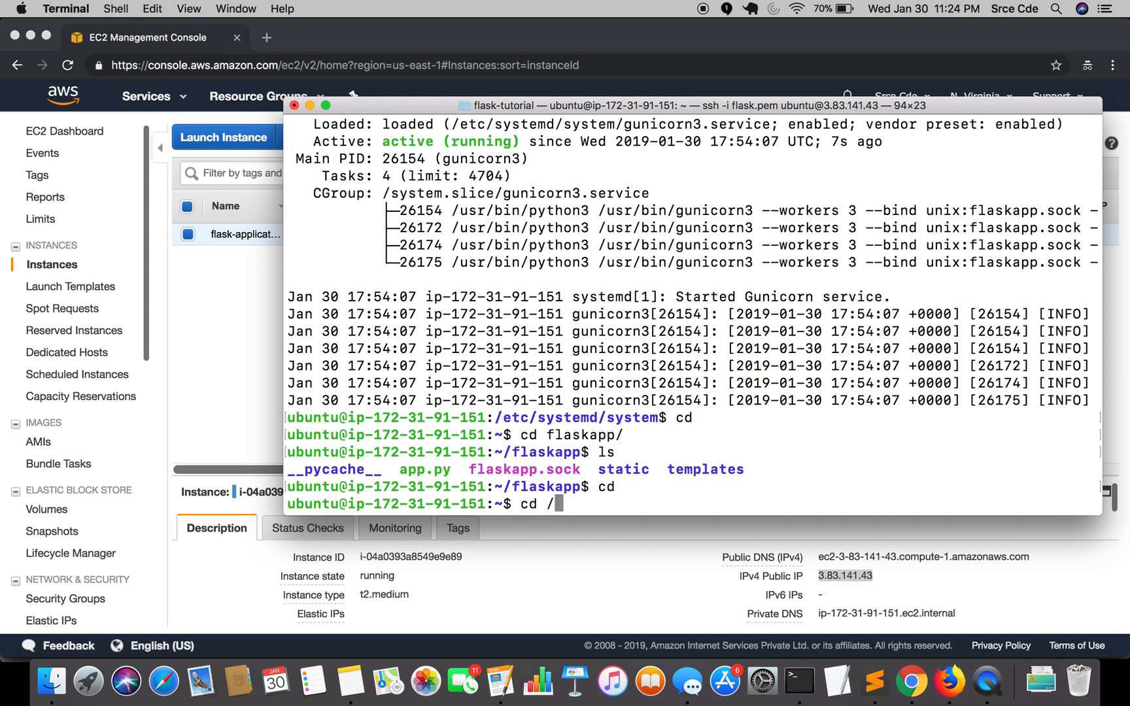
Return to /etc/systemd/system and reopen gunicorn3.service in vim
type("etc/sy")
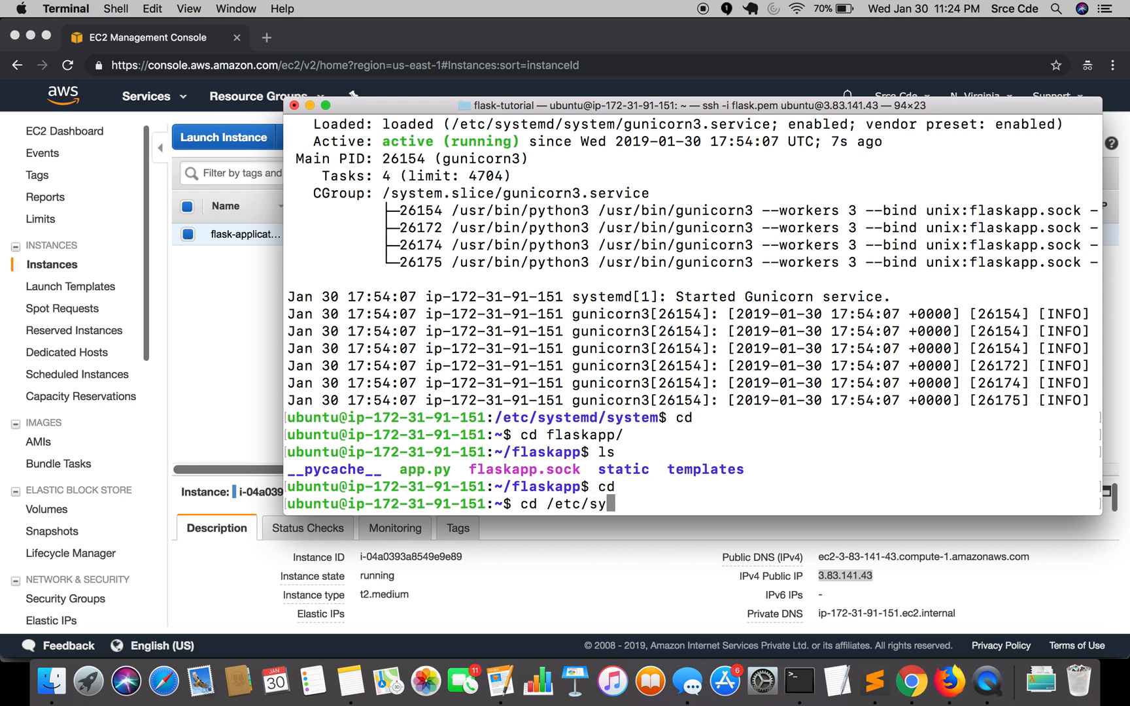
type("stemd/")
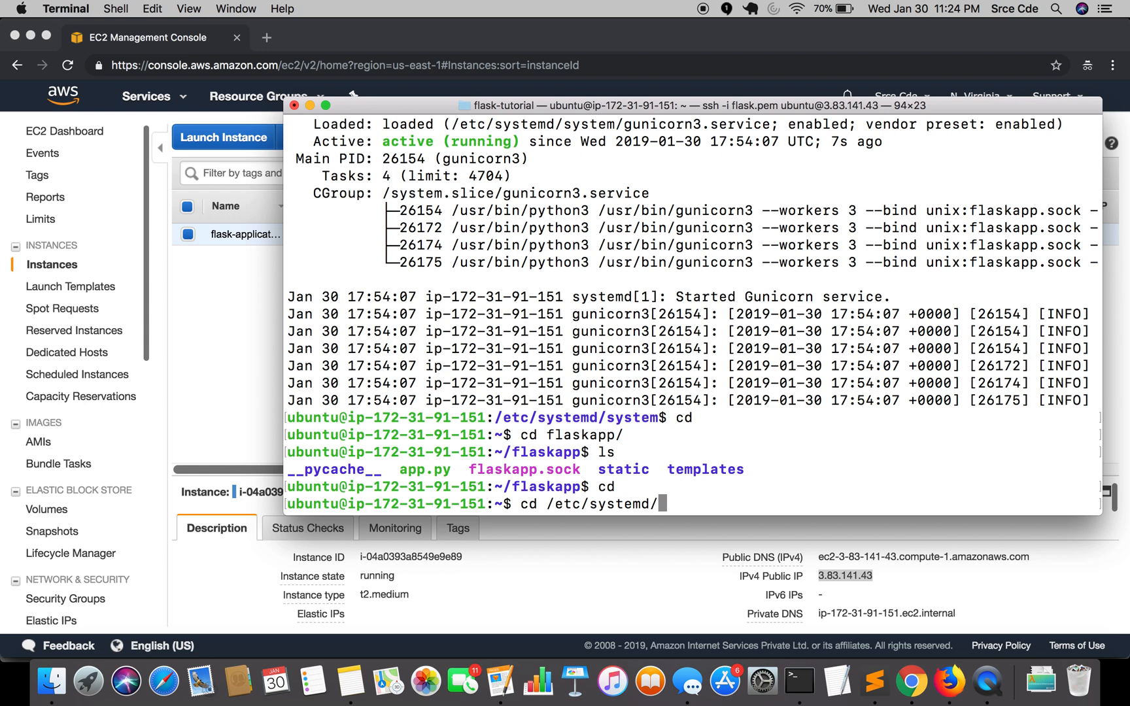
type("system/")
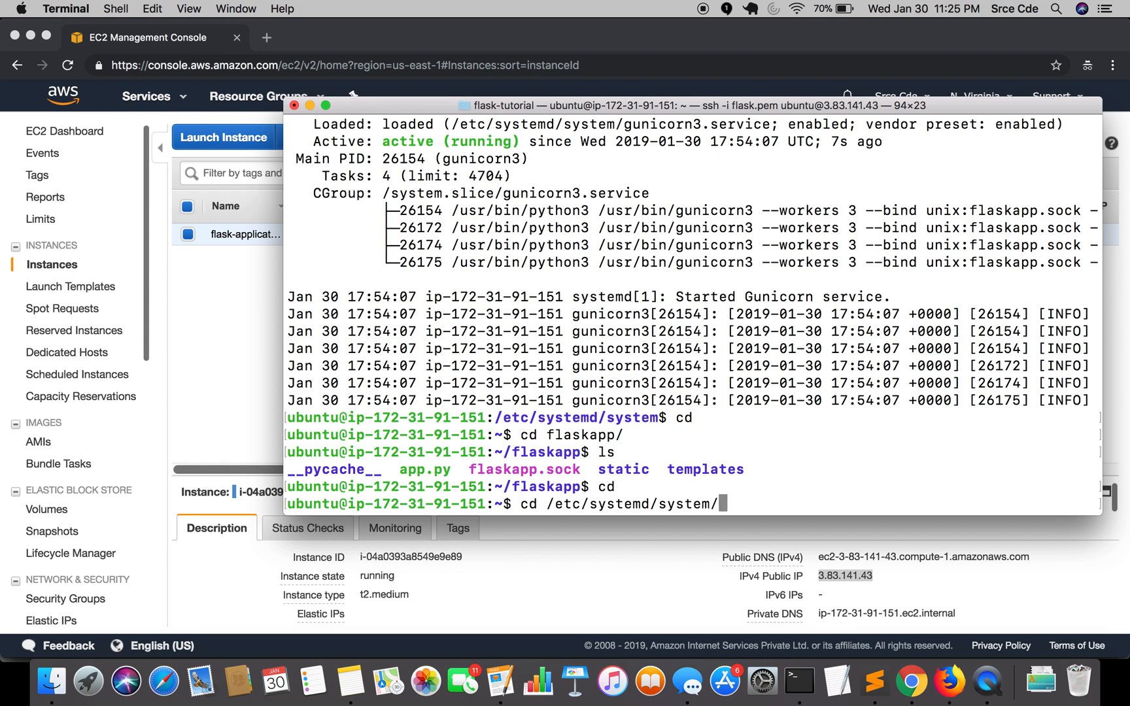
type("vim")
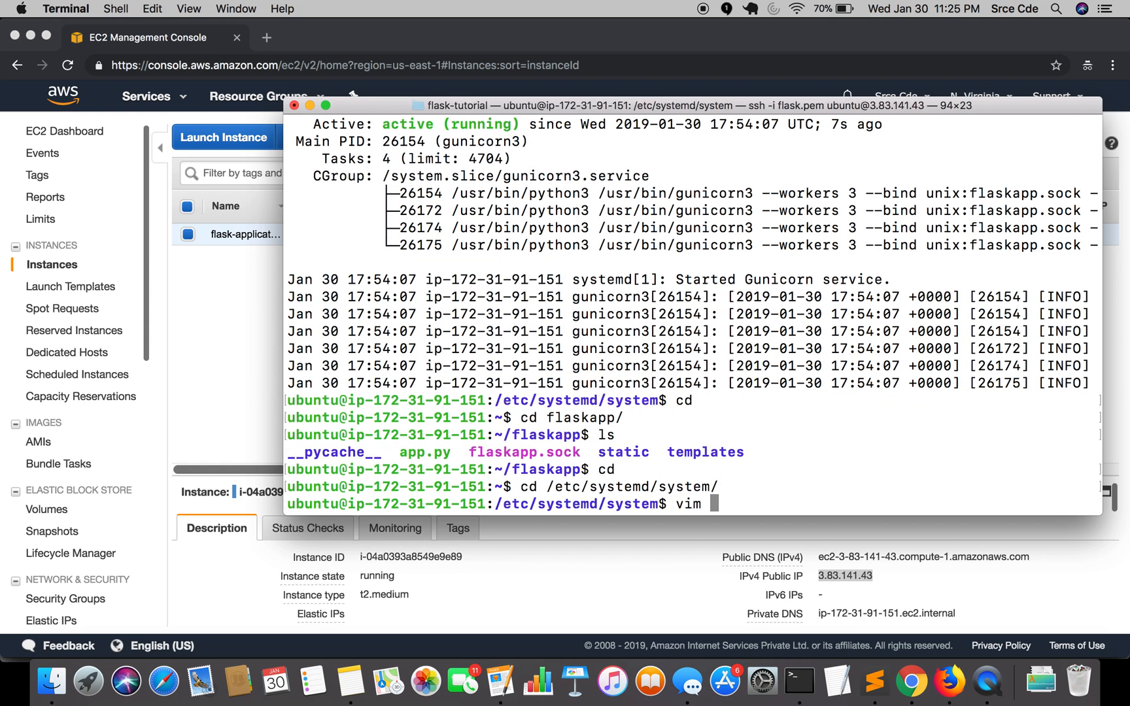
key("Return")
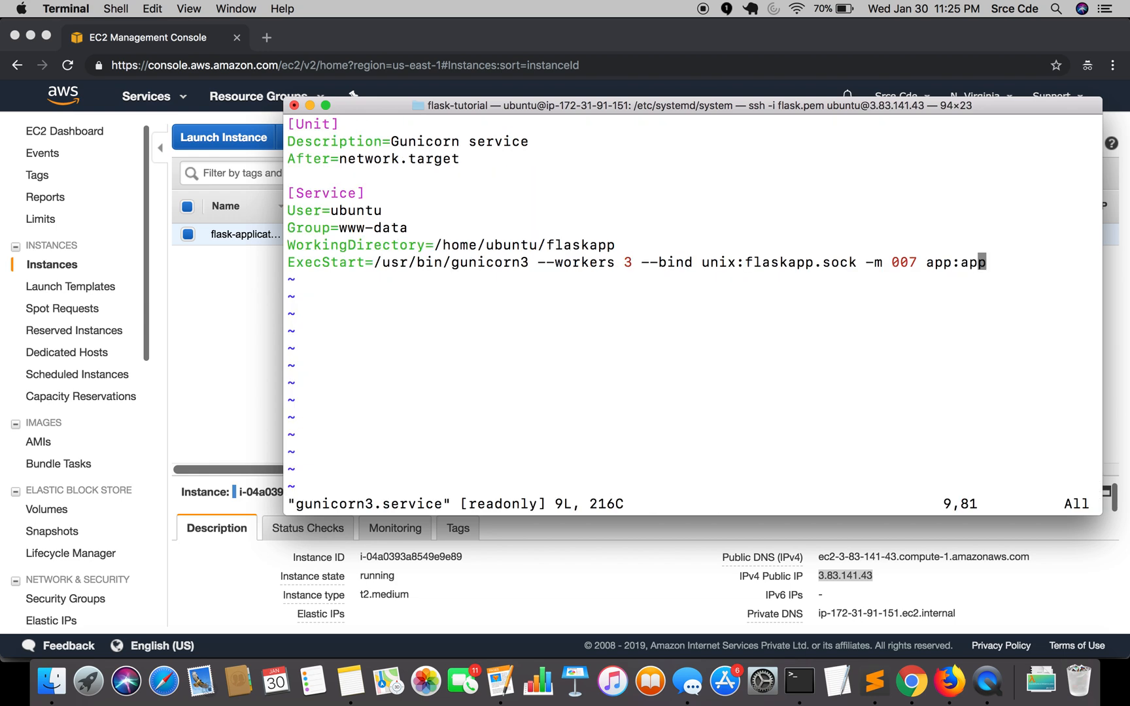
mouse_move(390, 269)
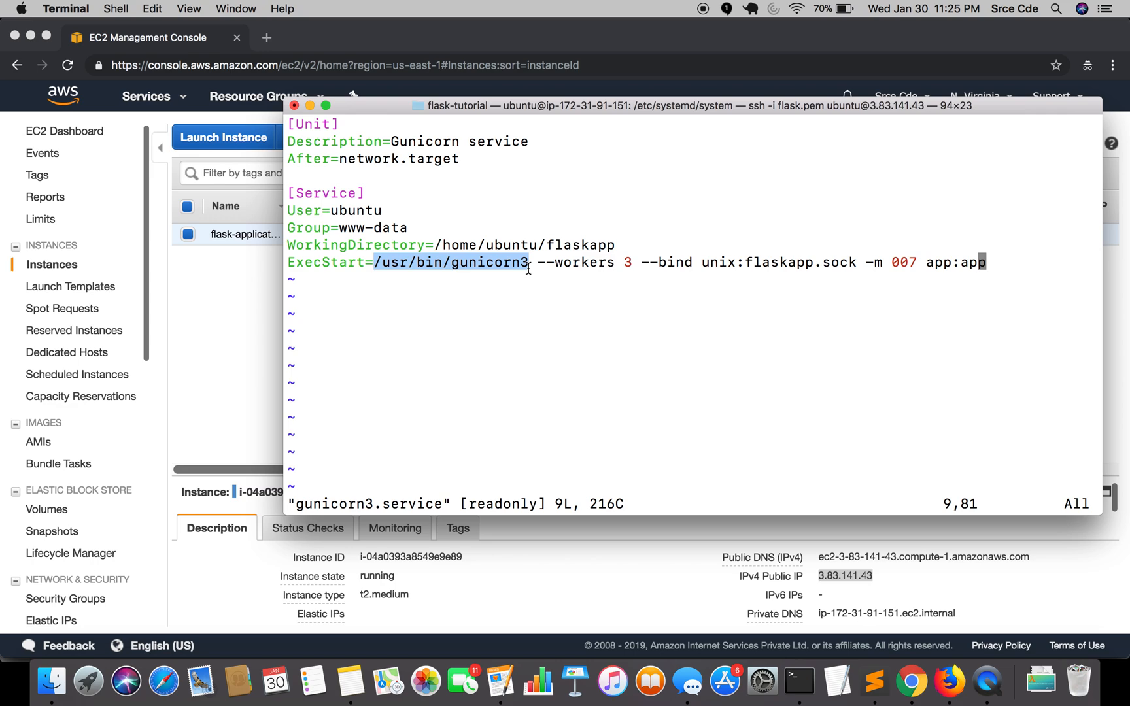
Quit the read-only gunicorn3.service file in vim with :q! without saving
type(":q")
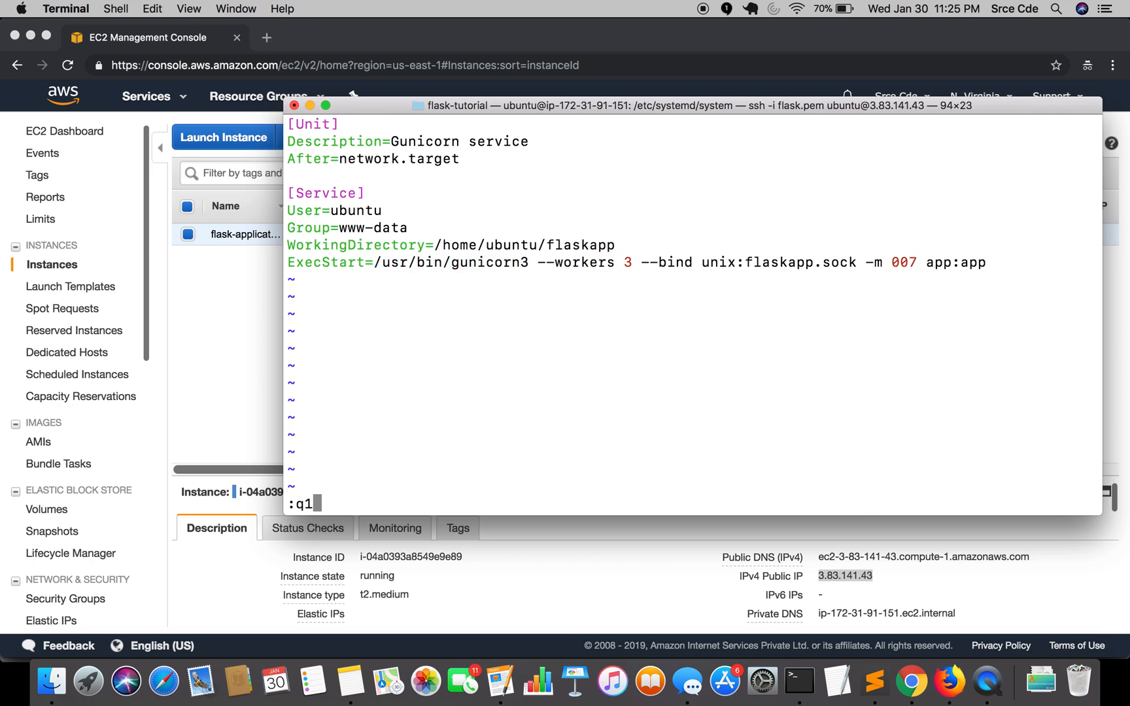
type("!")
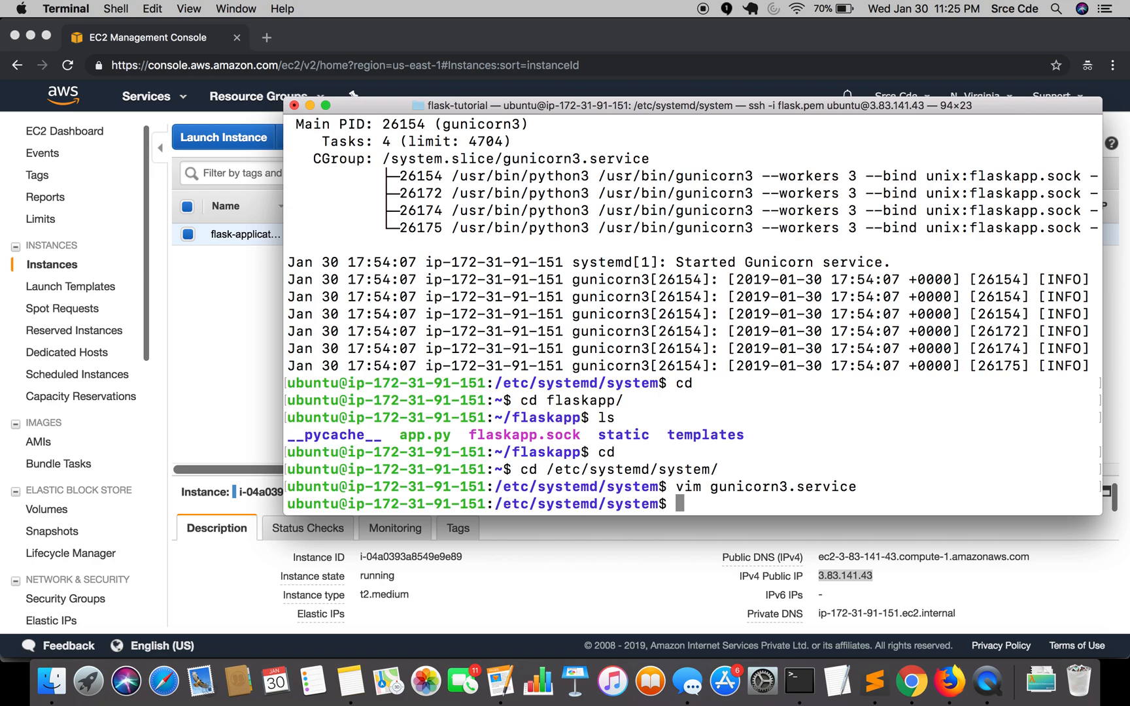
Confirm gunicorn3 is at /usr/bin/gunicorn3 with 'which', then head back toward the flaskapp folder
type("which gun")
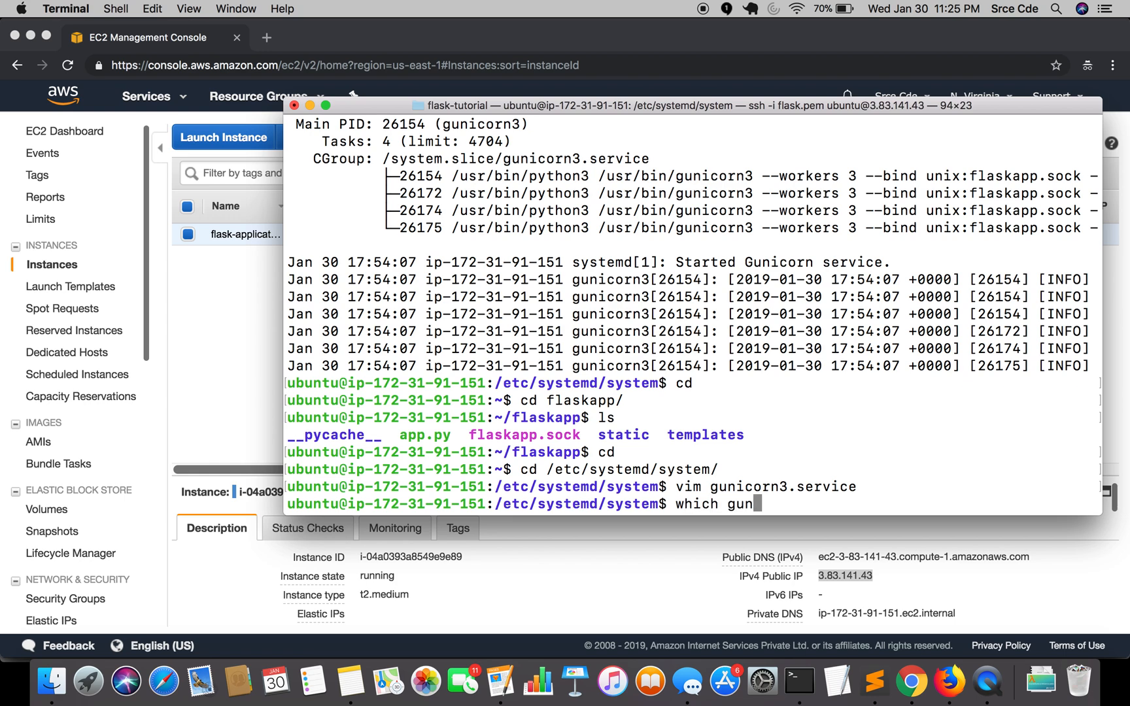
key("Return")
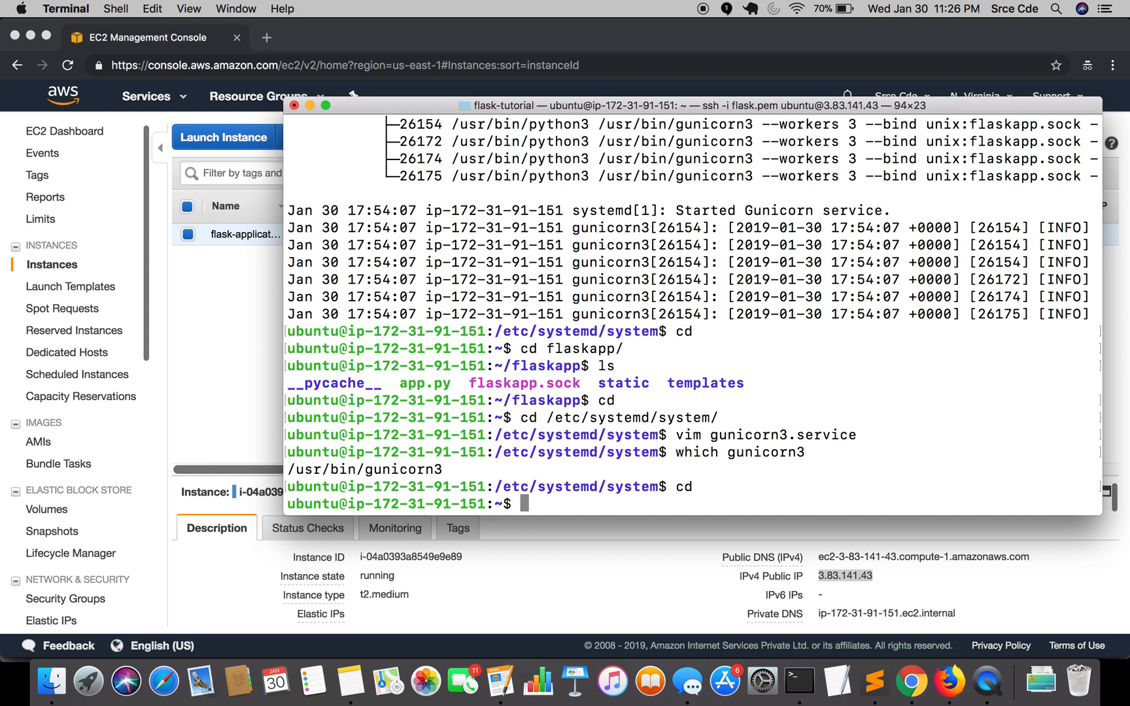
type("cd flaskapp/")
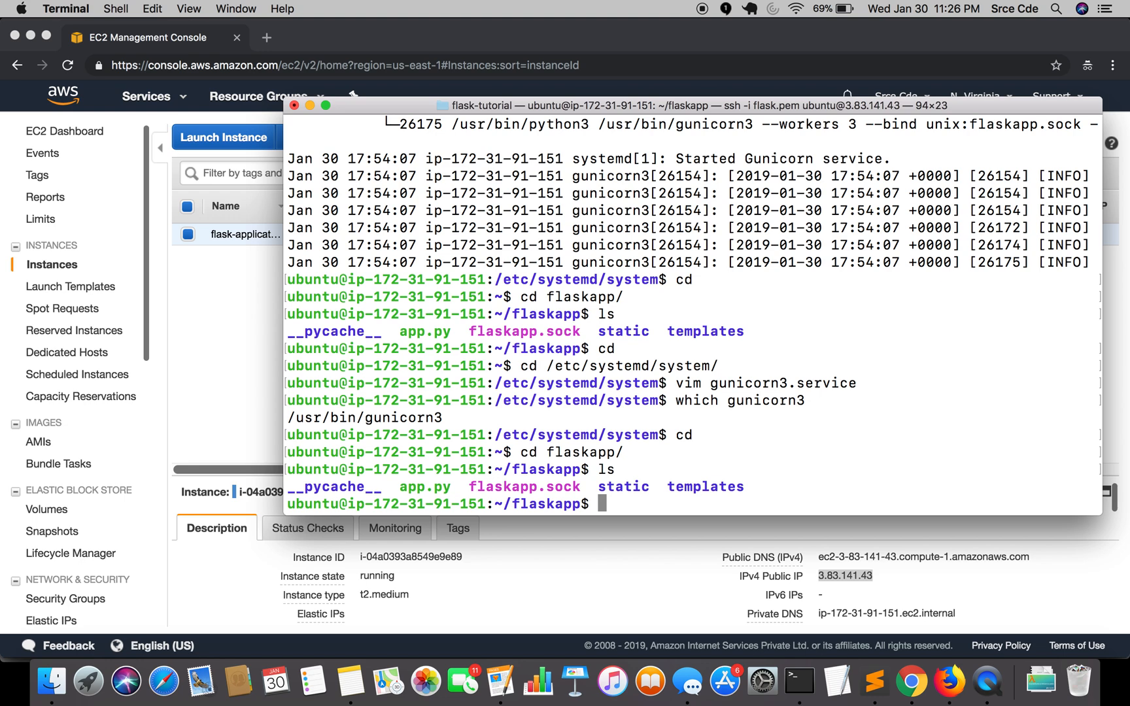
Go to /etc/nginx/sites-enabled and open the flaskapp site config with sudo vim
type("pwd")
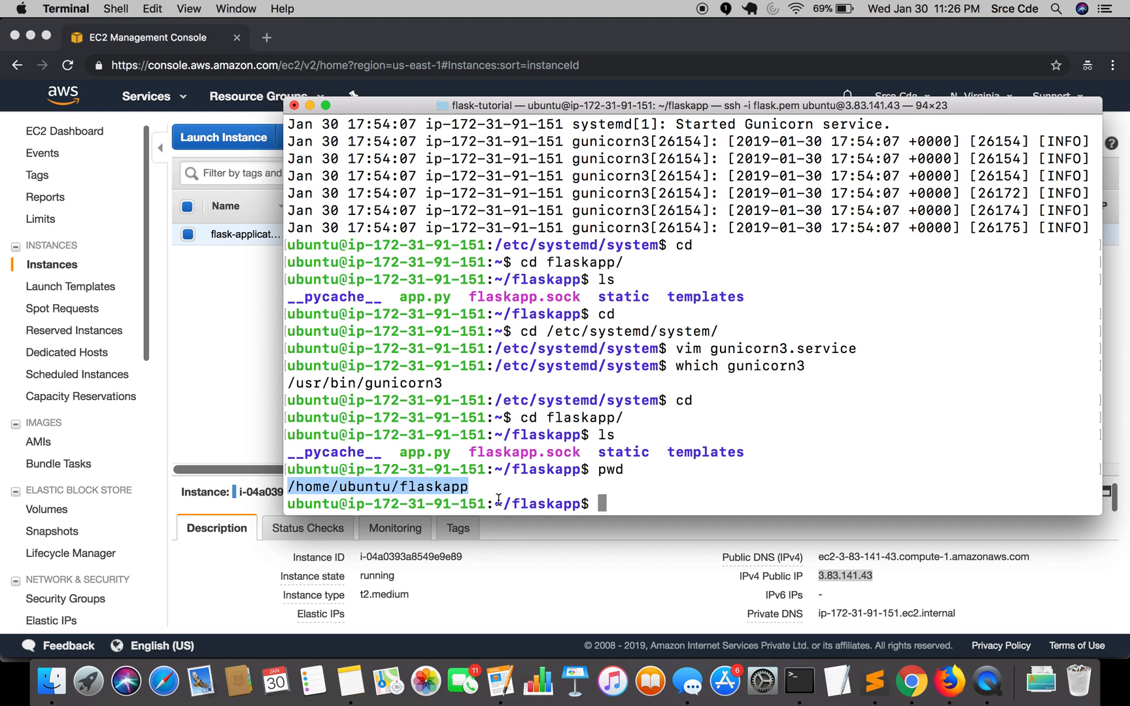
key("Return")
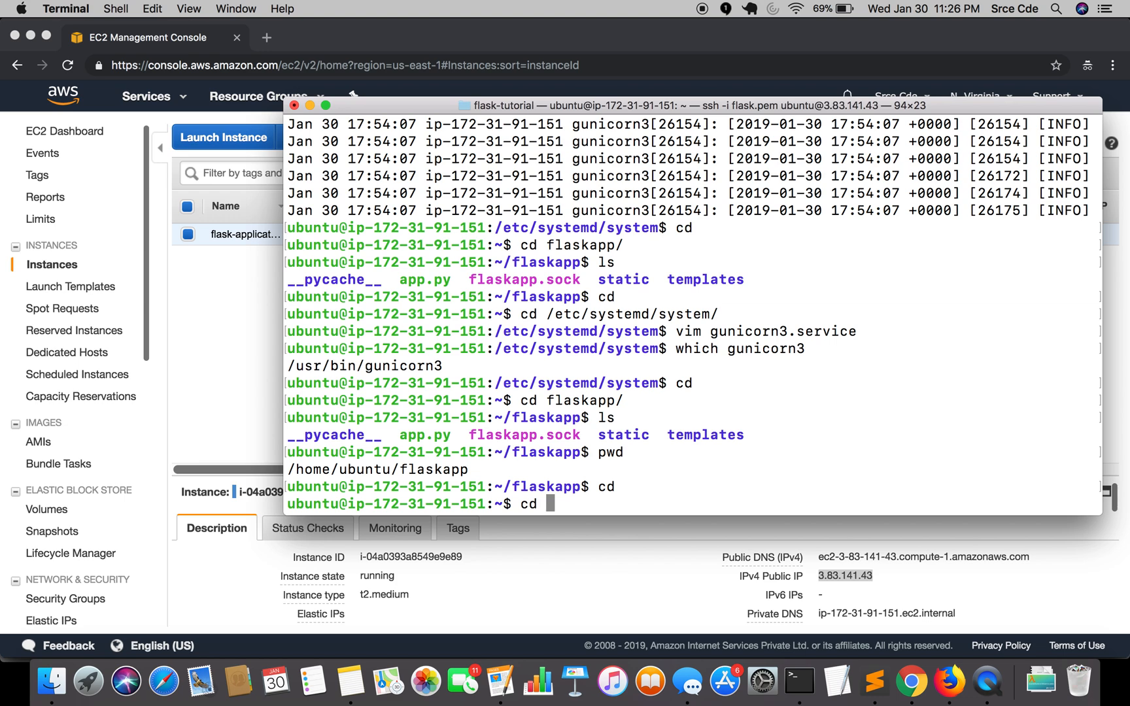
type("/etc/")
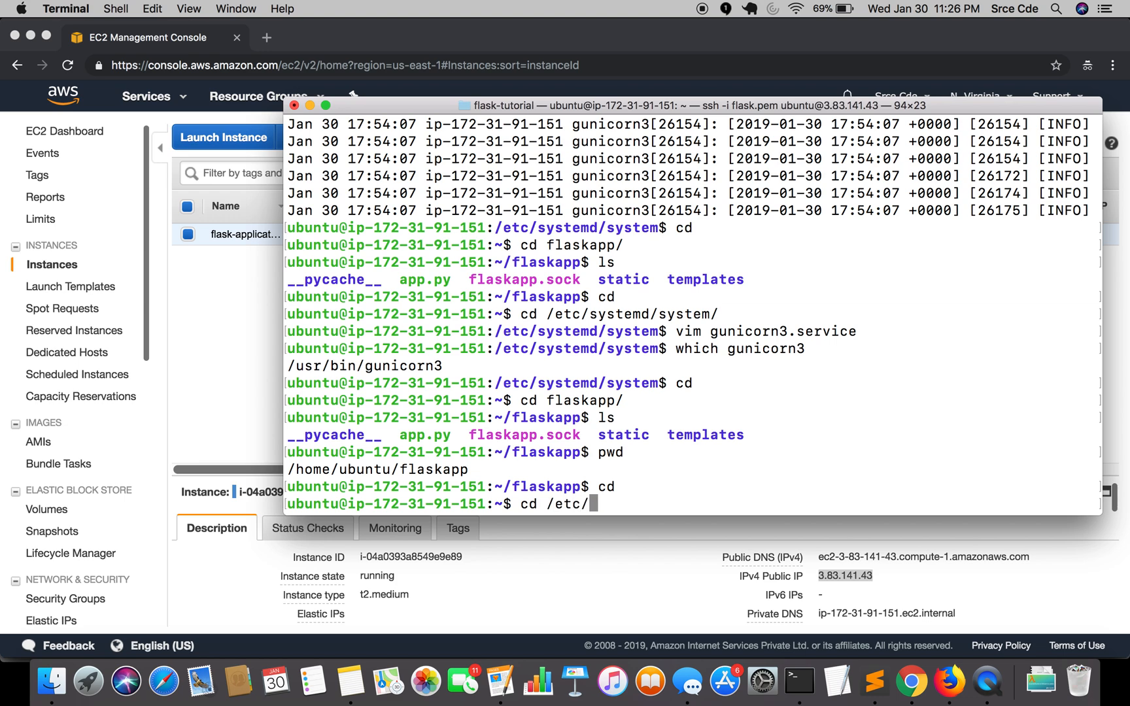
type("nginx/")
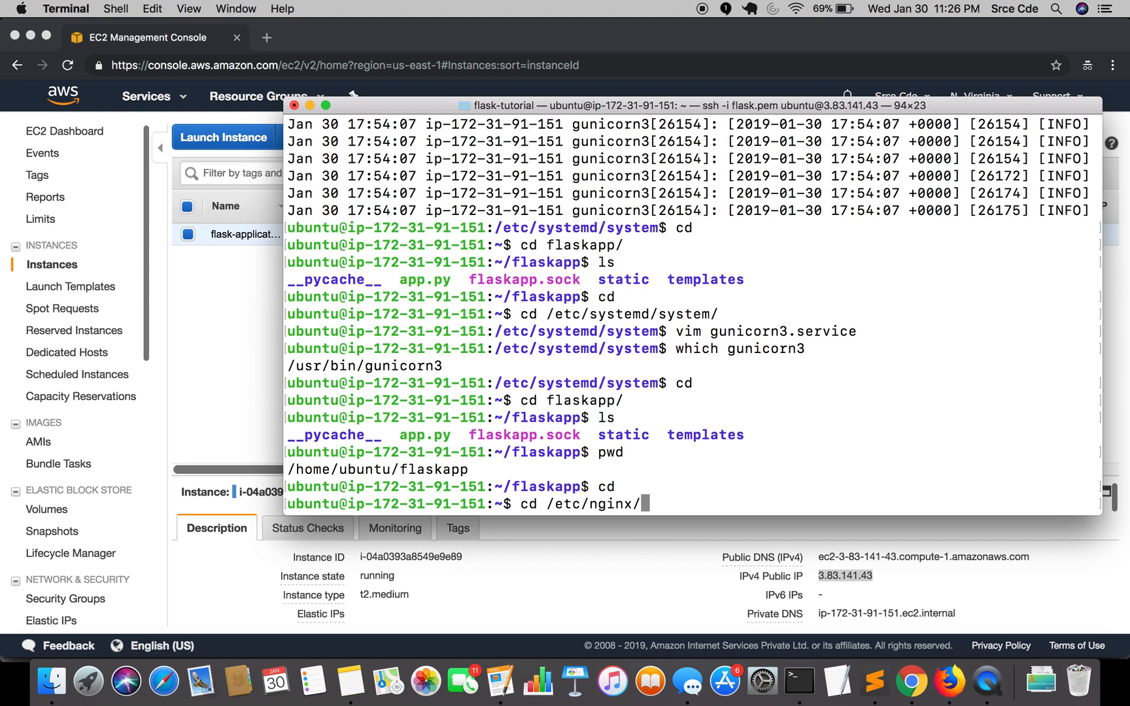
type("sites-enabled/")
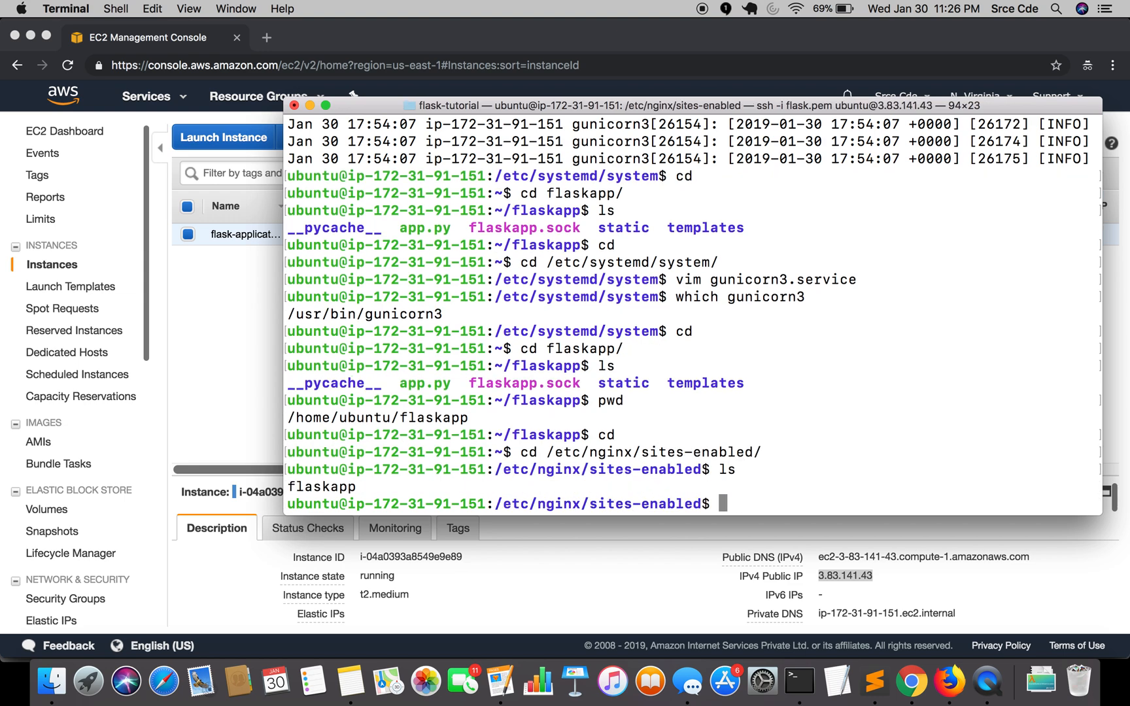
type("vim")
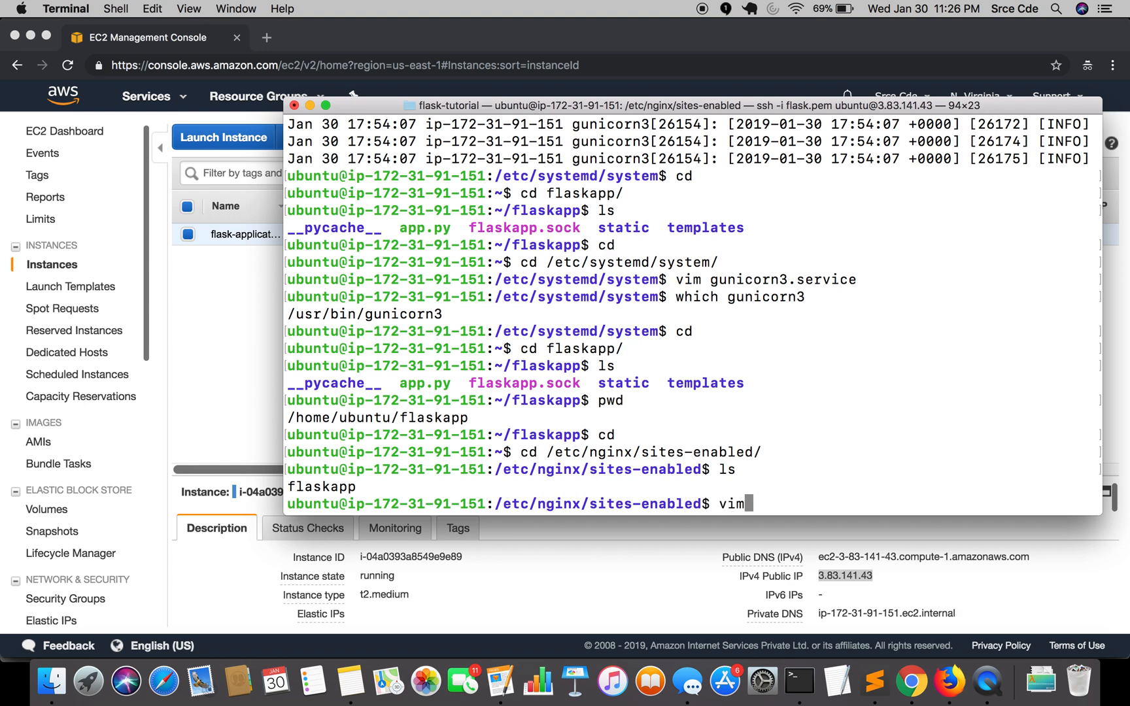
key("Backspace")
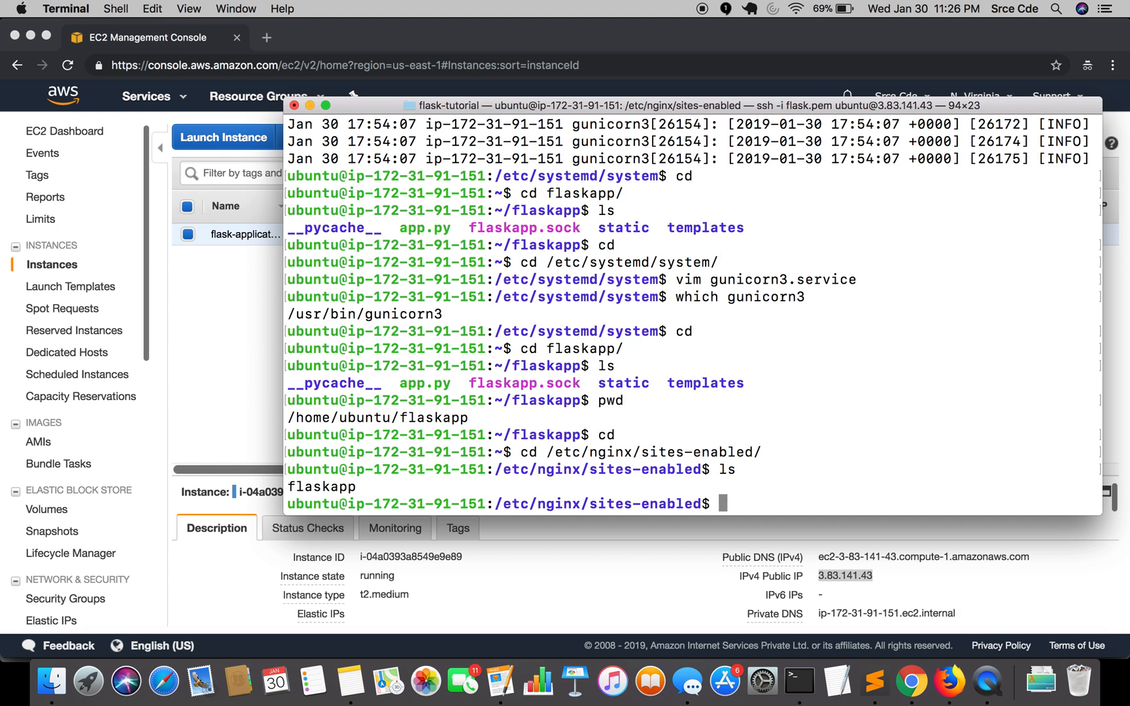
type("sudo vim")
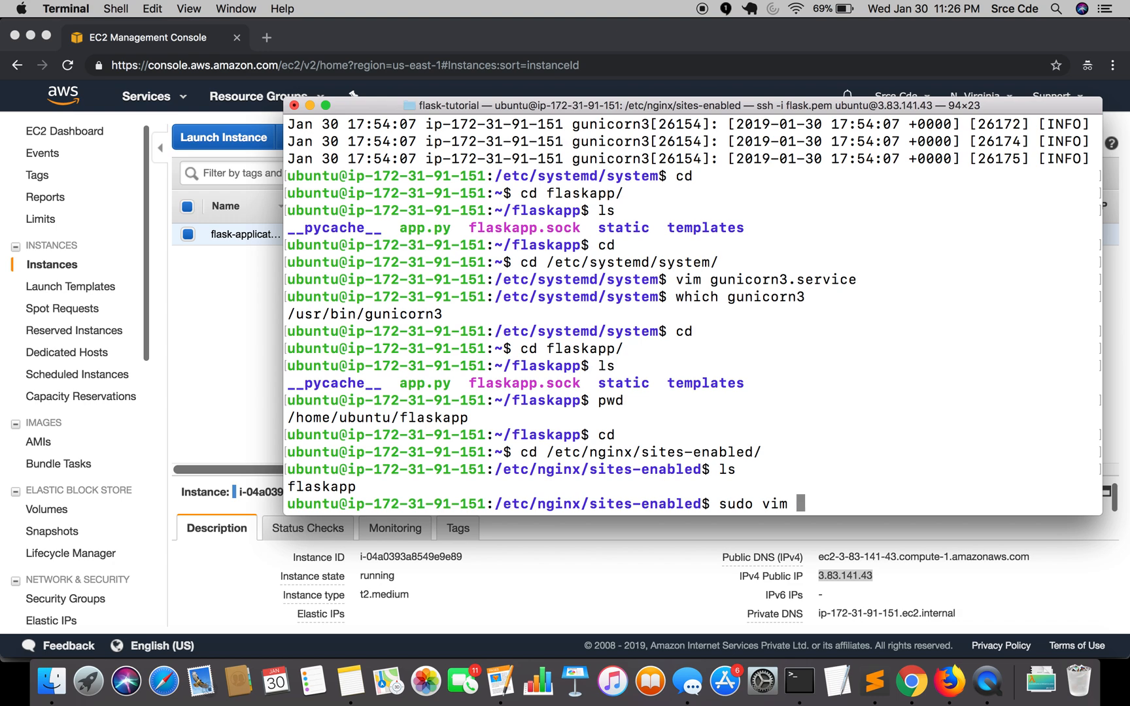
key("Return")
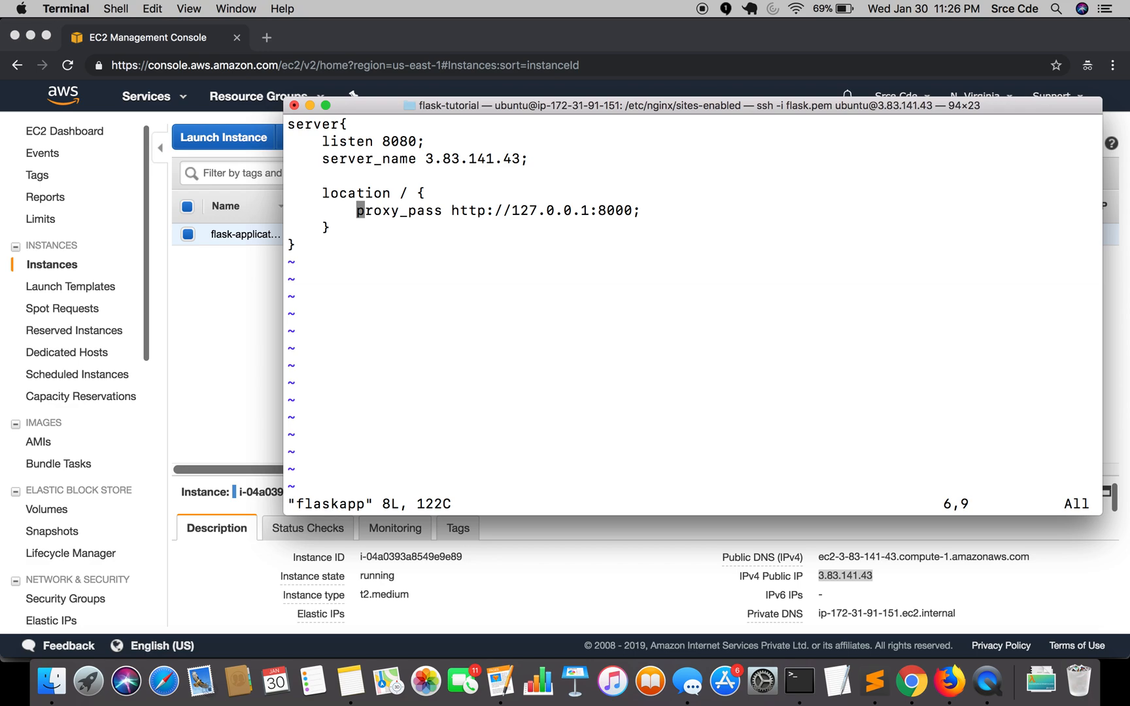
key("Right")
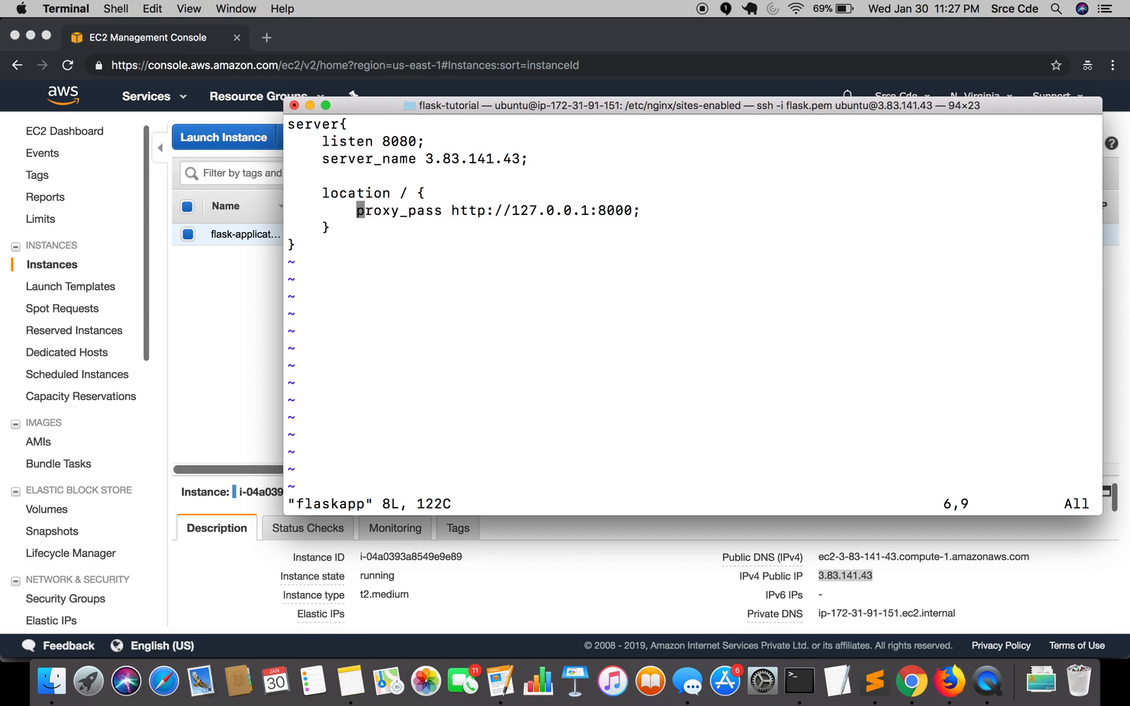
type("#")
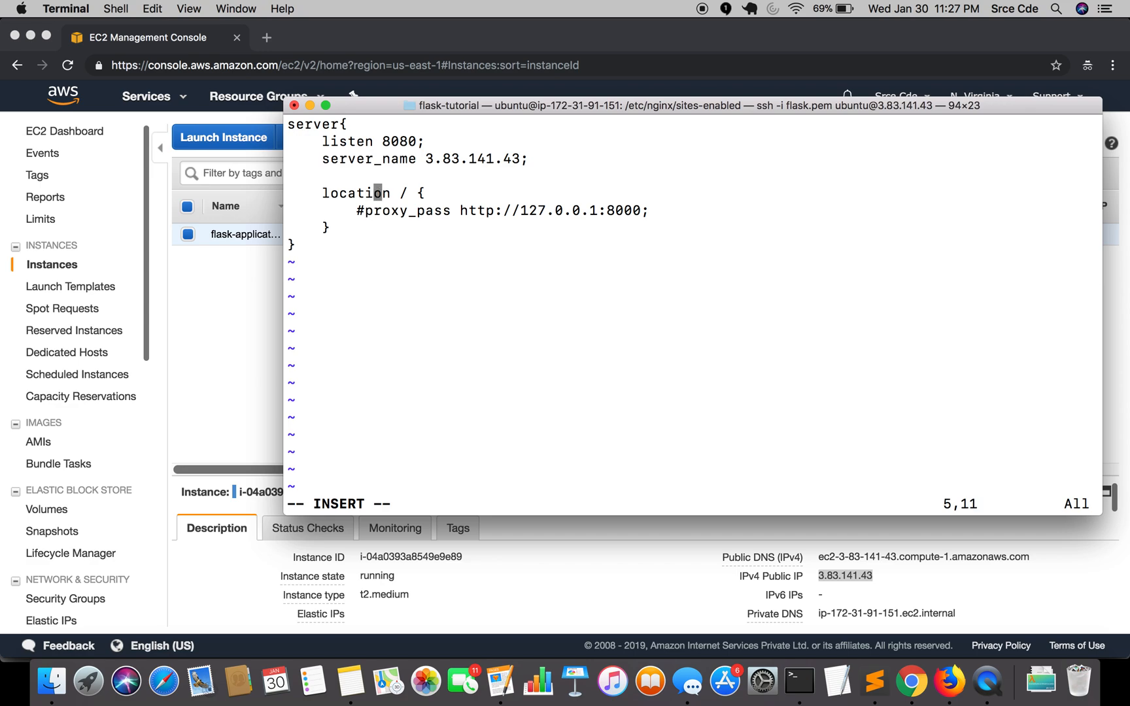
key("Return")
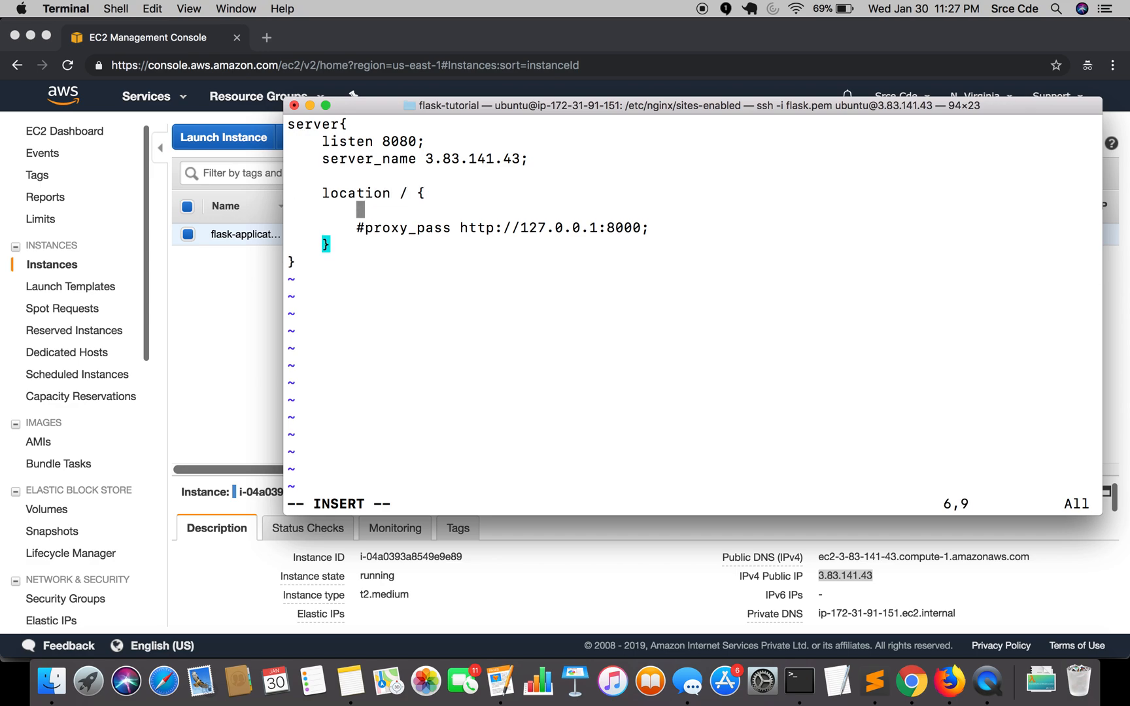
type("proxy")
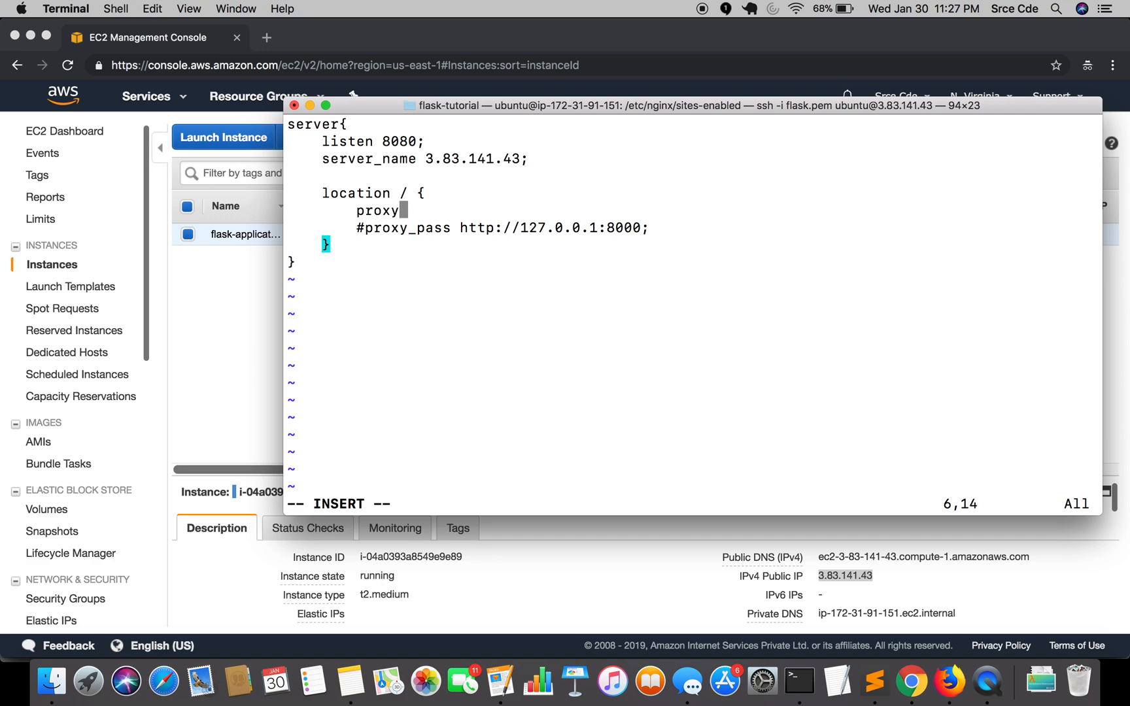
type("_pass")
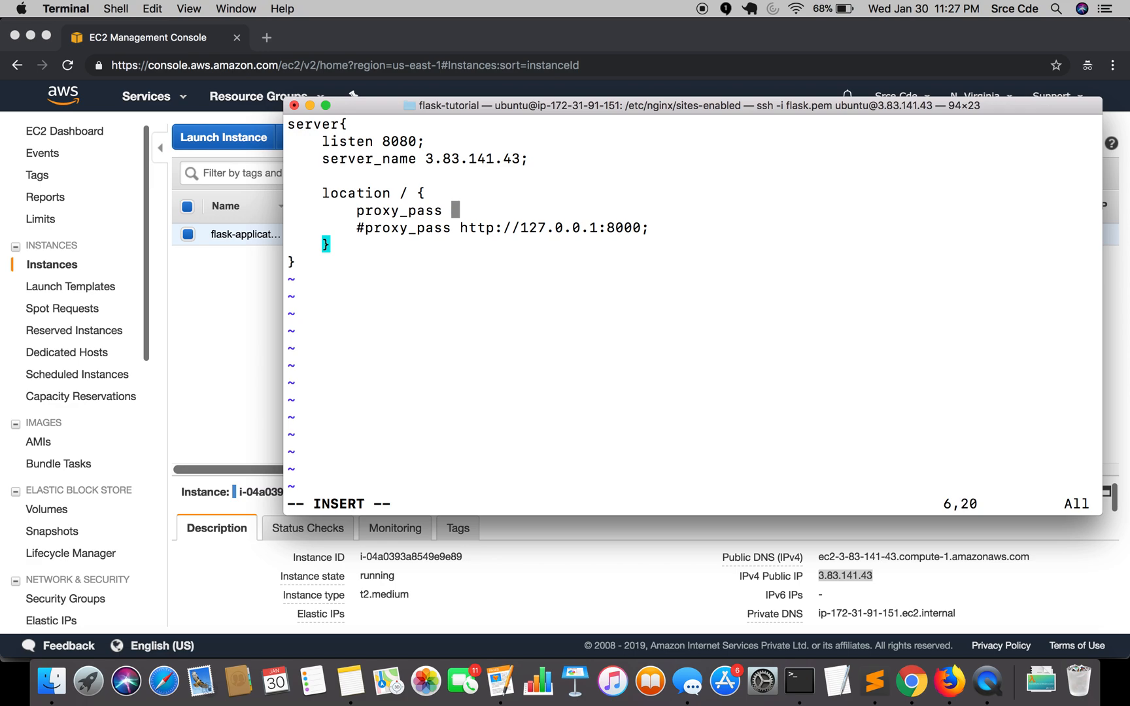
type("http:")
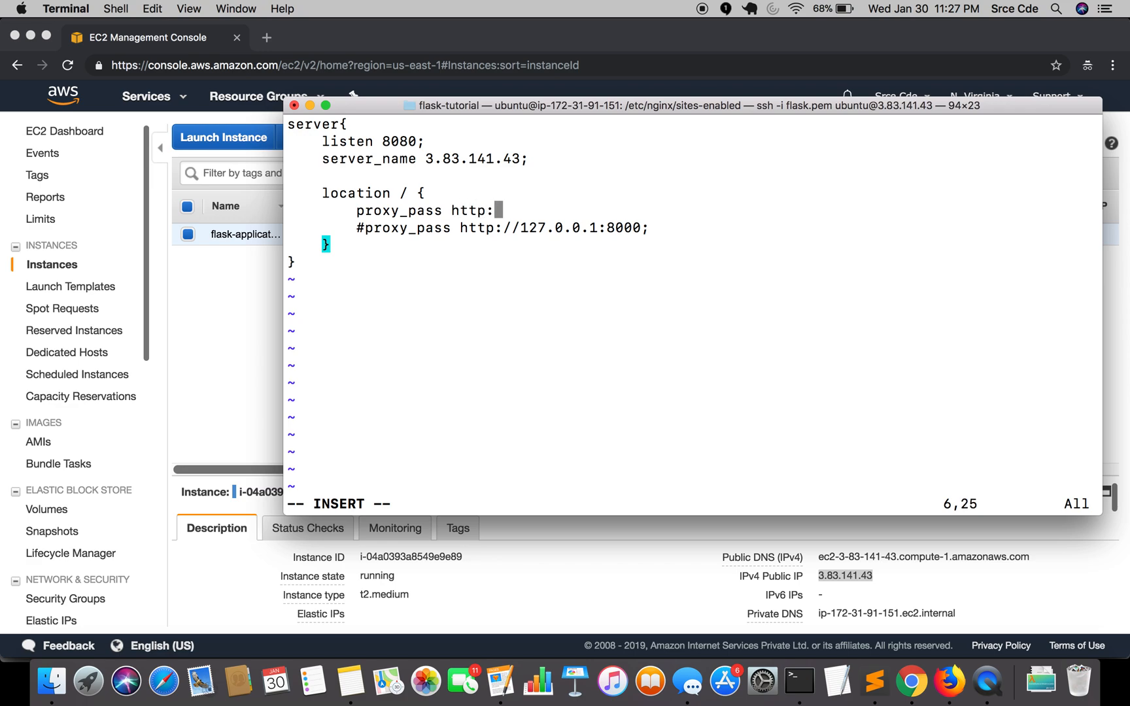
type("//")
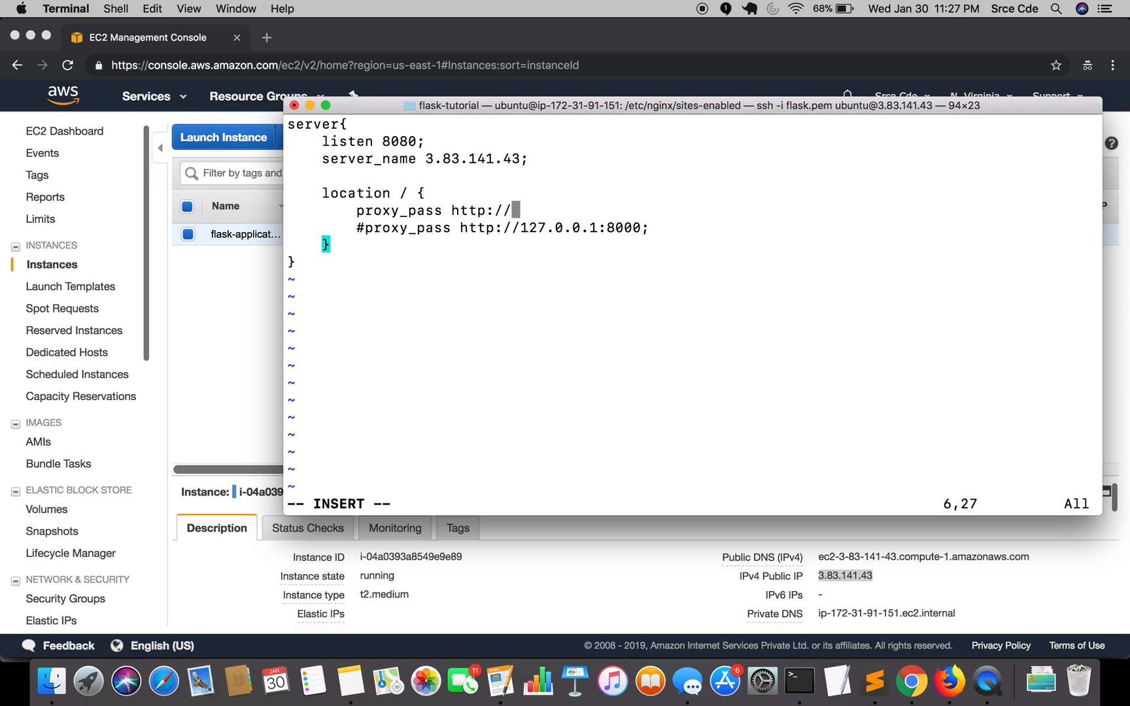
type("uni")
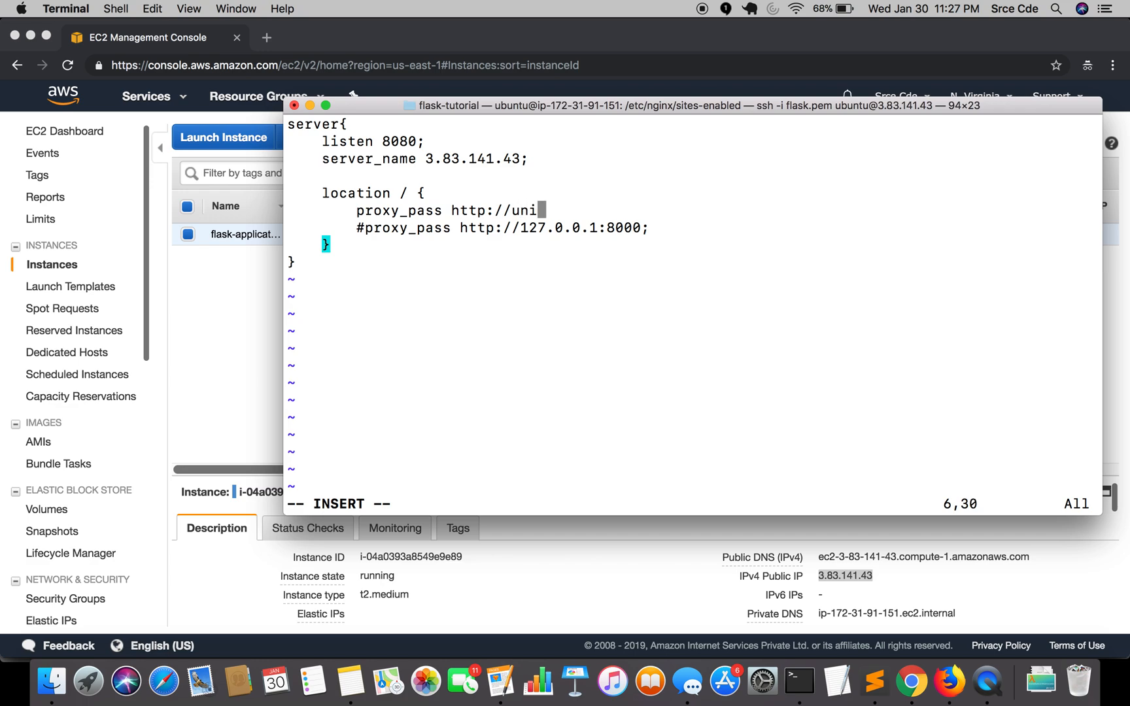
type("x")
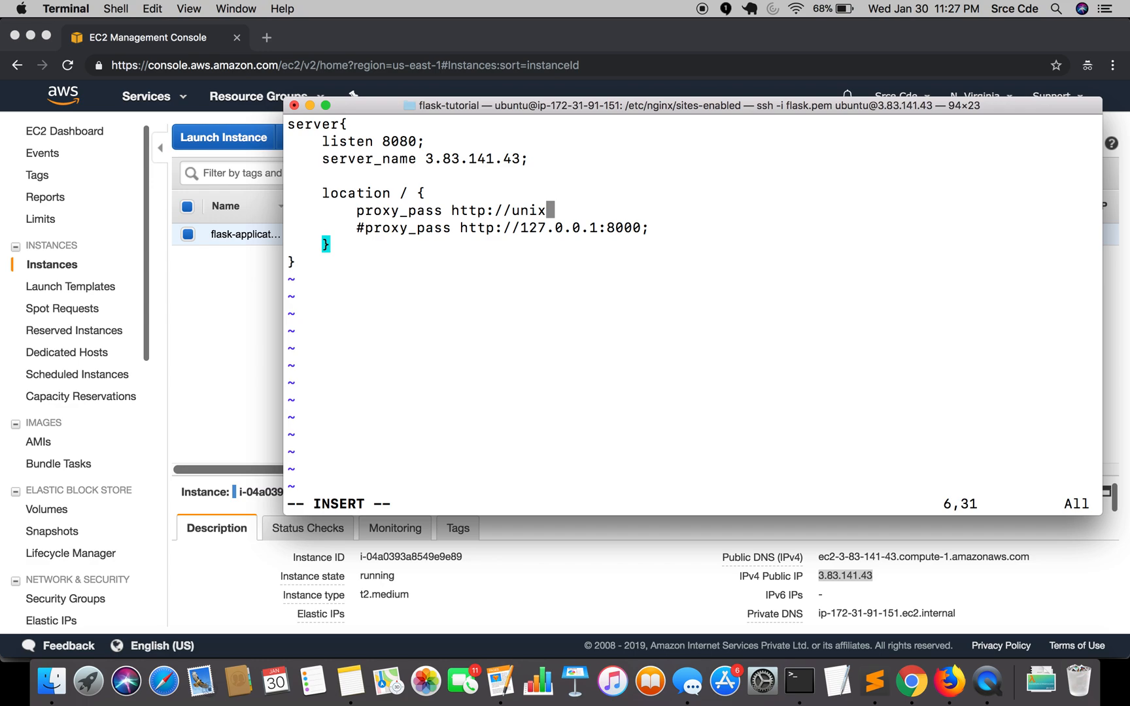
type(":")
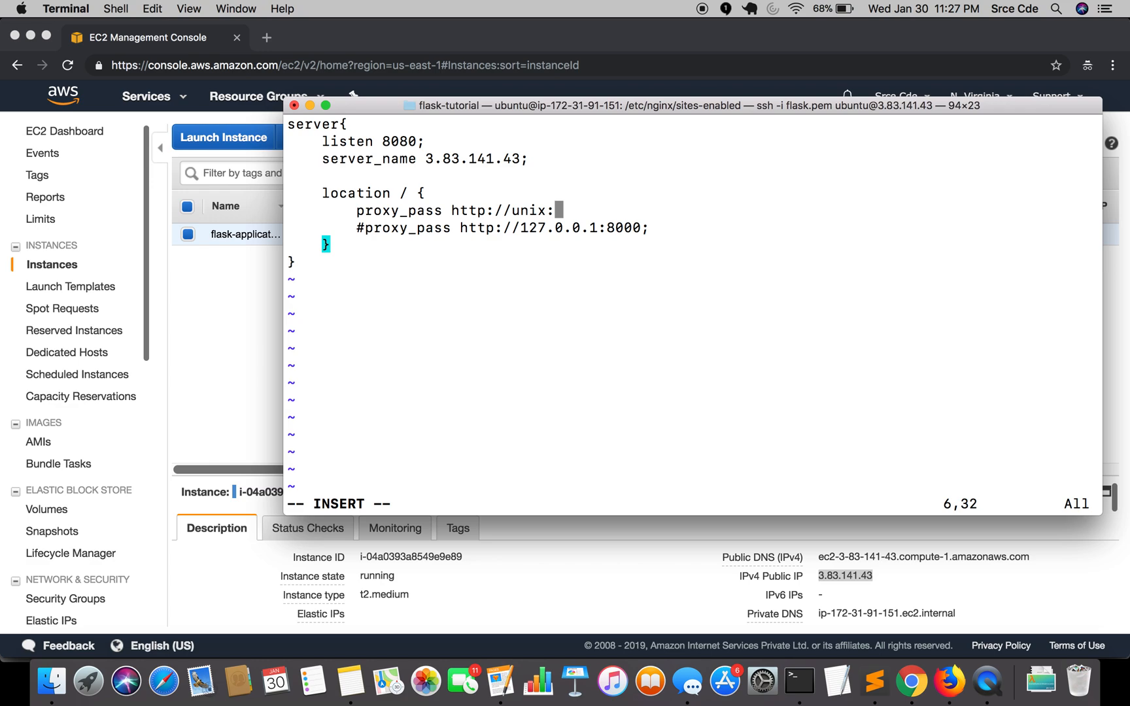
Complete the socket path /home/ubuntu/flaskapp/flaskapp.sock and begin :wq to save
type("/home/ubuntu/flaskapp")
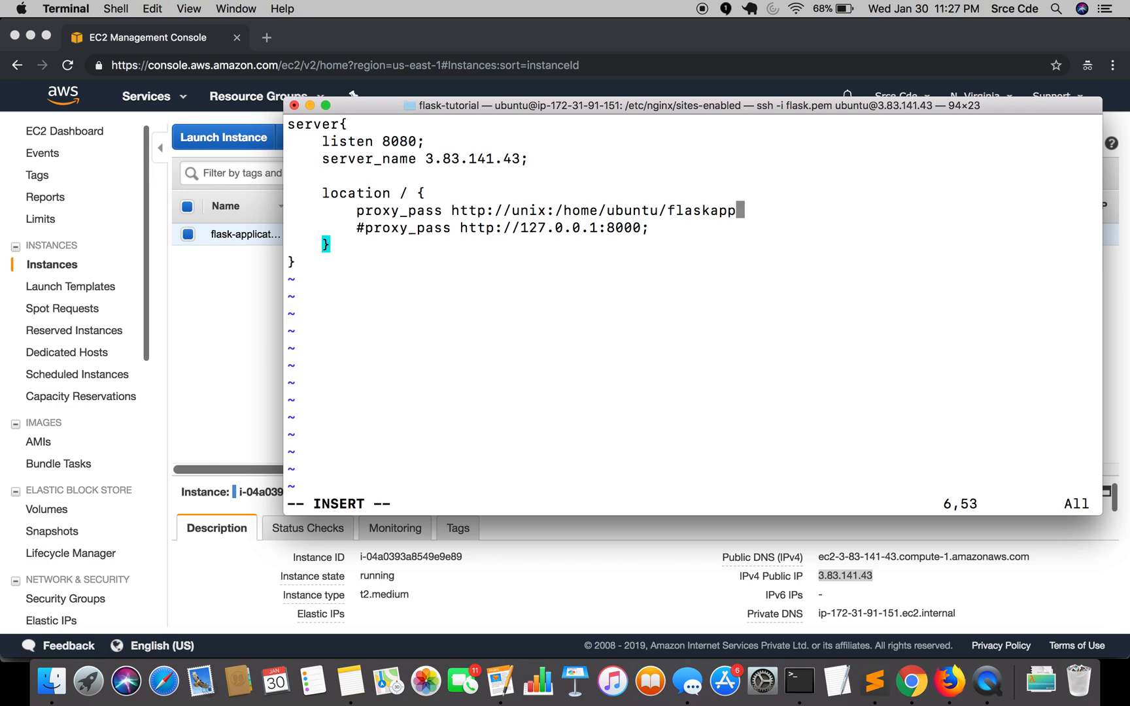
type("/fa")
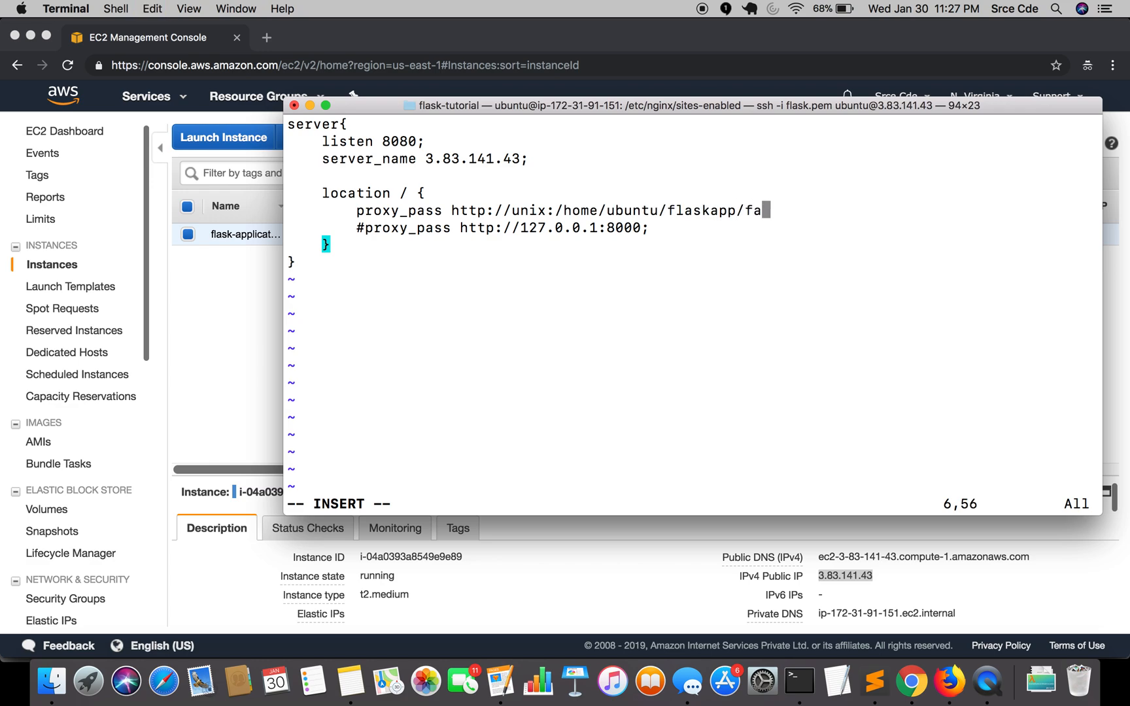
key("Backspace")
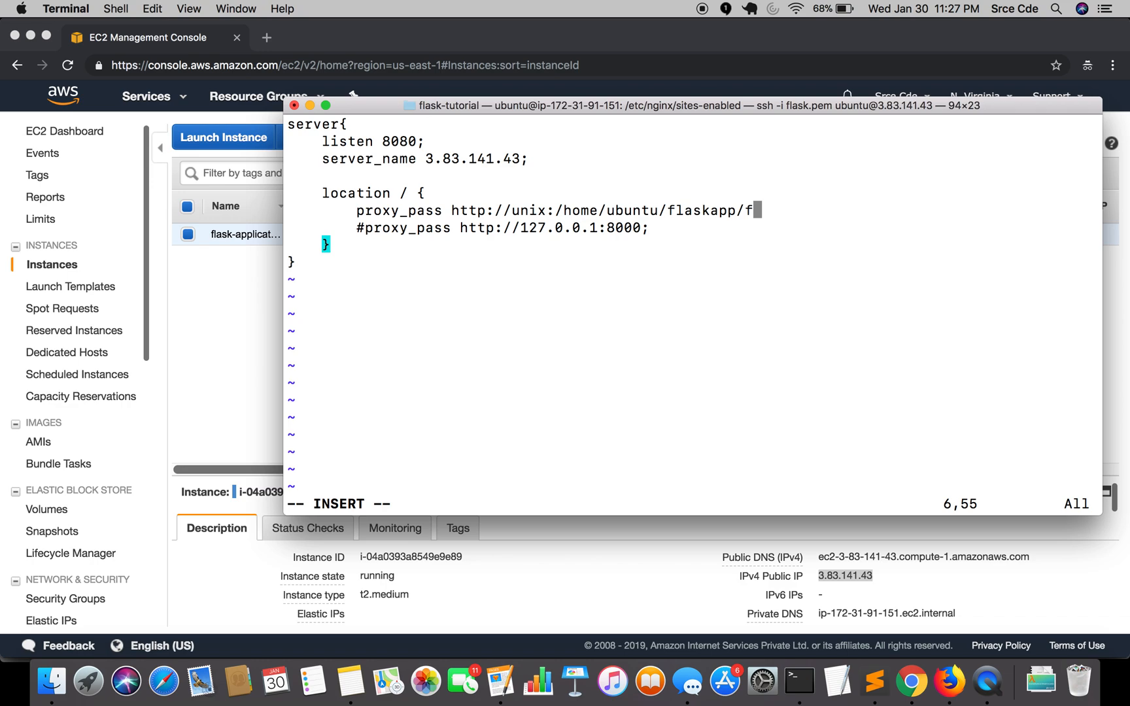
type("lask")
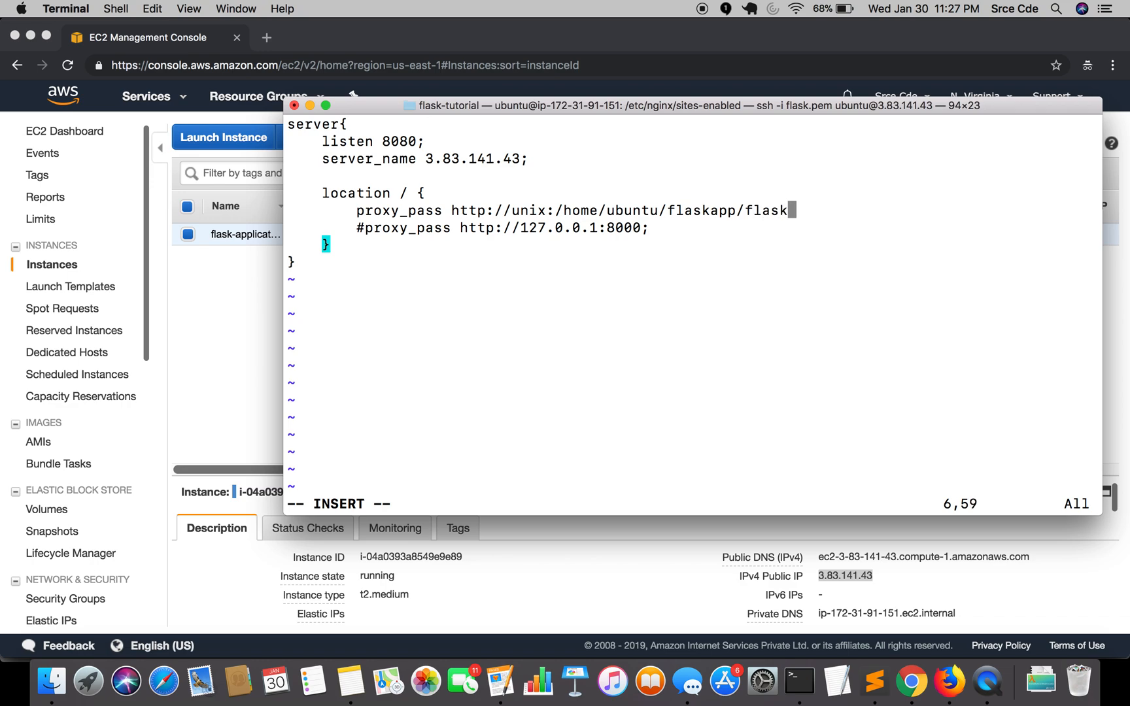
type("app.sock")
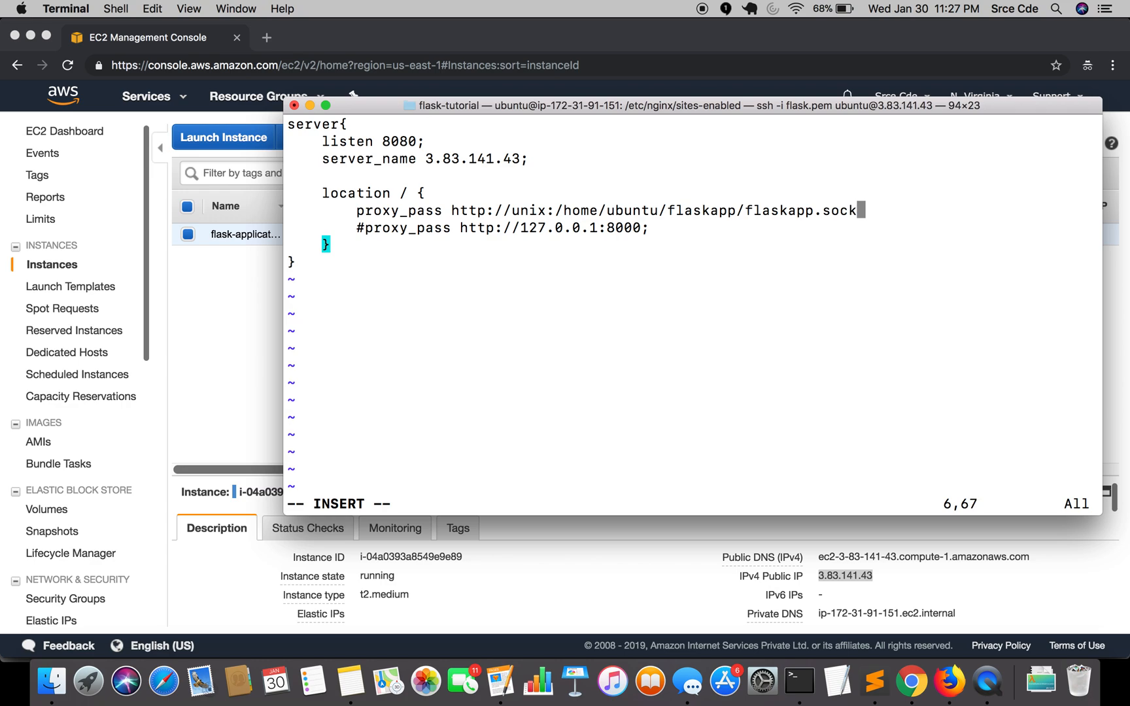
type(":wq")
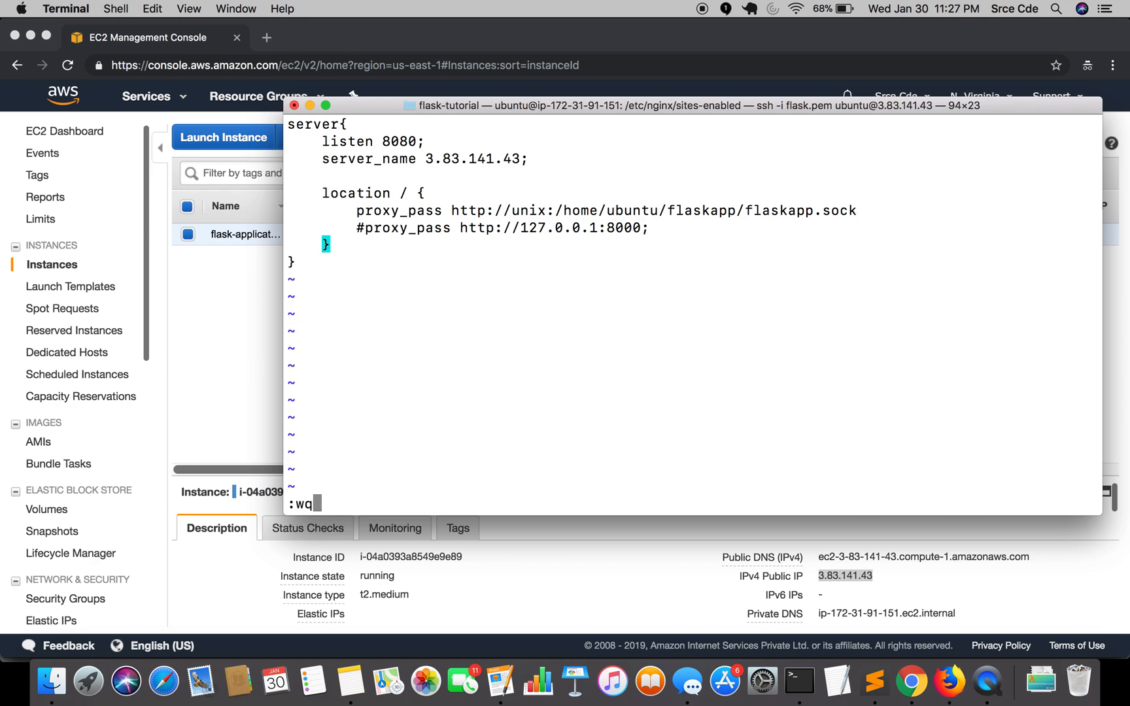
Save the site config and run 'sudo service nginx restart', which fails with an error
key("Return")
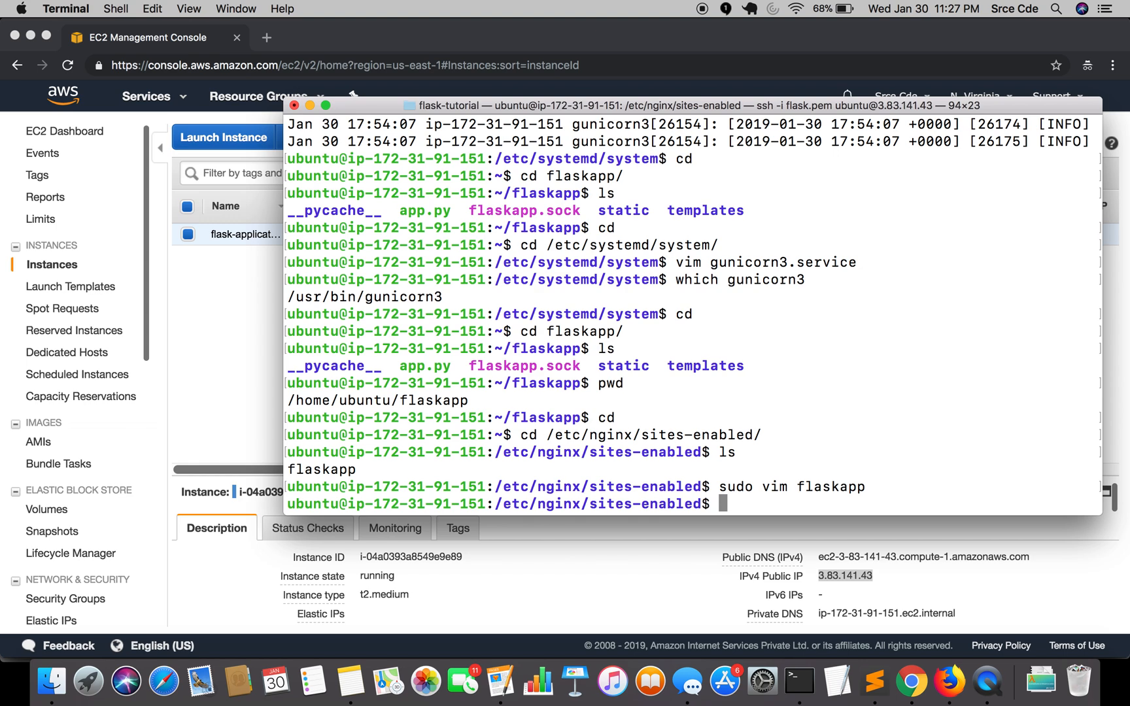
type("sudo")
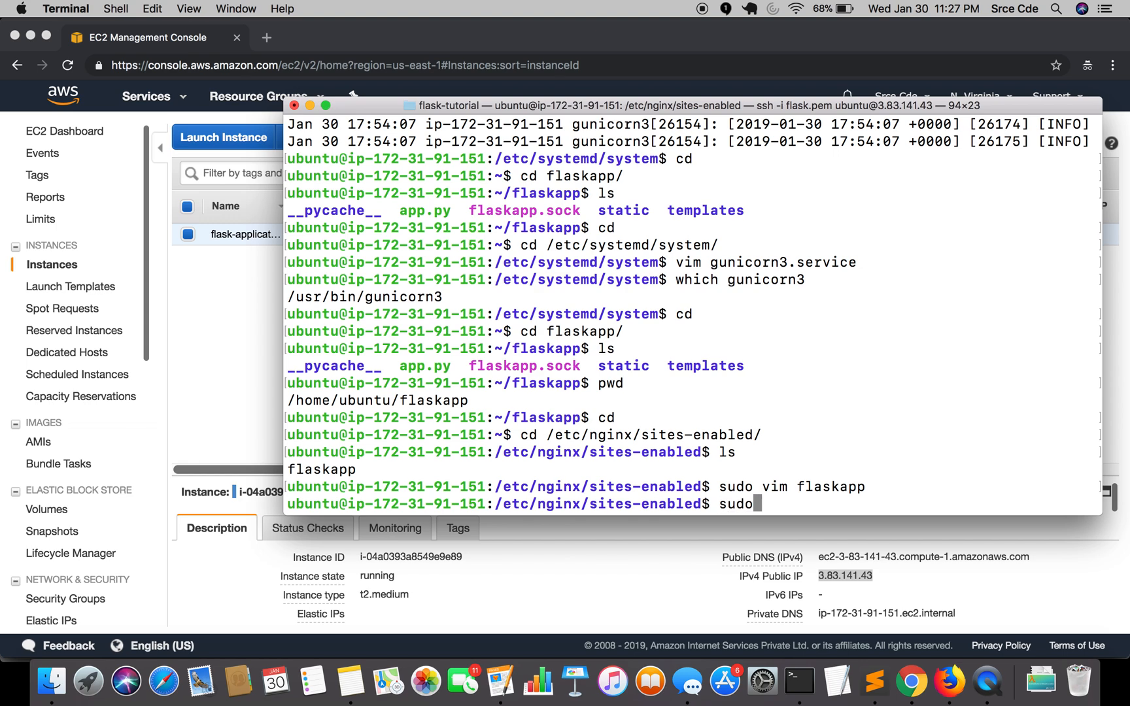
type("service")
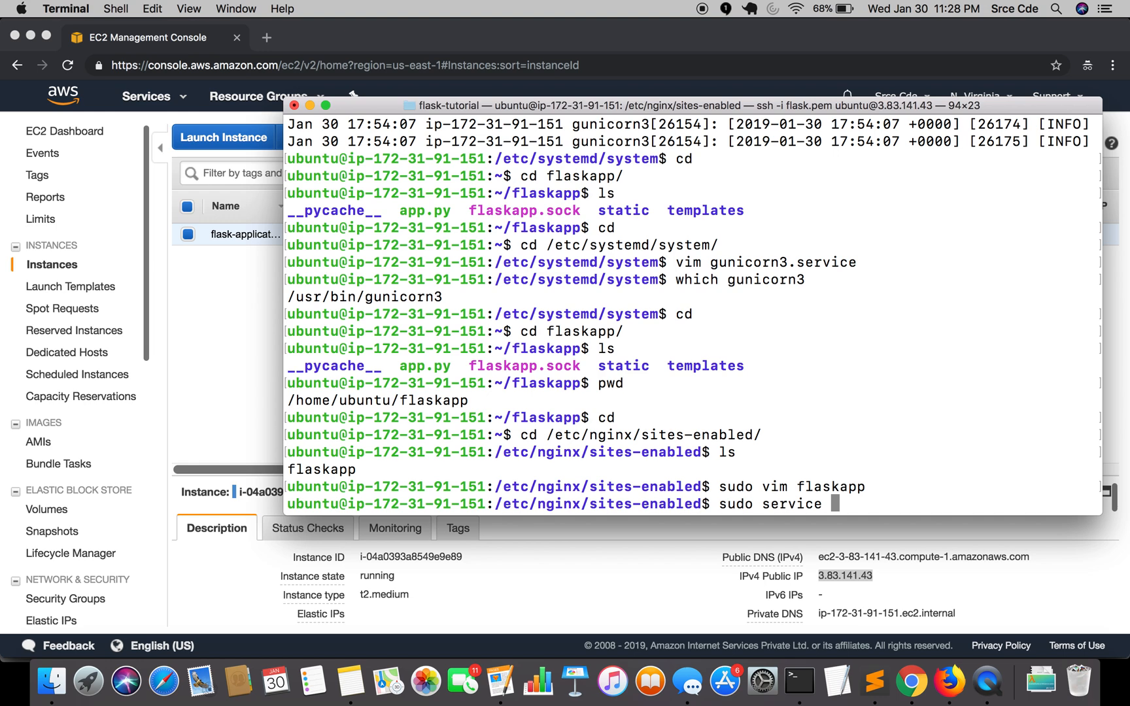
type("nginx res")
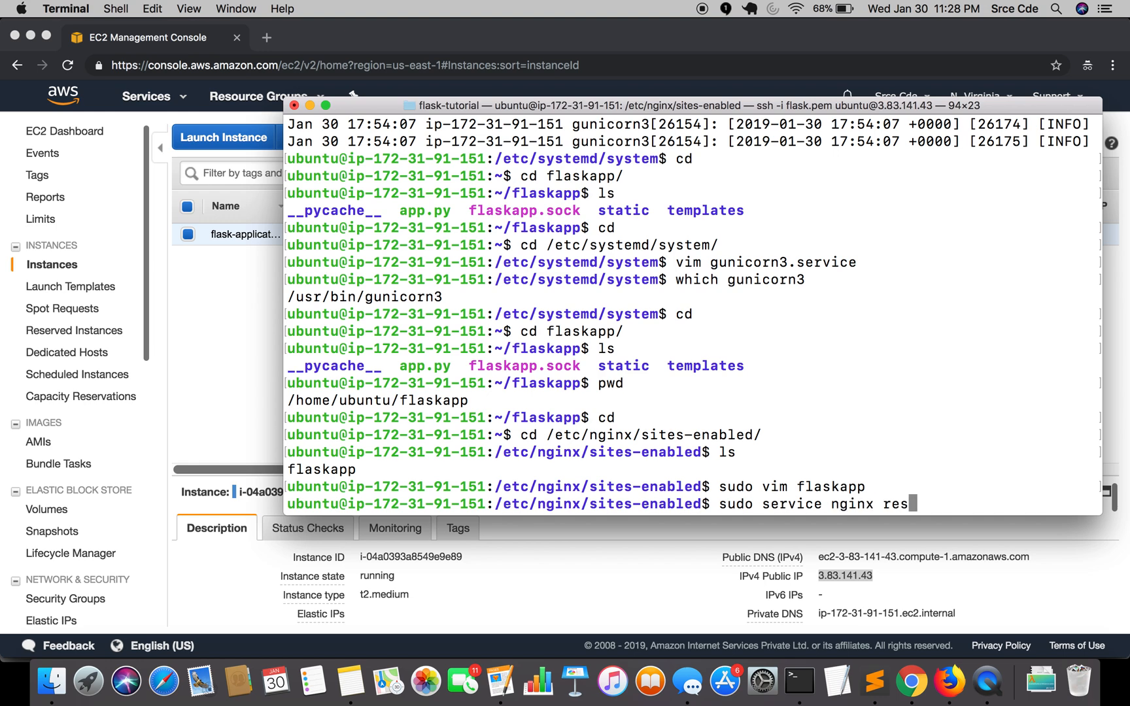
key("Return")
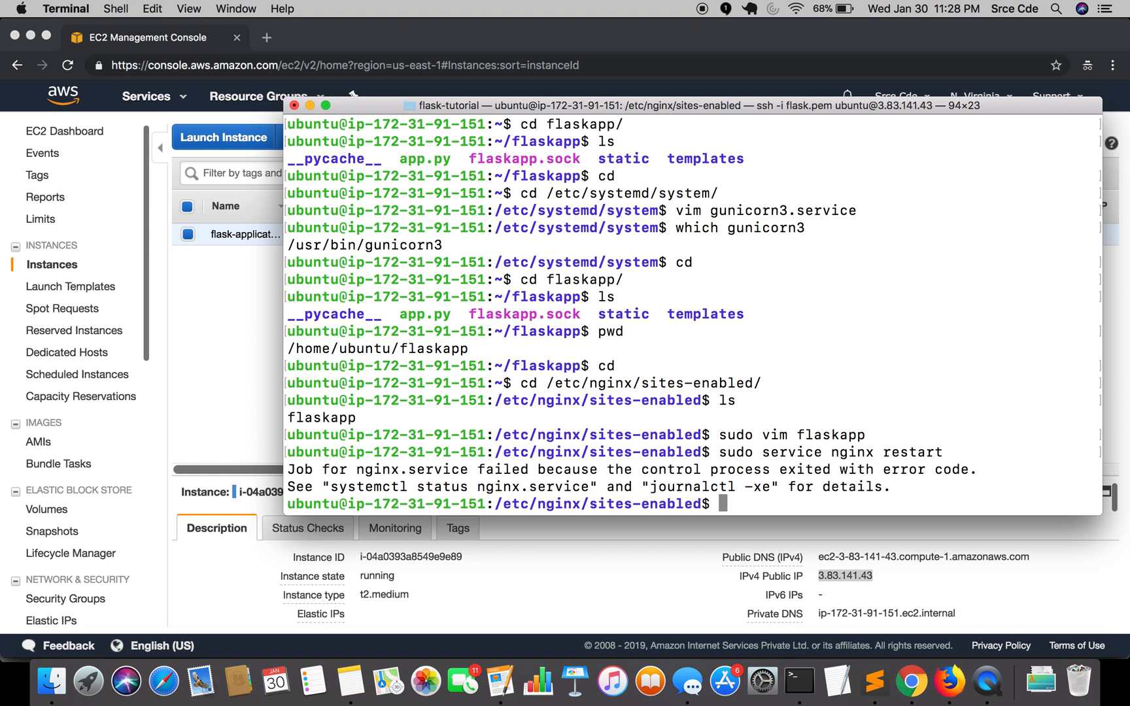
Reopen the flaskapp config in /etc/nginx/sites-enabled with sudo vim, review the proxy_pass line and leave insert mode
type("sudo vim flaskapp")
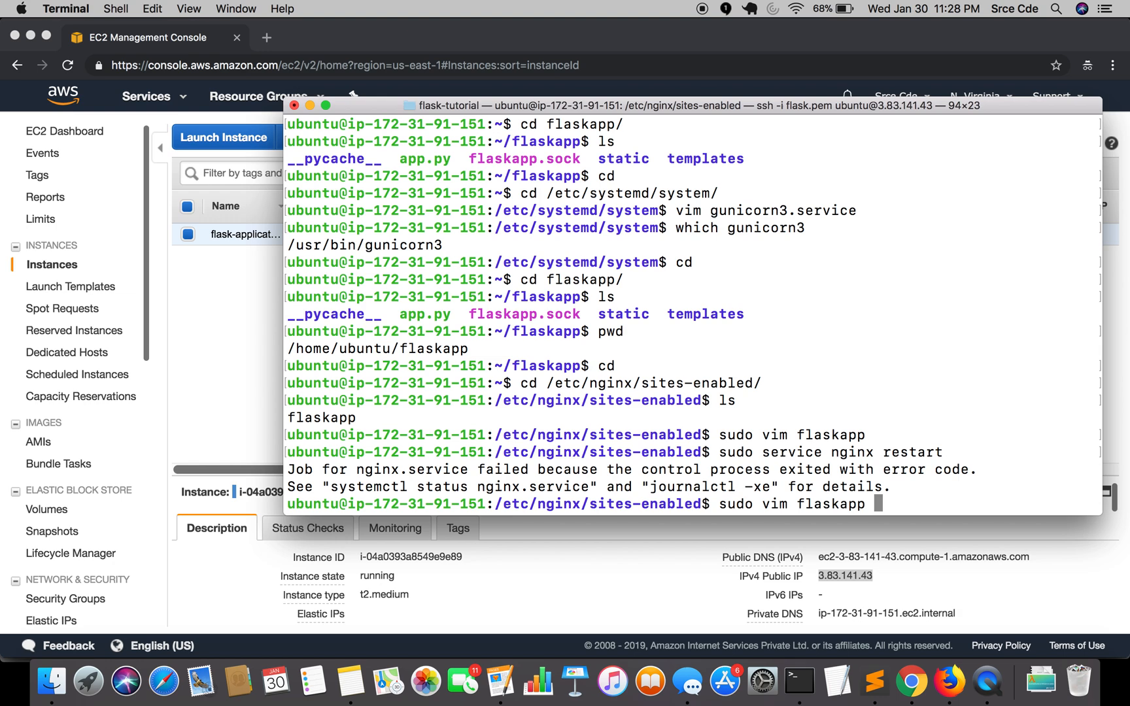
type("cd /etc/nginx/sites-enabled/")
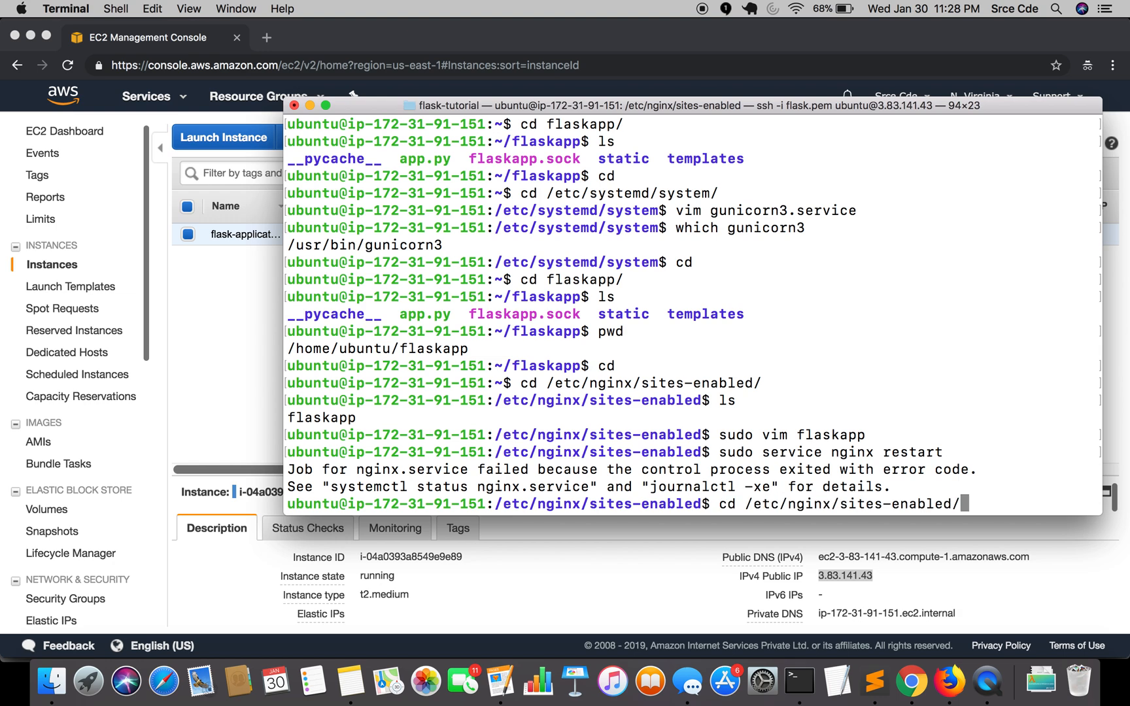
type("pwd")
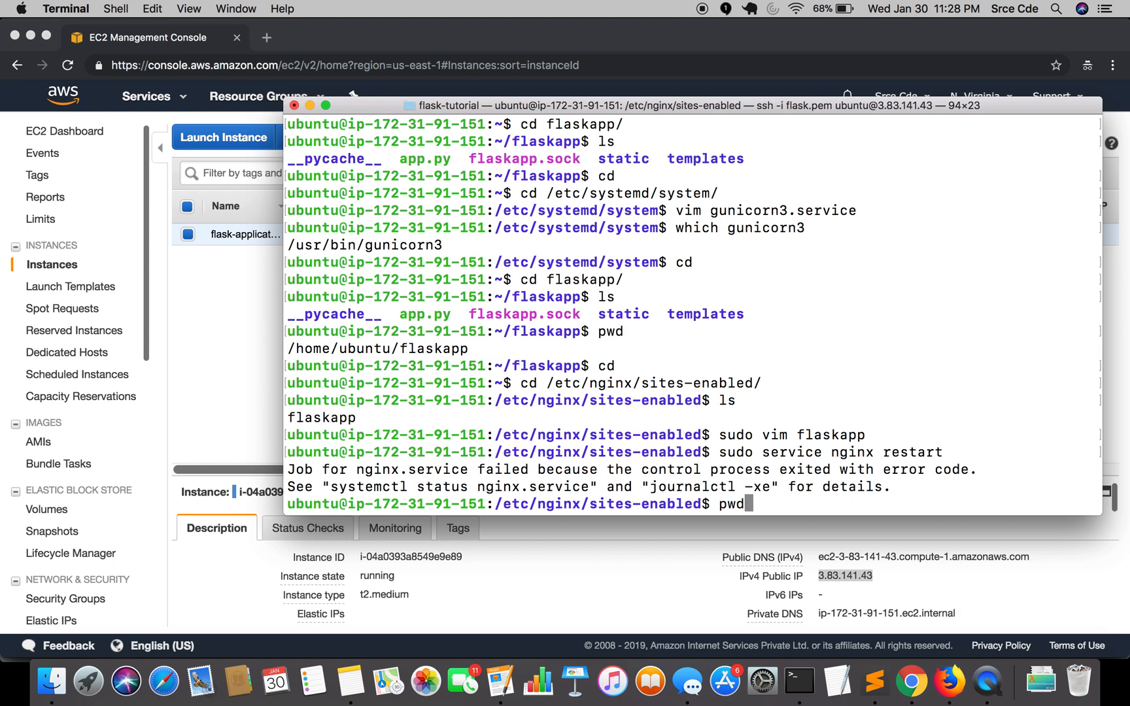
type("cd /etc/nginx/sites-enabled/")
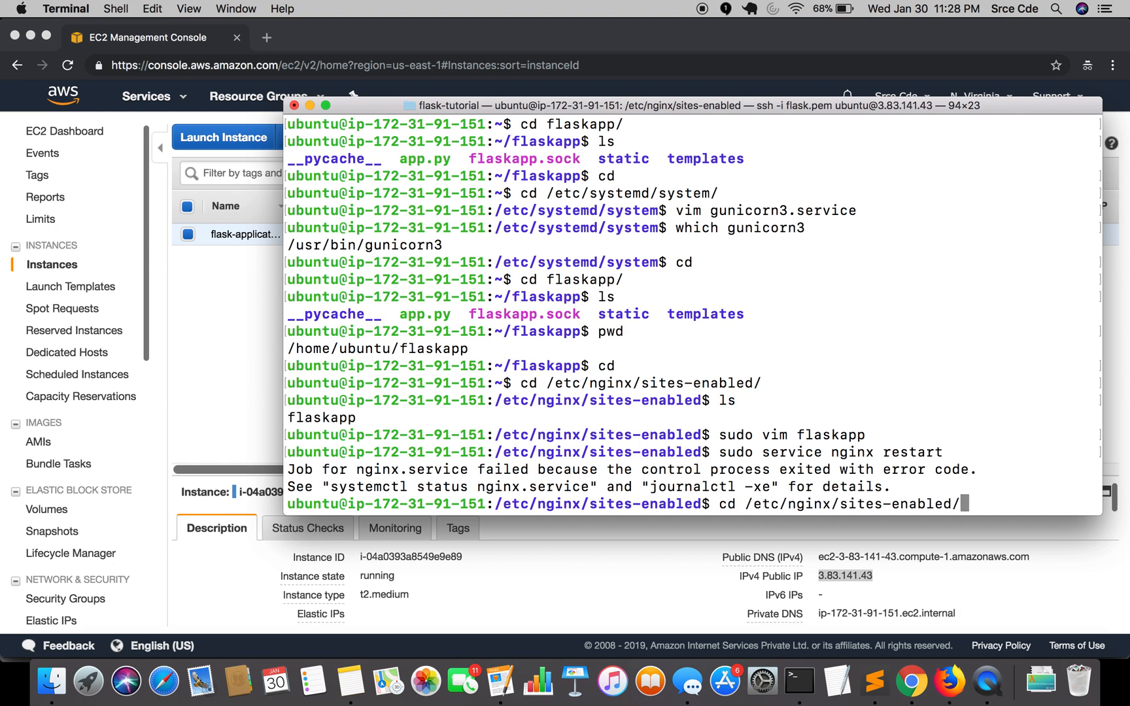
type("sudo")
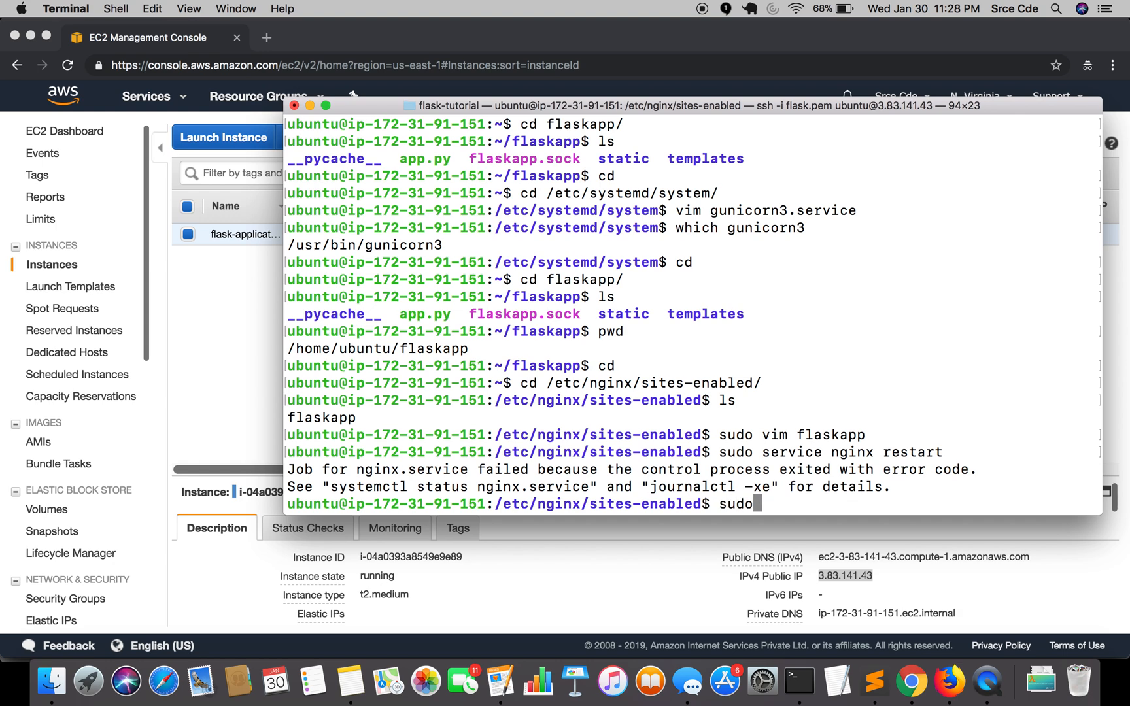
type("vim")
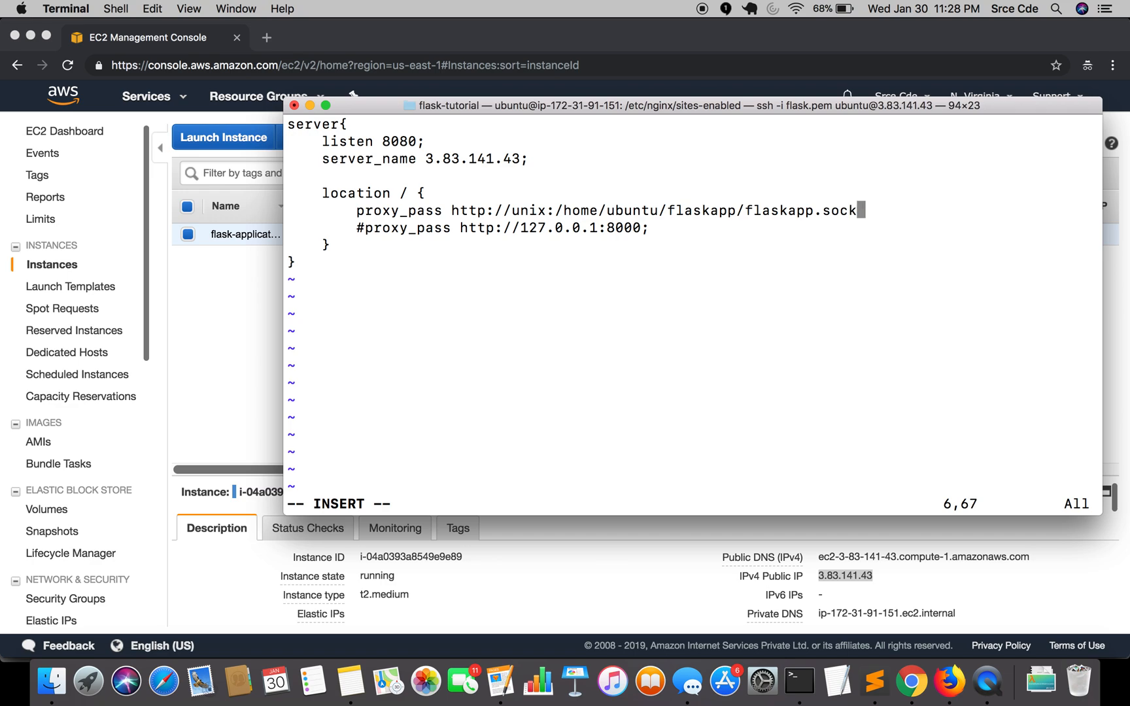
key("Escape")
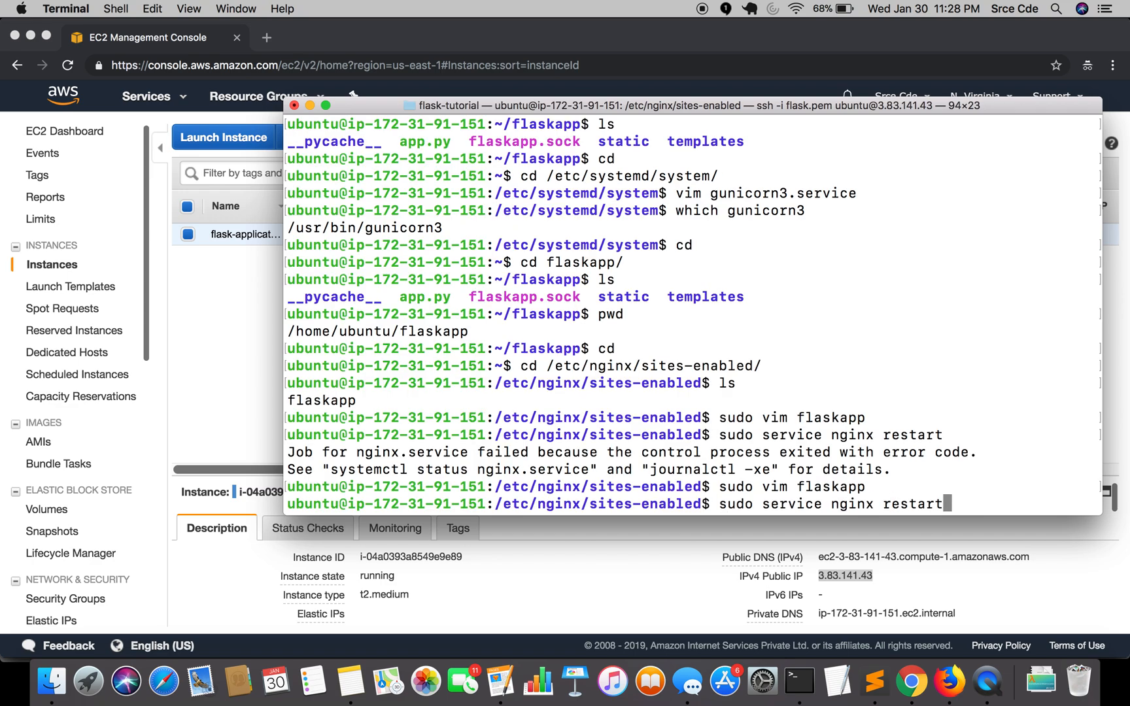
Restart nginx cleanly, then run 'sudo service gunicorn3 restart'
key("Return")
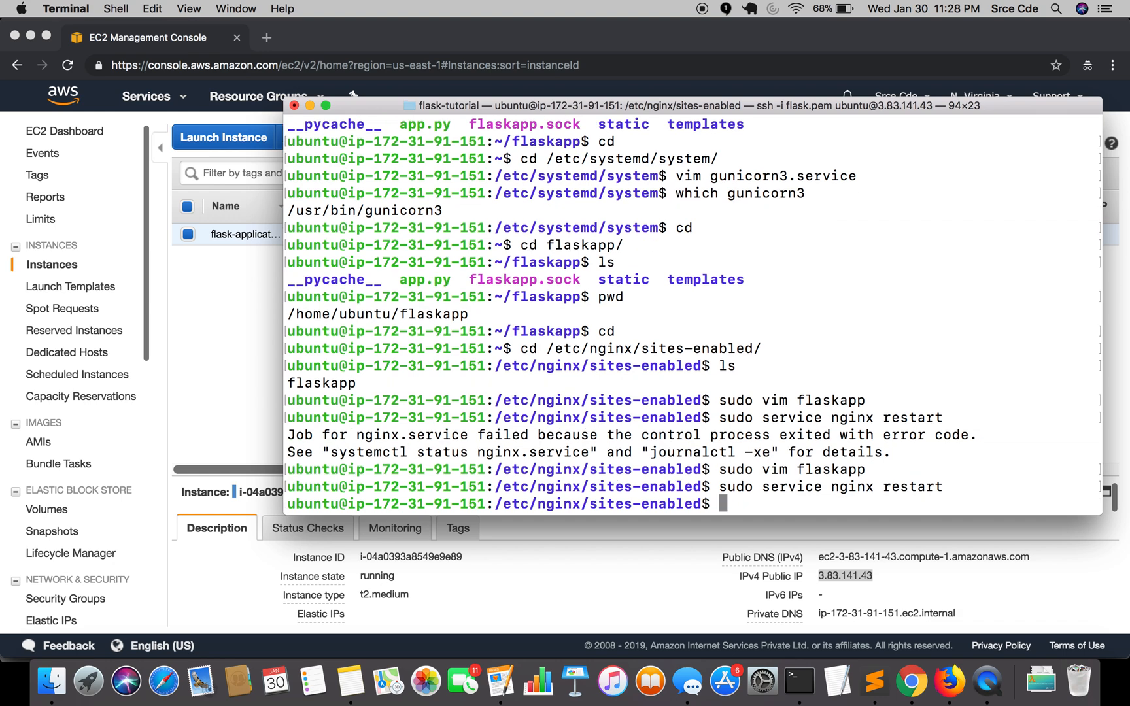
type("su")
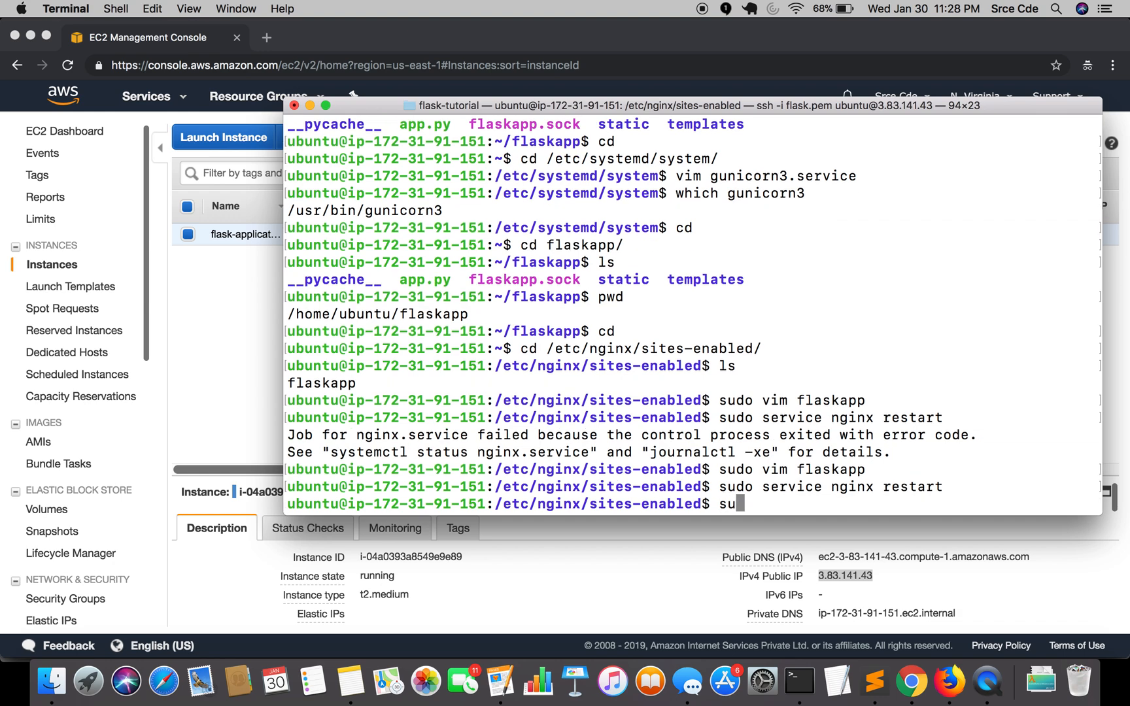
type("do s")
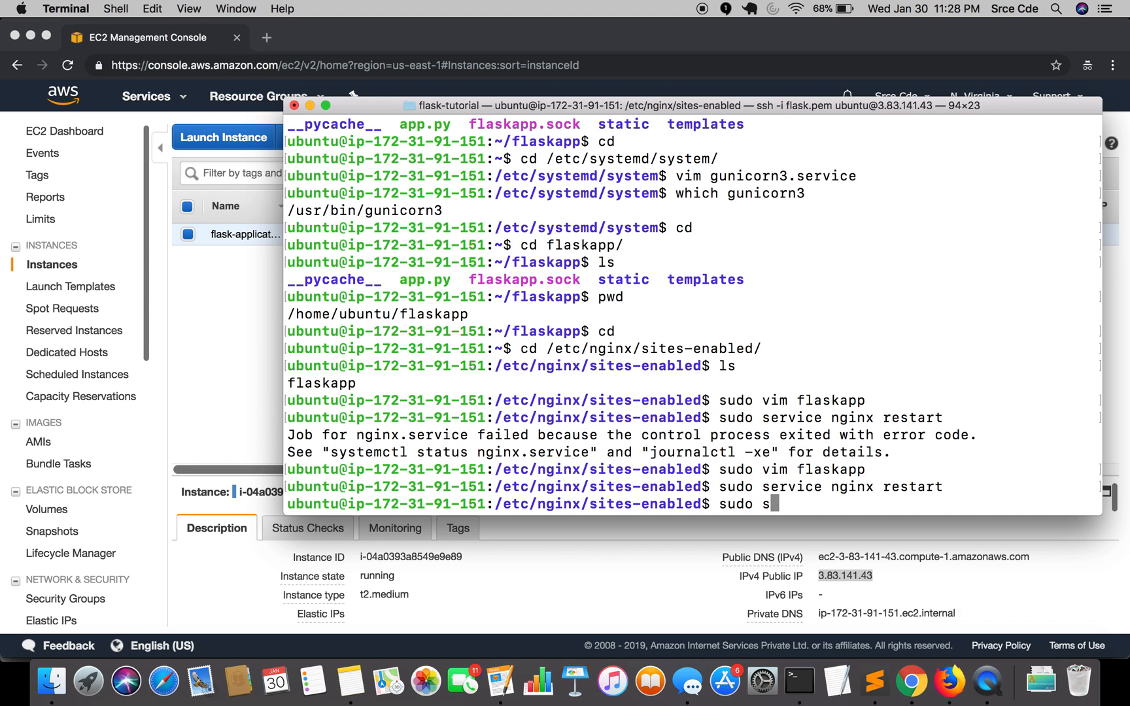
type("ervice")
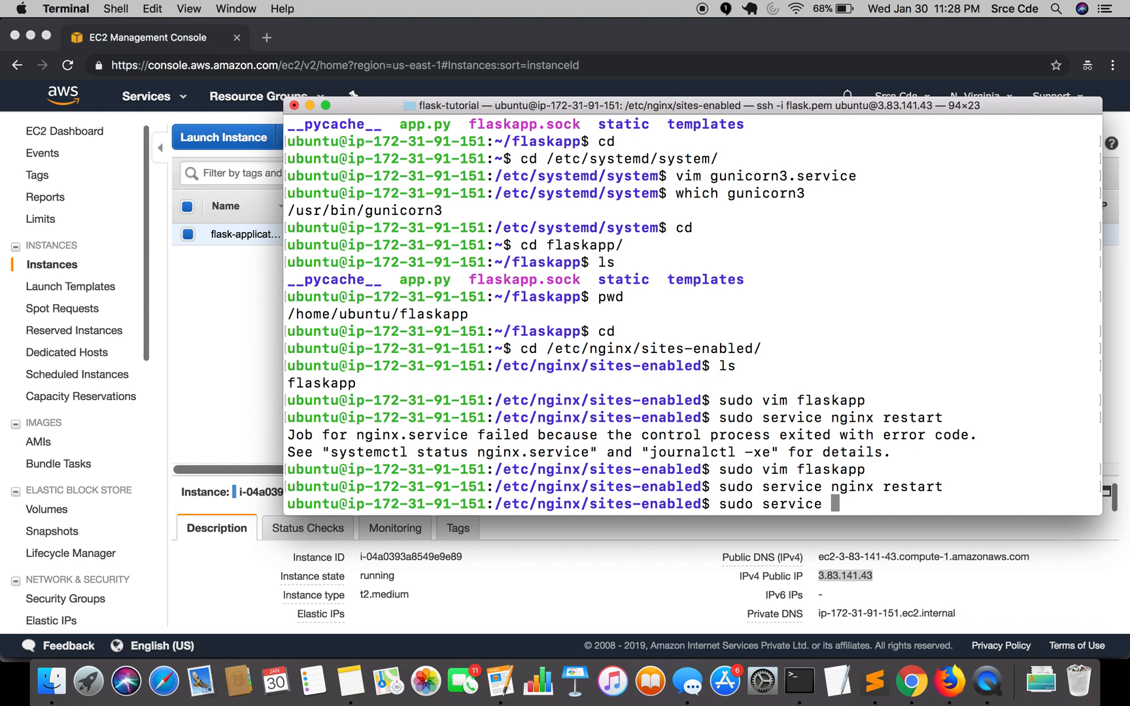
type("gunicorn3")
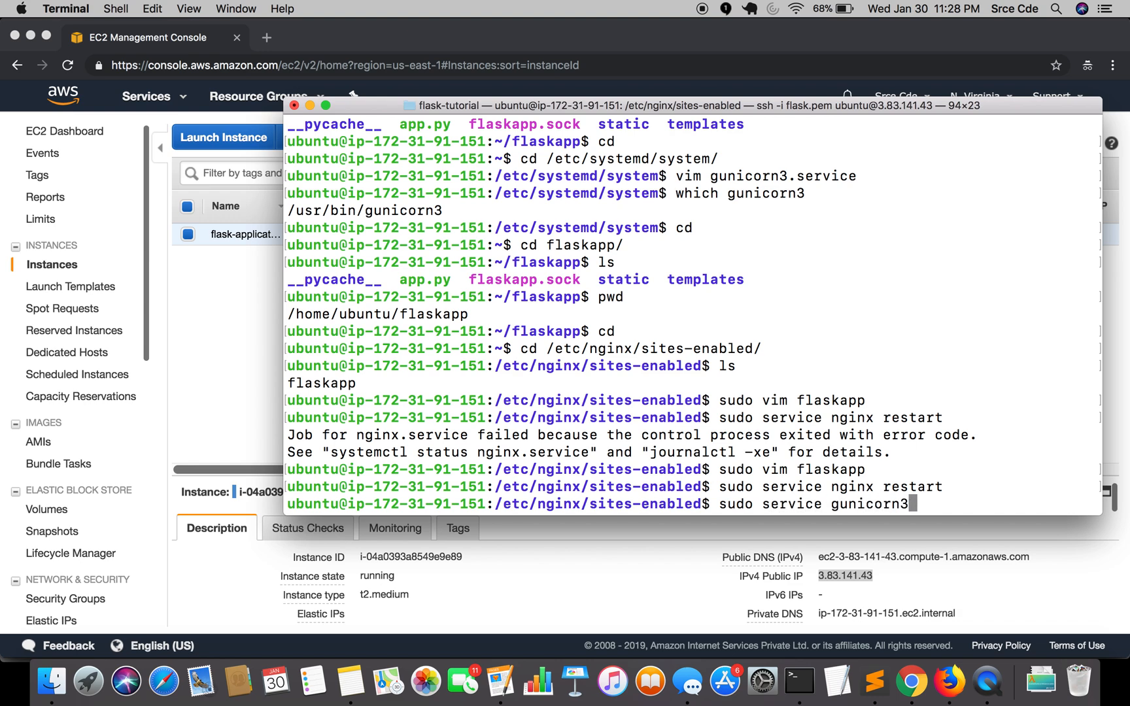
type("restart")
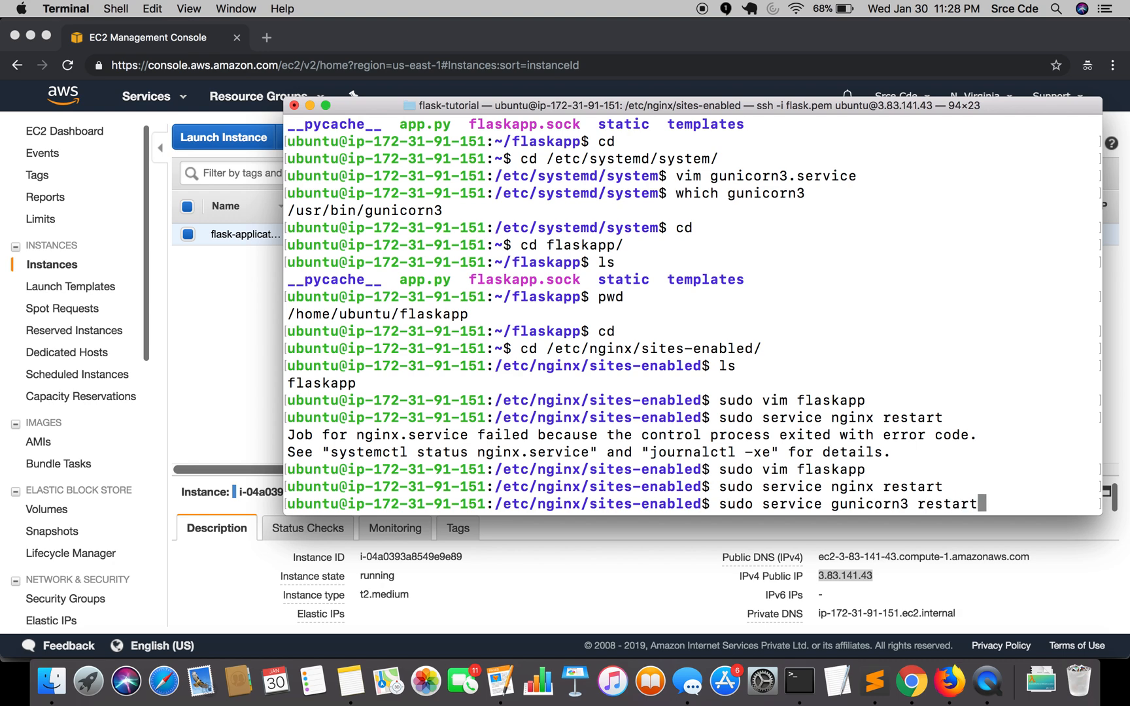
key("Return")
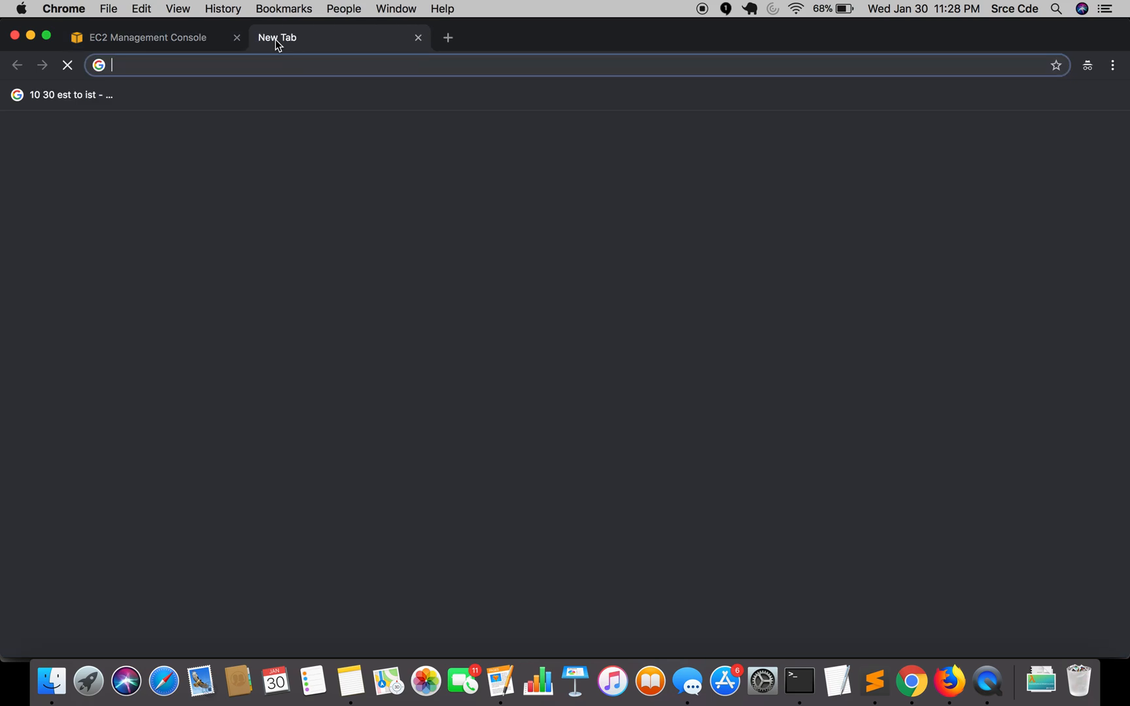
Load 3.83.141.43 in Chrome, get connection refused, and return to the Terminal session
type("3.83.141.43")
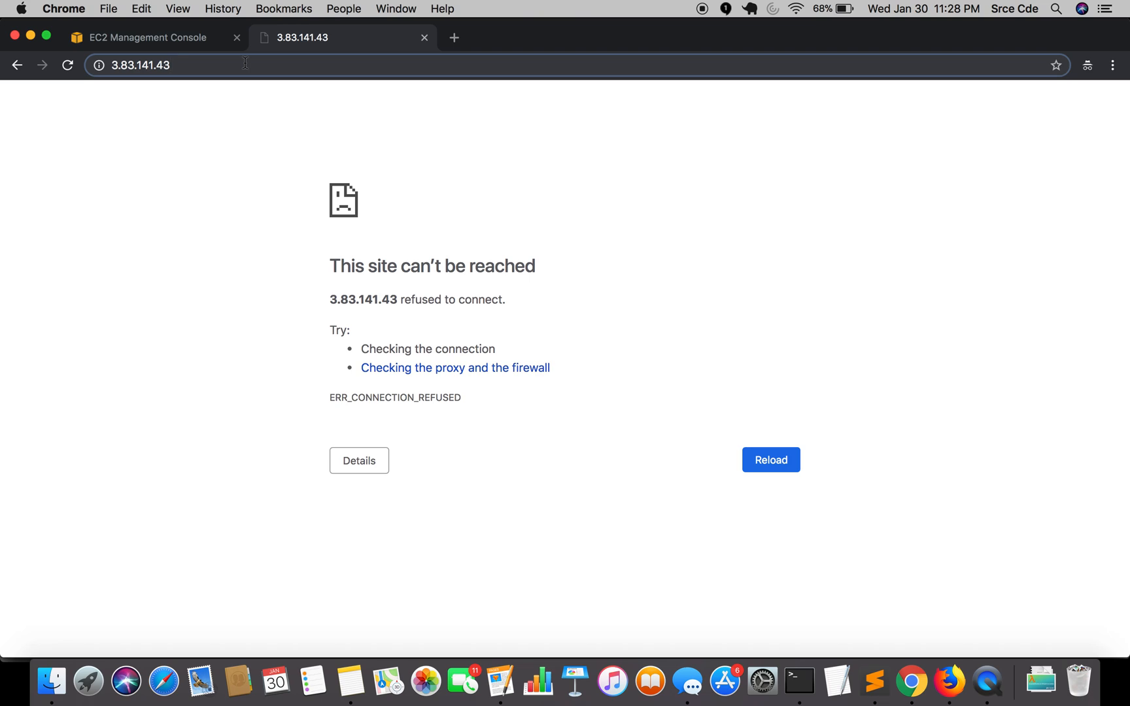
mouse_move(838, 681)
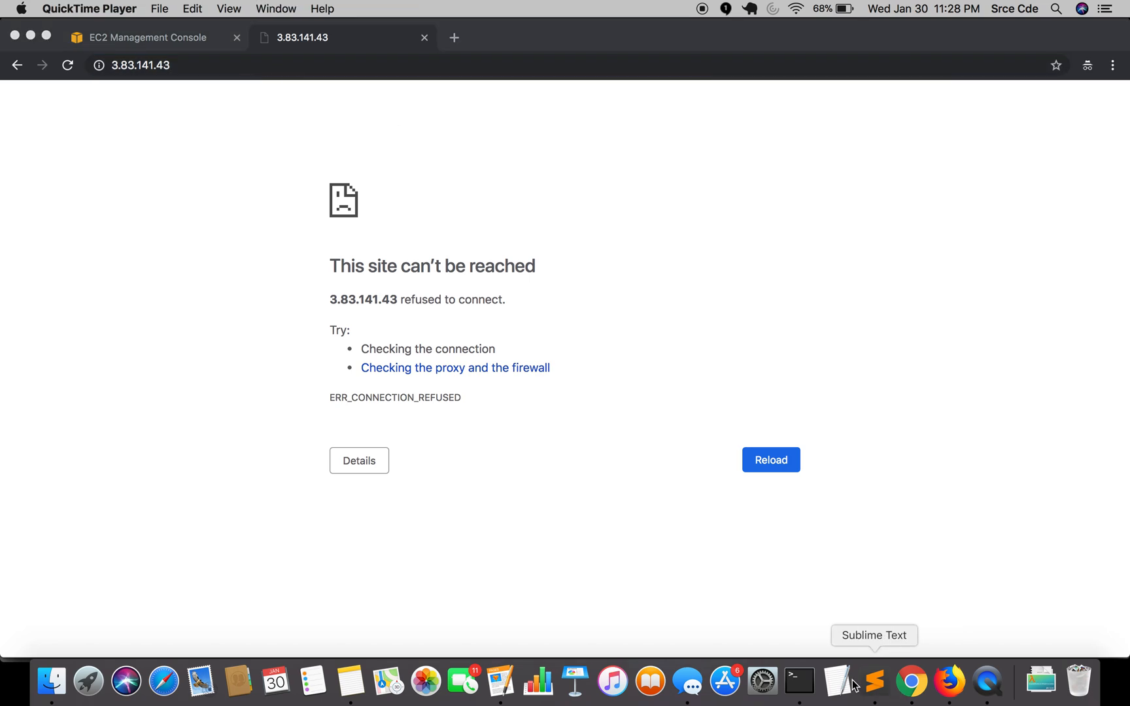
left_click(799, 679)
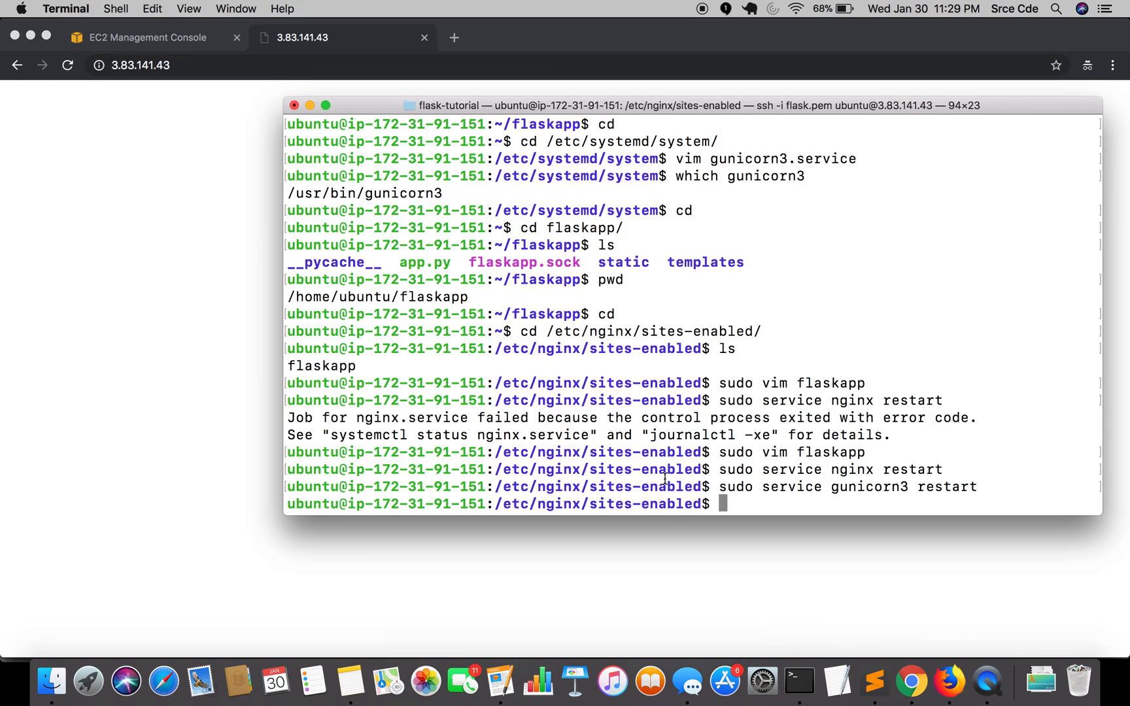